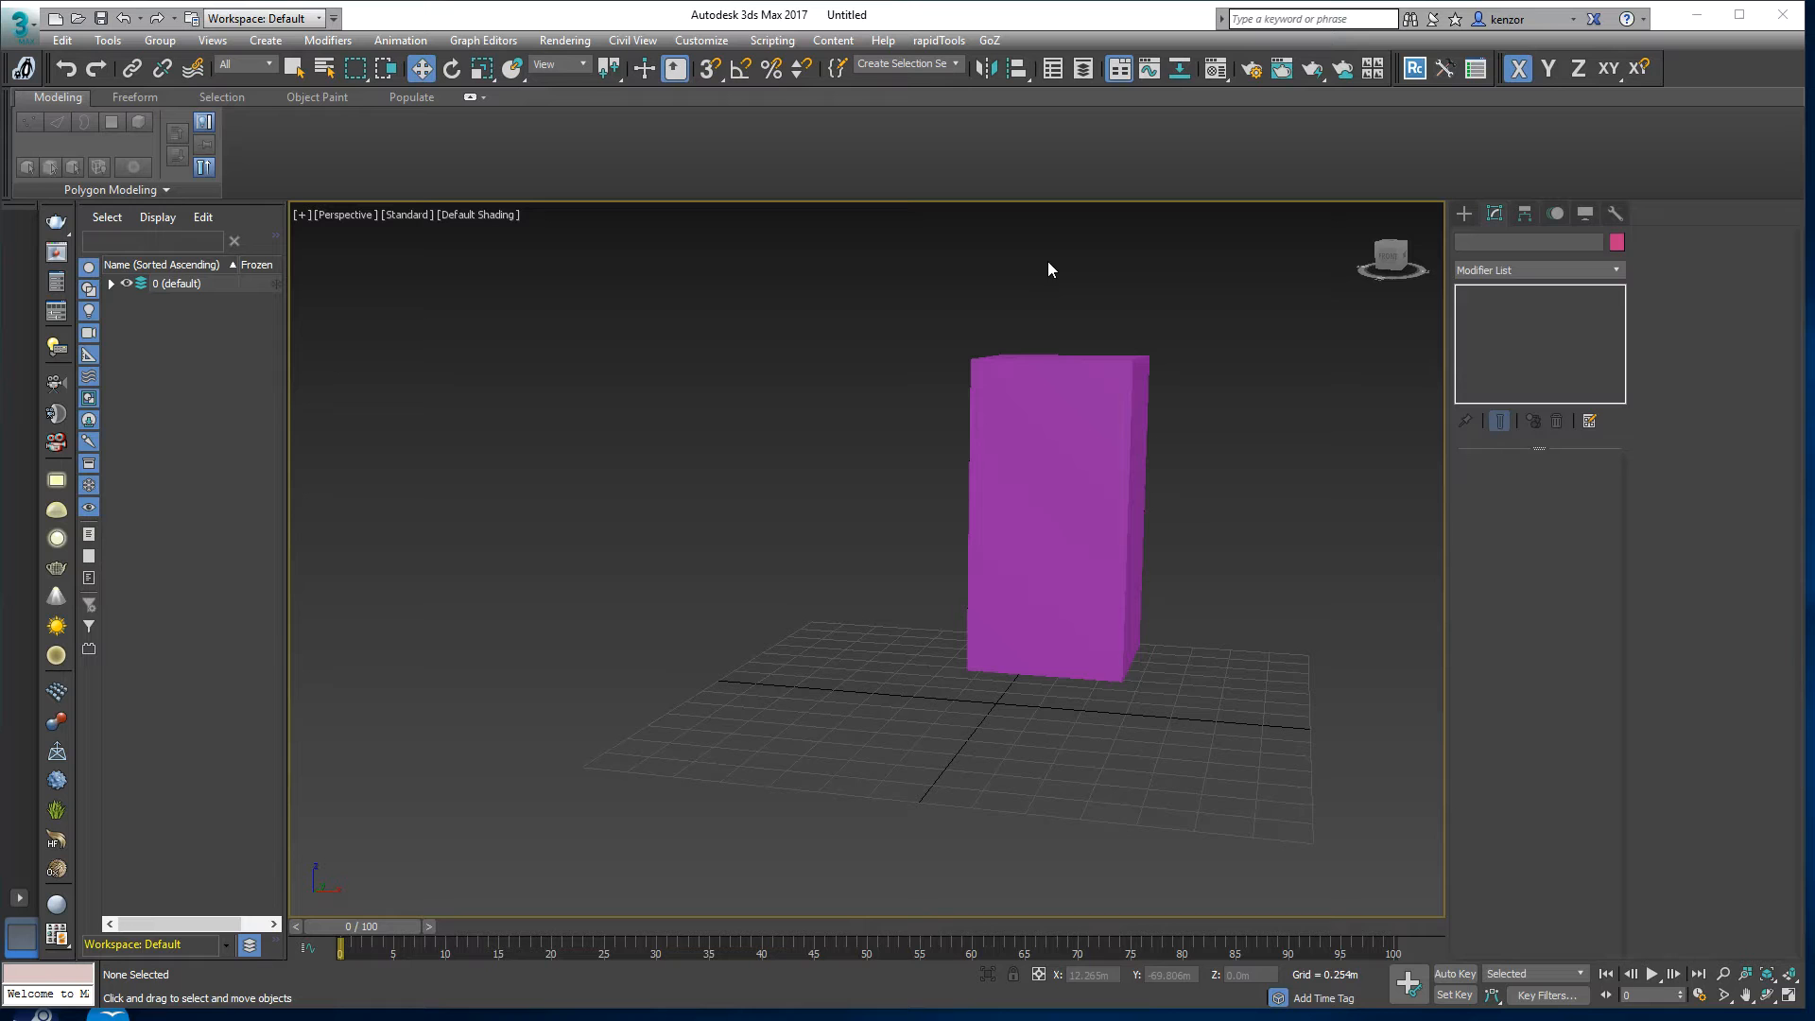
Step: Clone the purple box twice as copies, giving a tall thin box and a small cube beside it
{"action": "left_click", "coordinate": [1055, 522]}
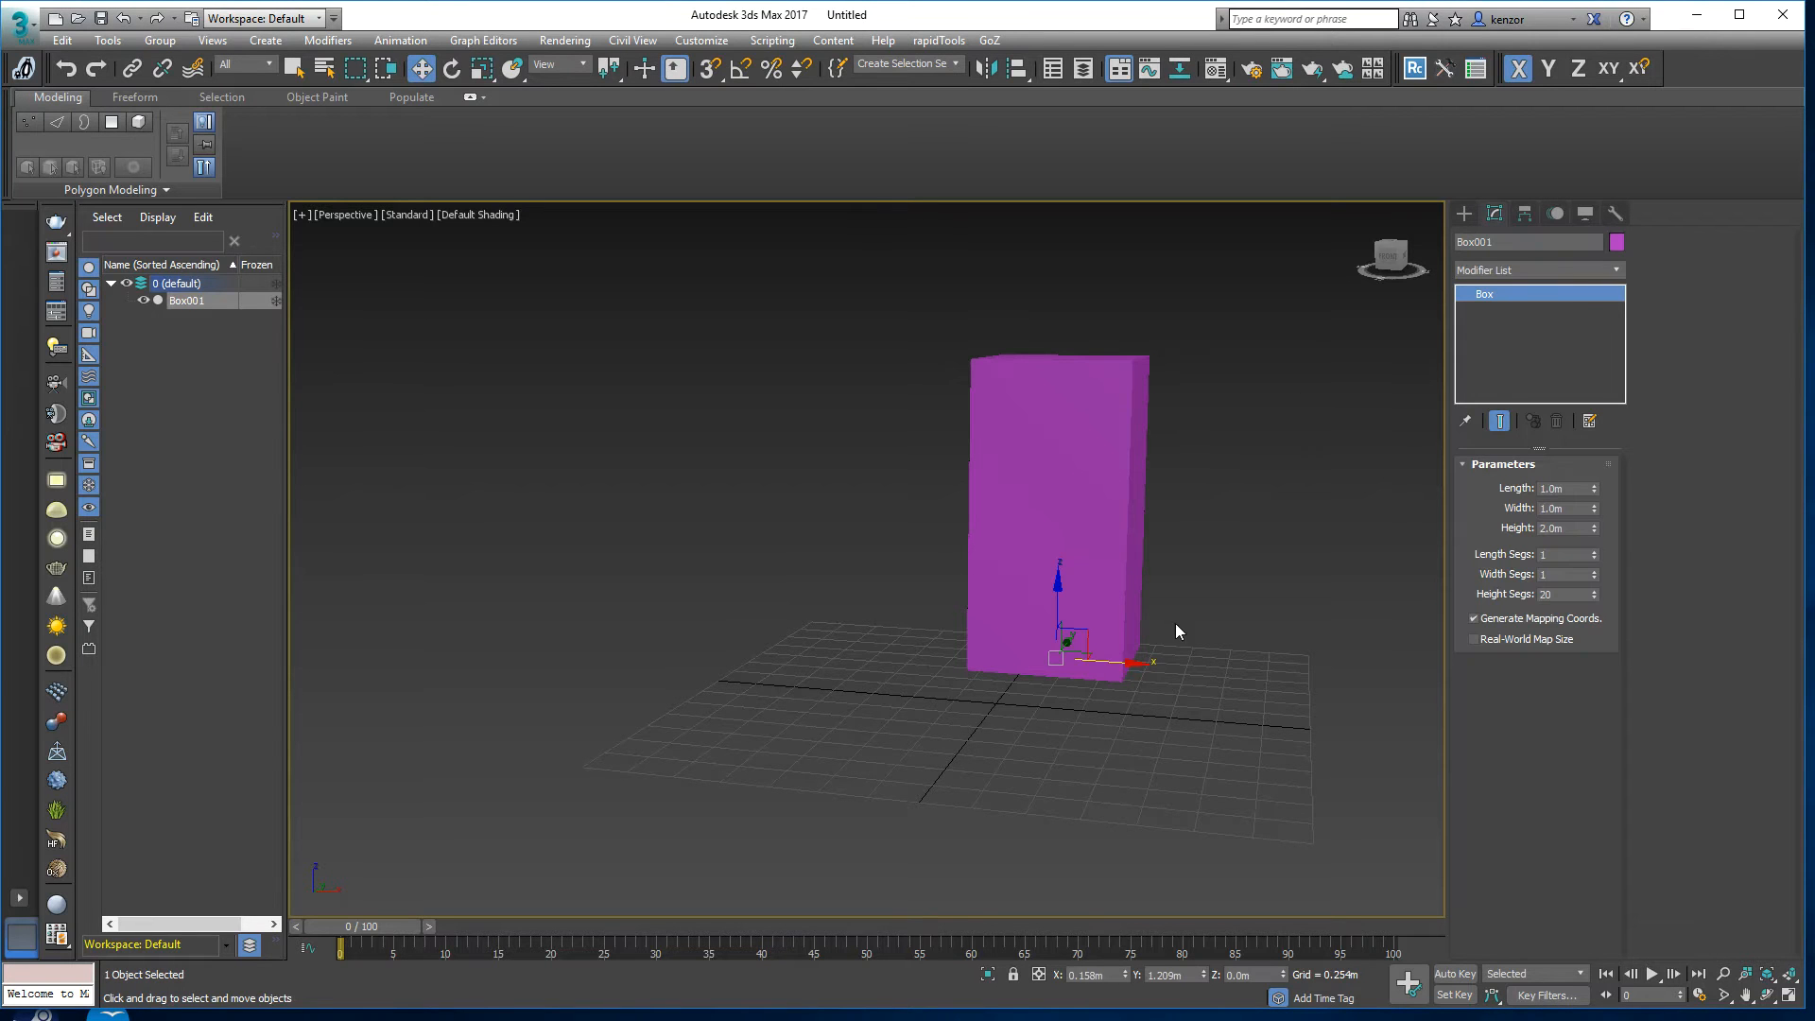
{"action": "mouse_move", "coordinate": [1180, 596]}
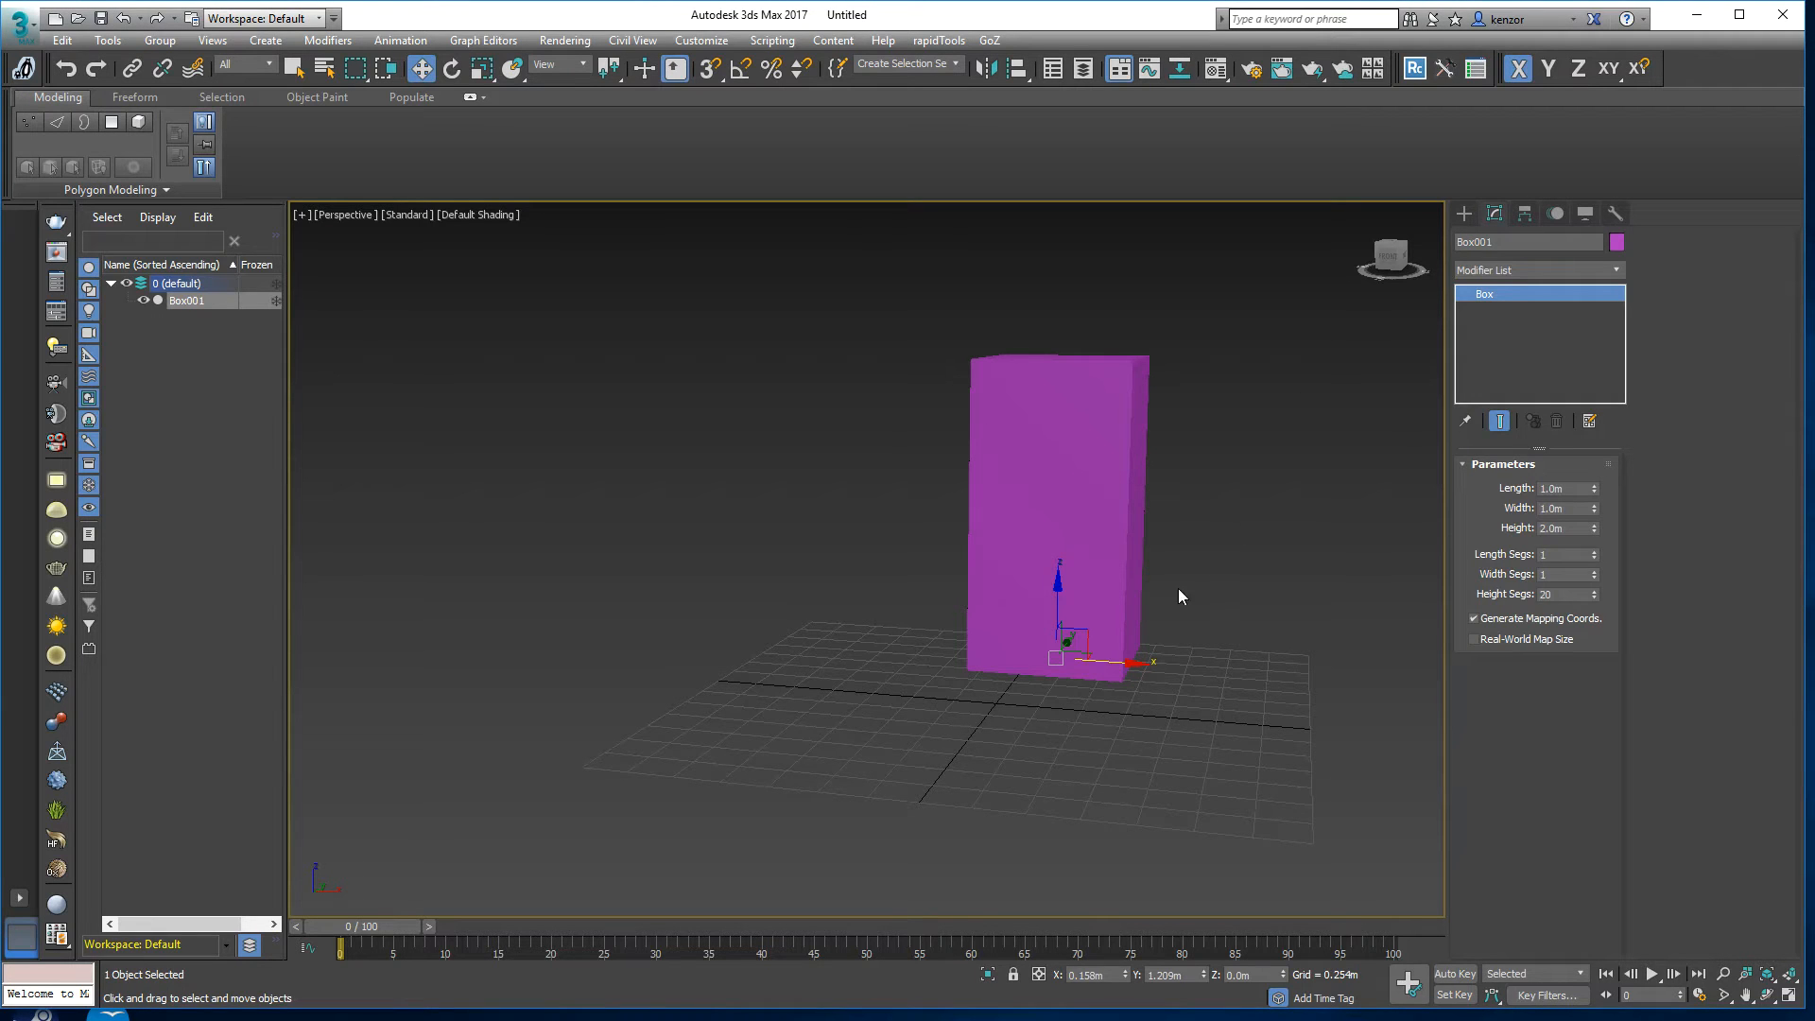
{"action": "mouse_move", "coordinate": [1159, 640]}
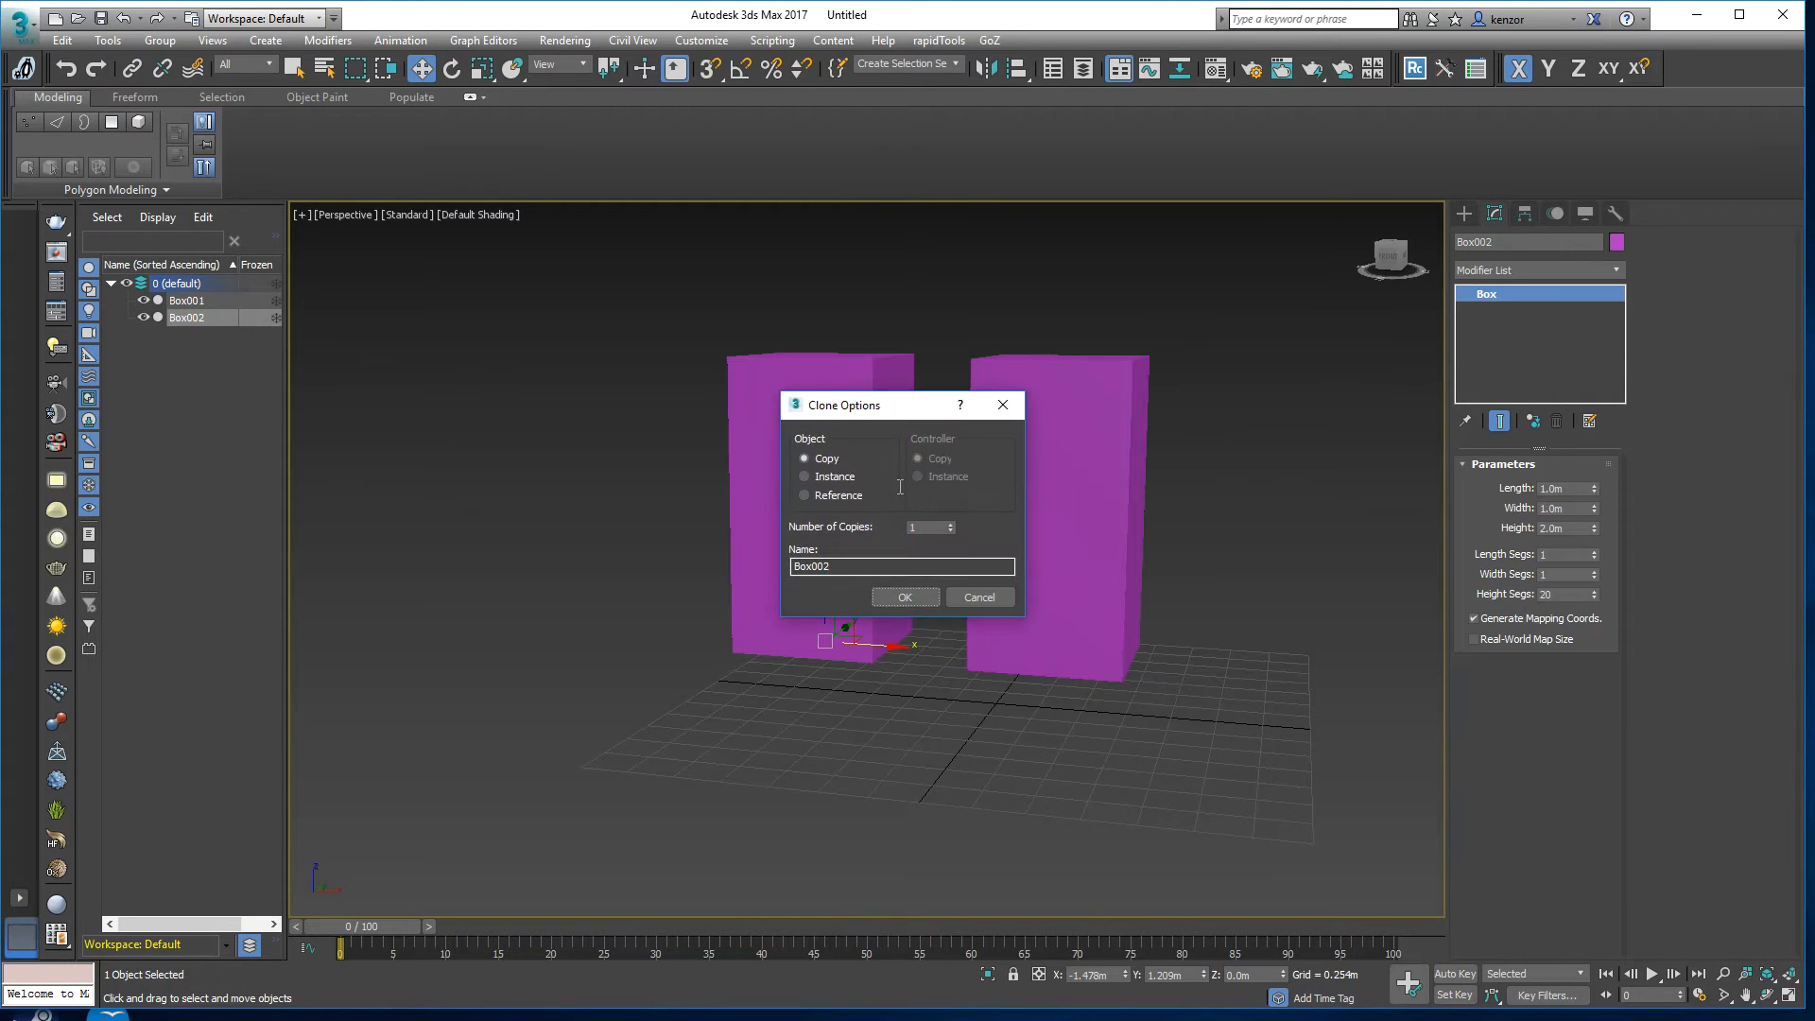
{"action": "left_click", "coordinate": [905, 596]}
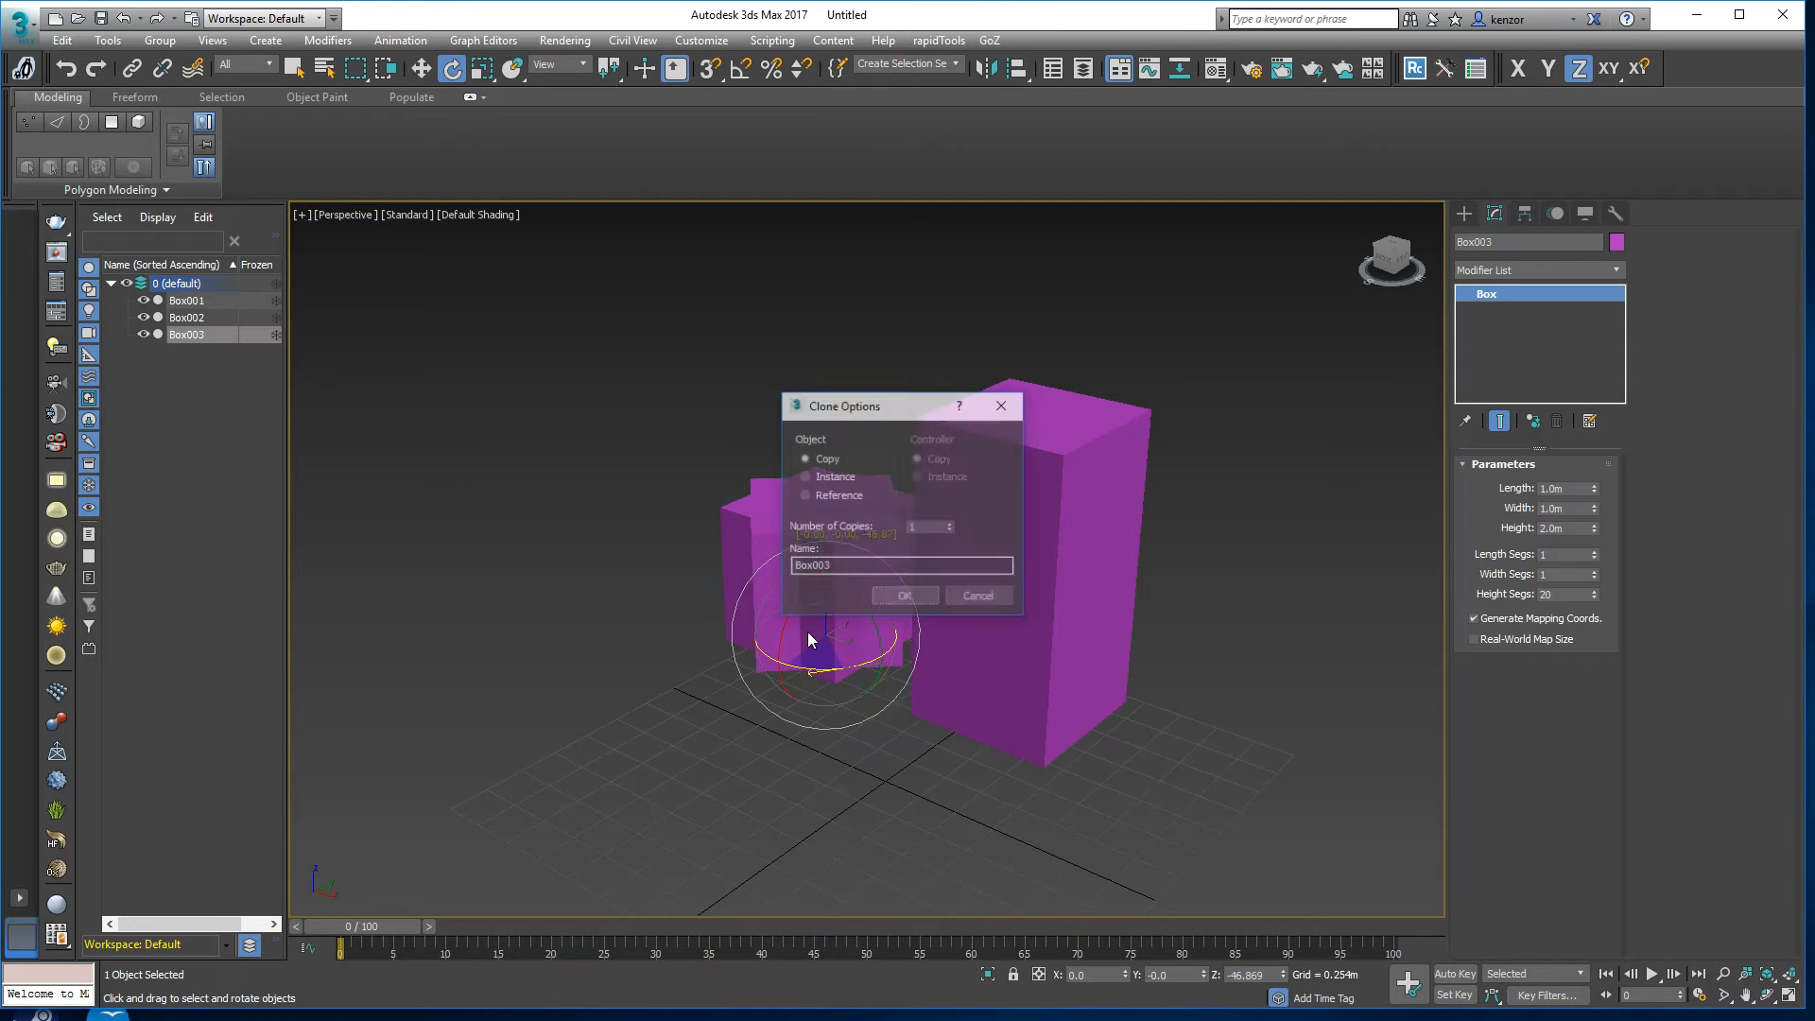
{"action": "left_click", "coordinate": [903, 596]}
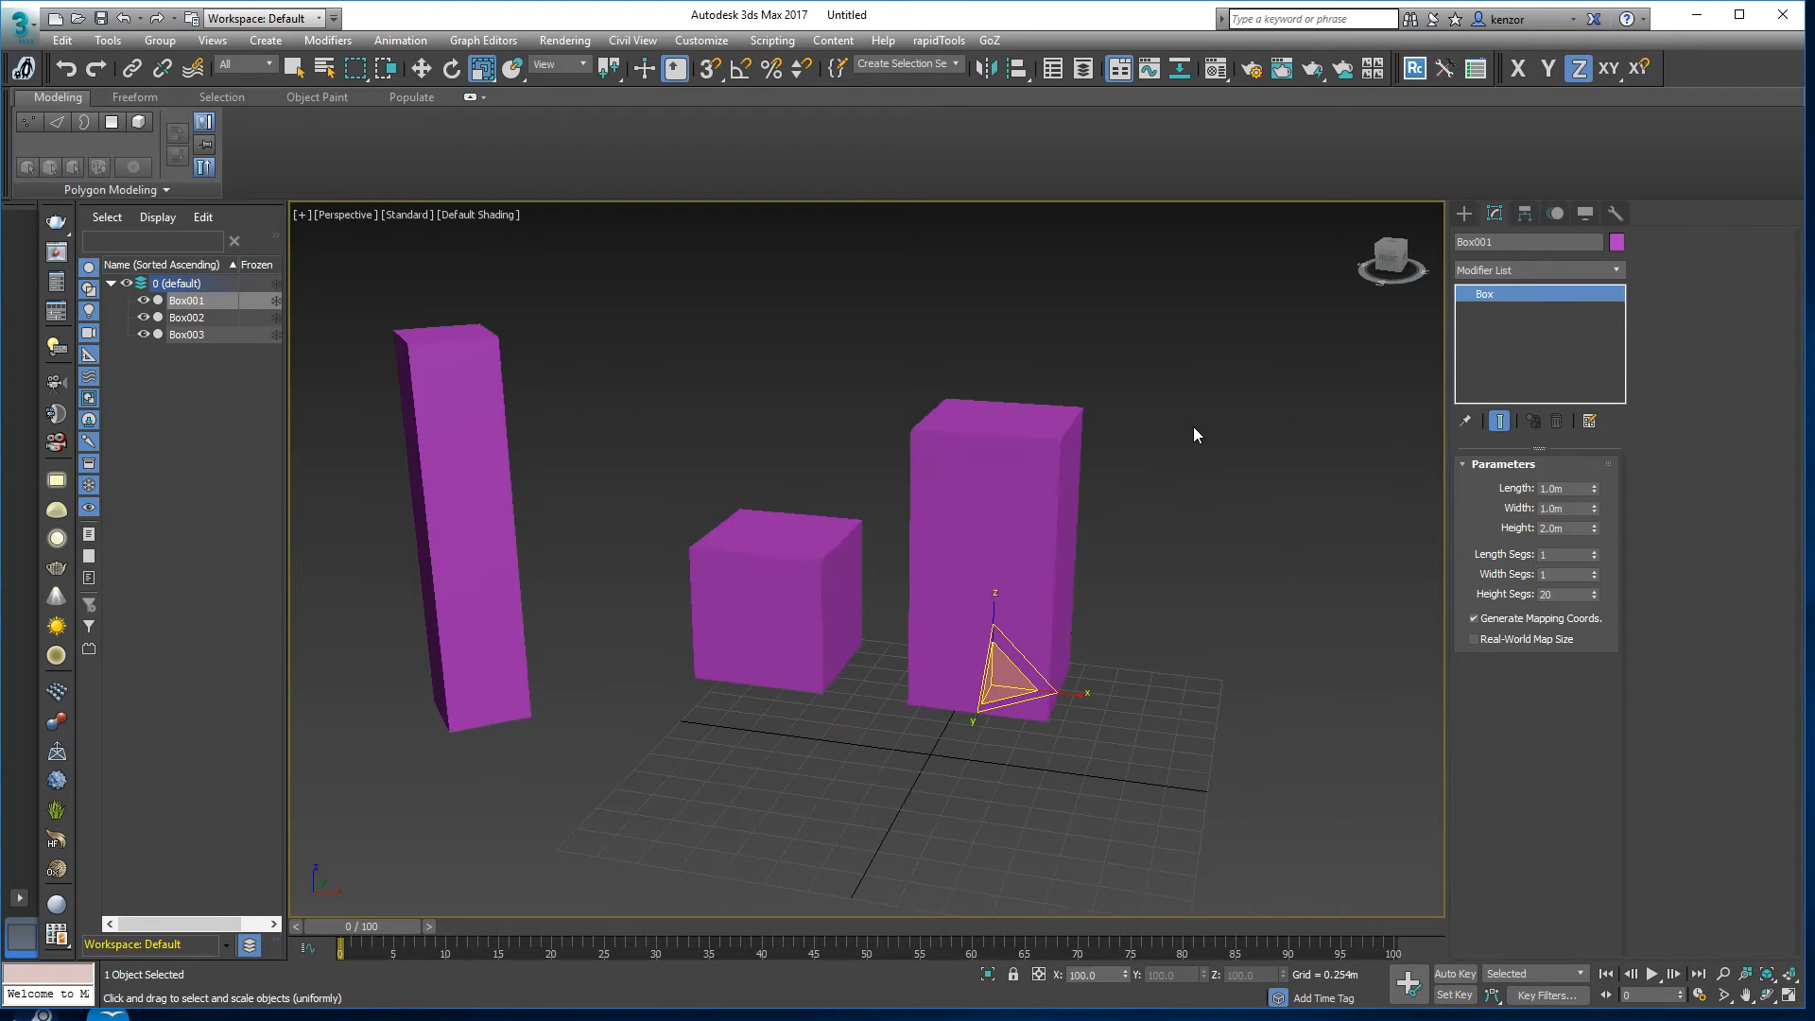
{"action": "mouse_move", "coordinate": [1603, 285]}
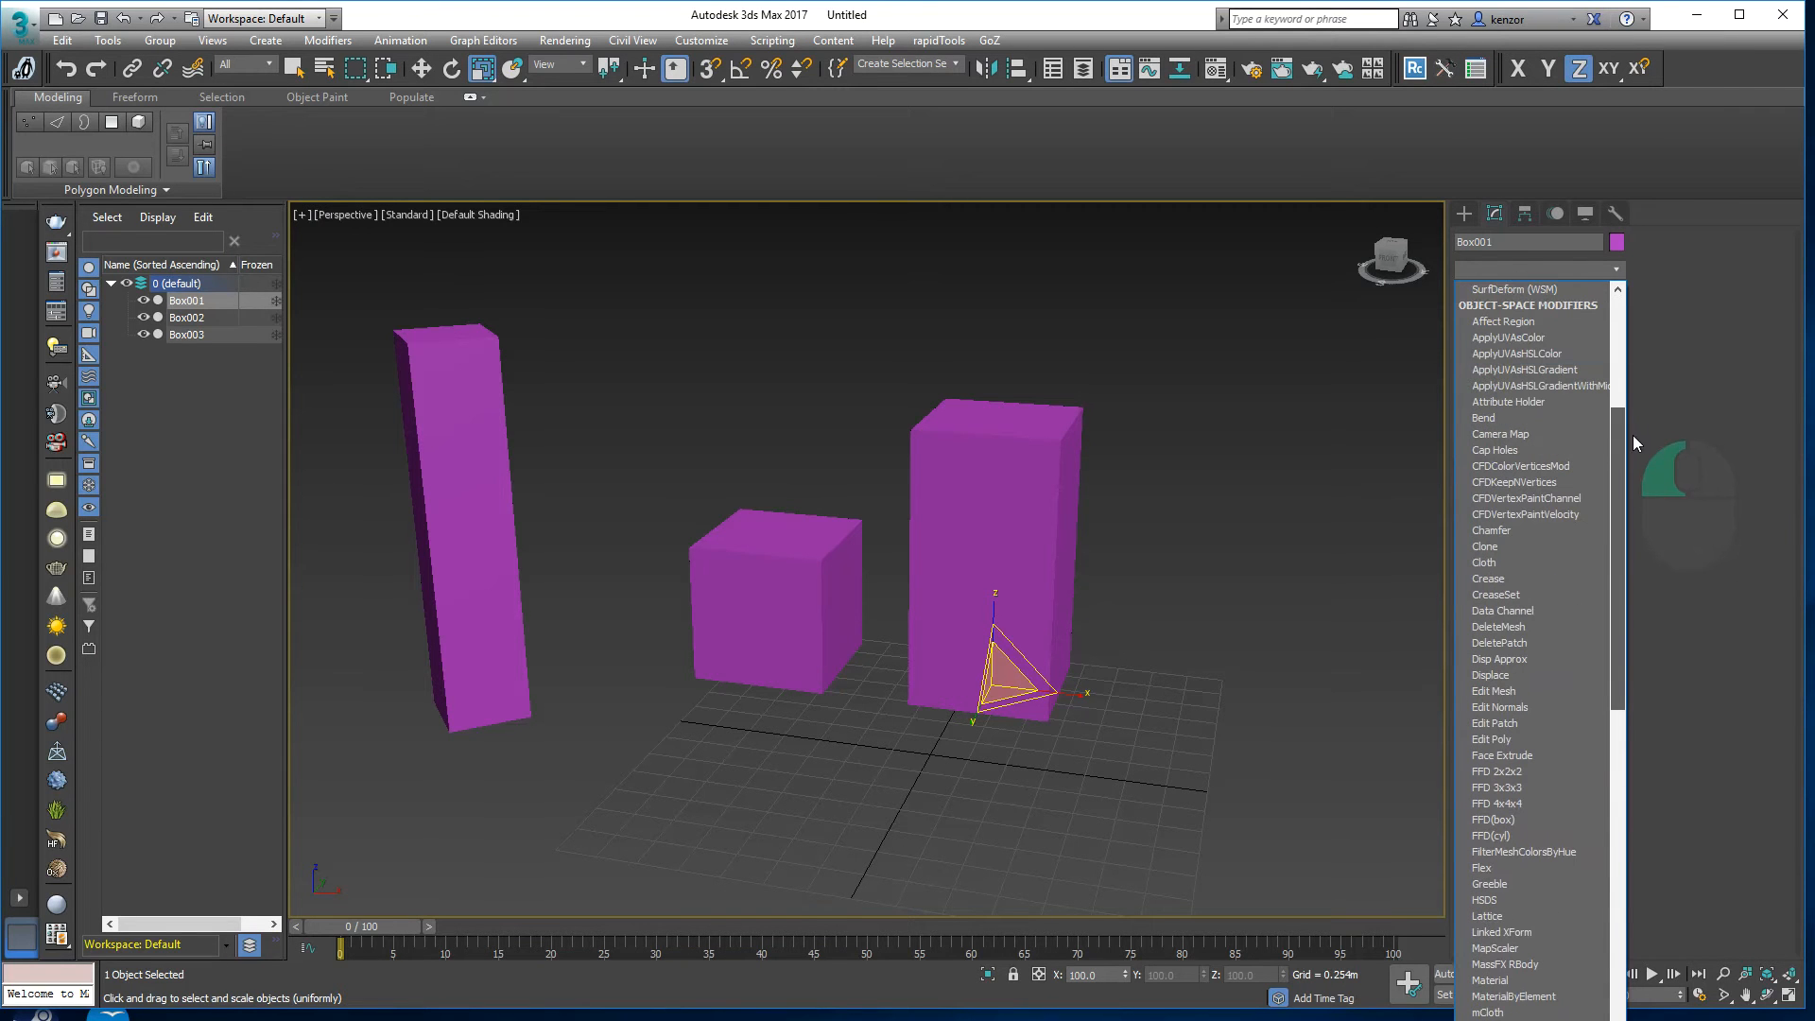
Step: Add a Bend modifier with Angle 90 to Box001, curving it into a quarter arc
{"action": "left_click", "coordinate": [1533, 270]}
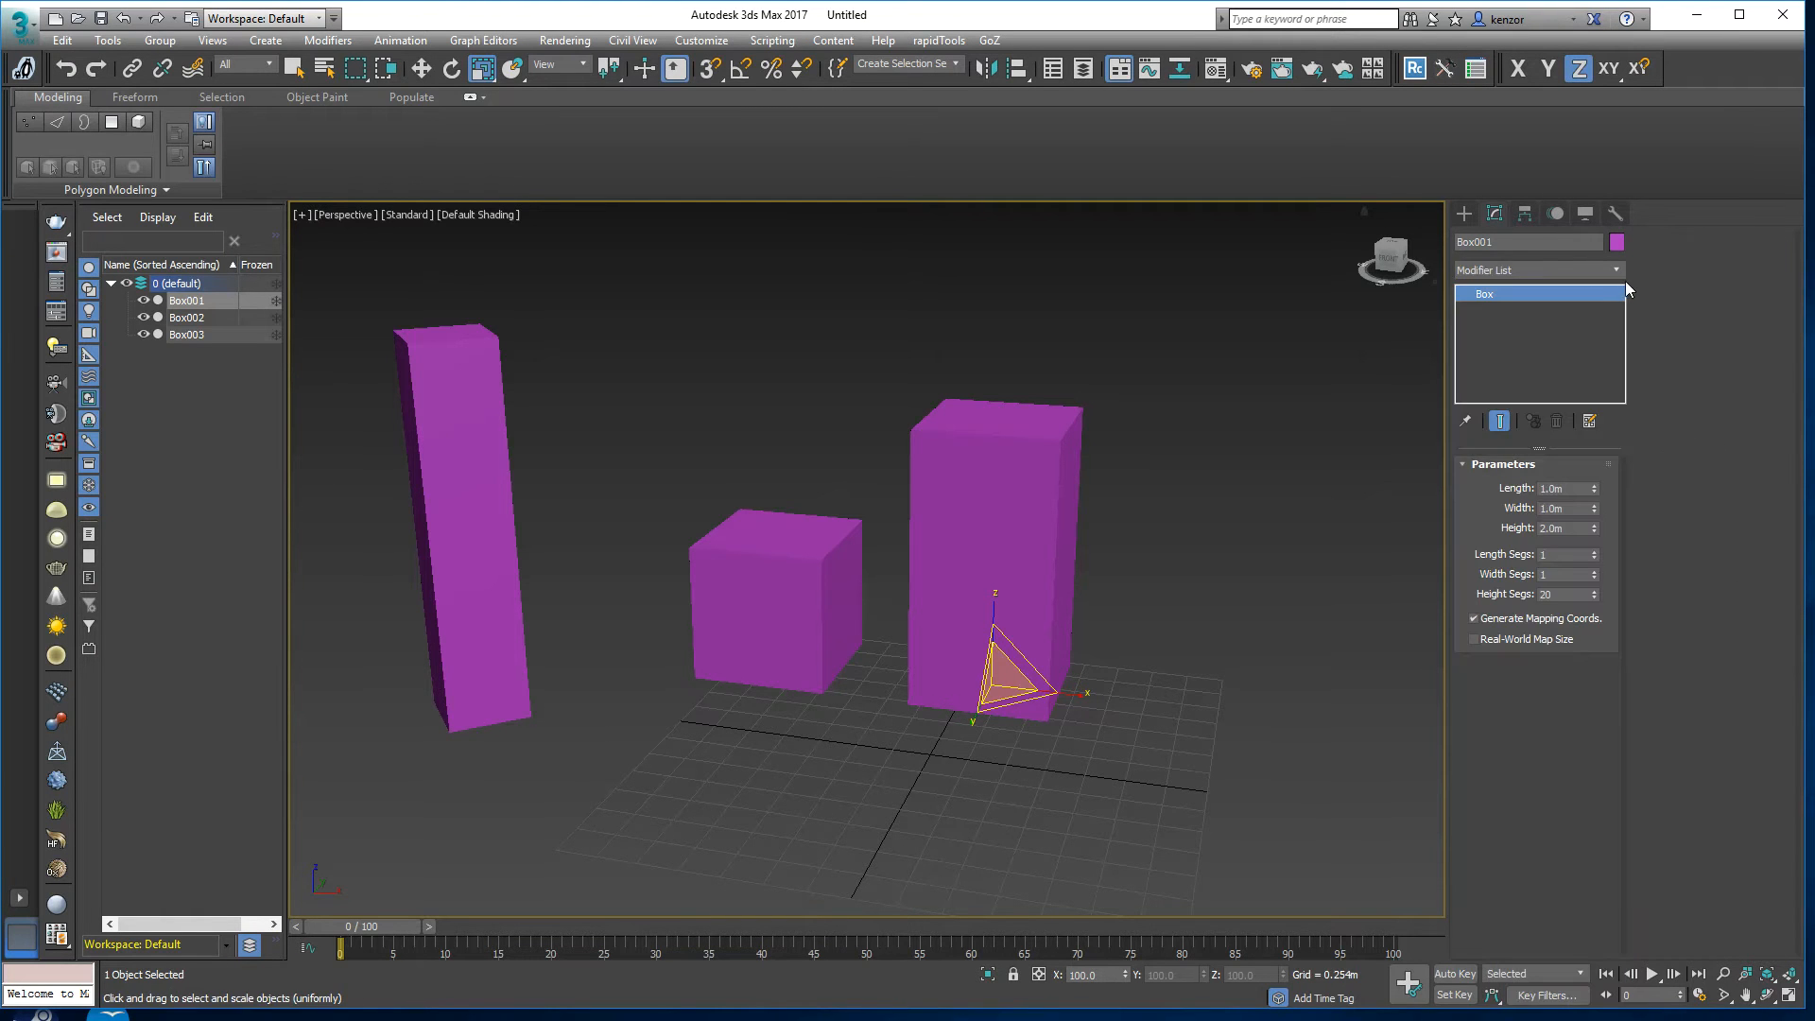
{"action": "left_click", "coordinate": [1535, 270]}
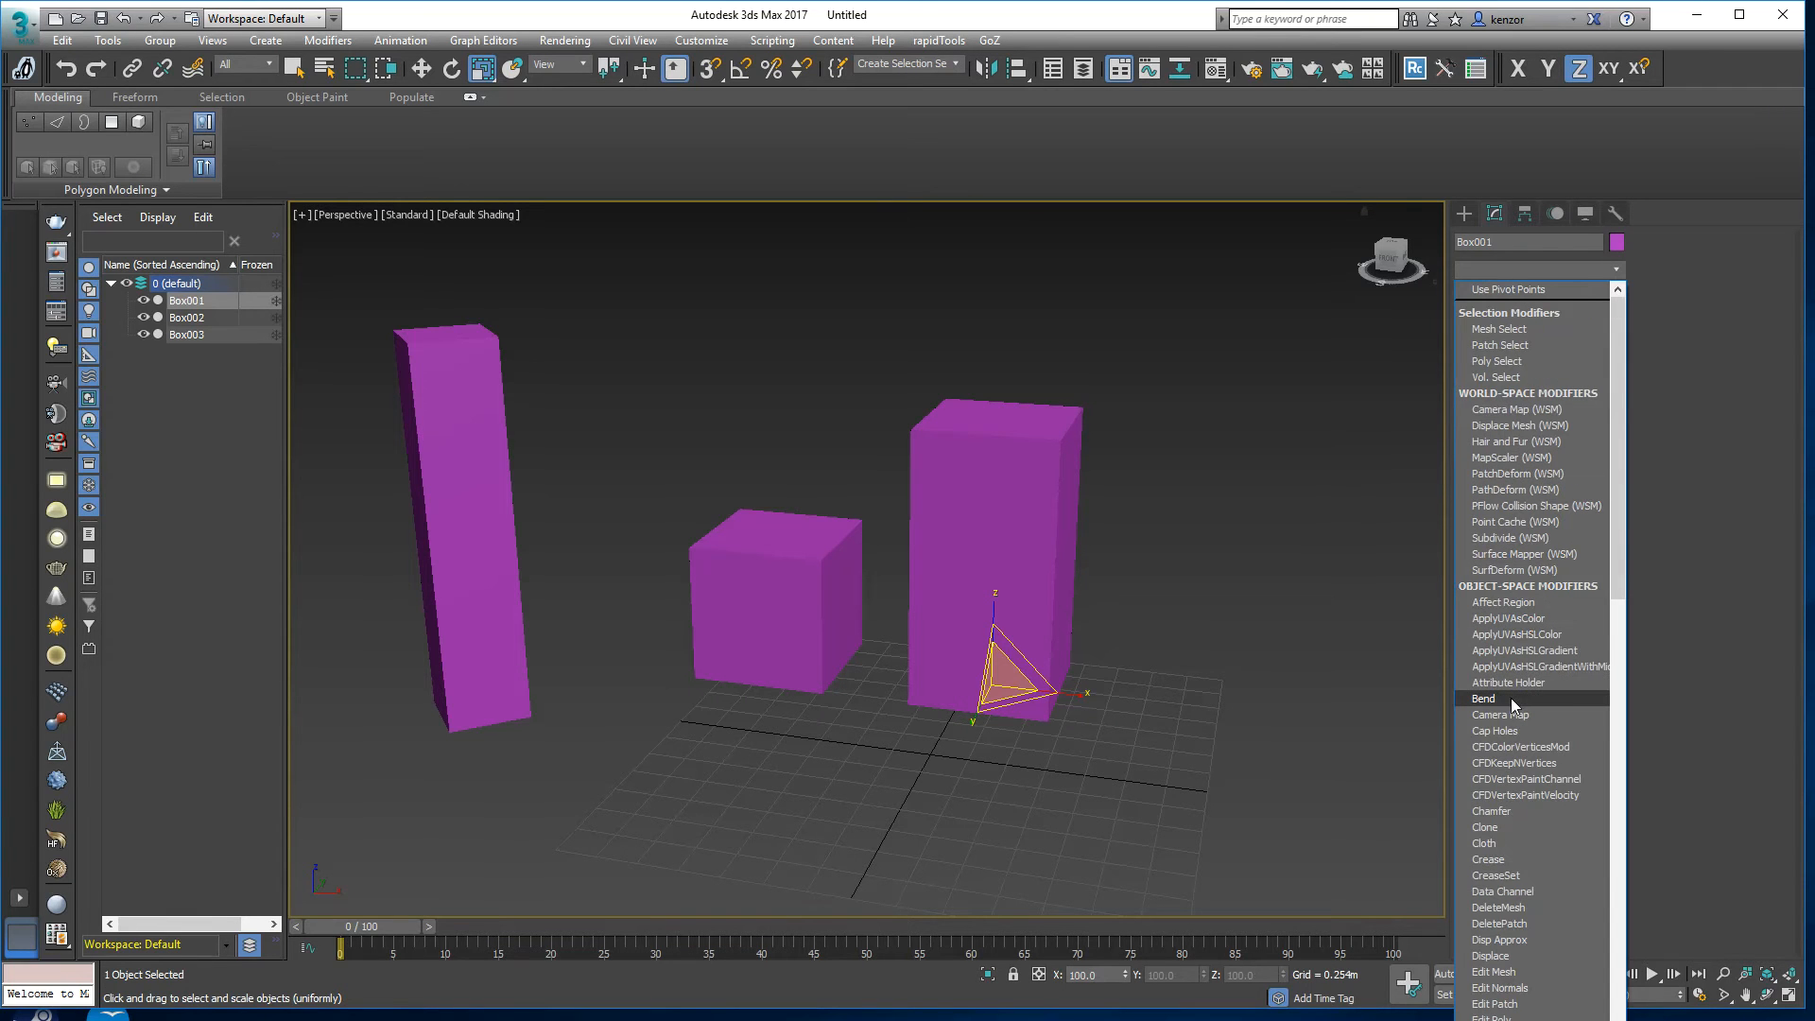
{"action": "left_click", "coordinate": [1482, 697]}
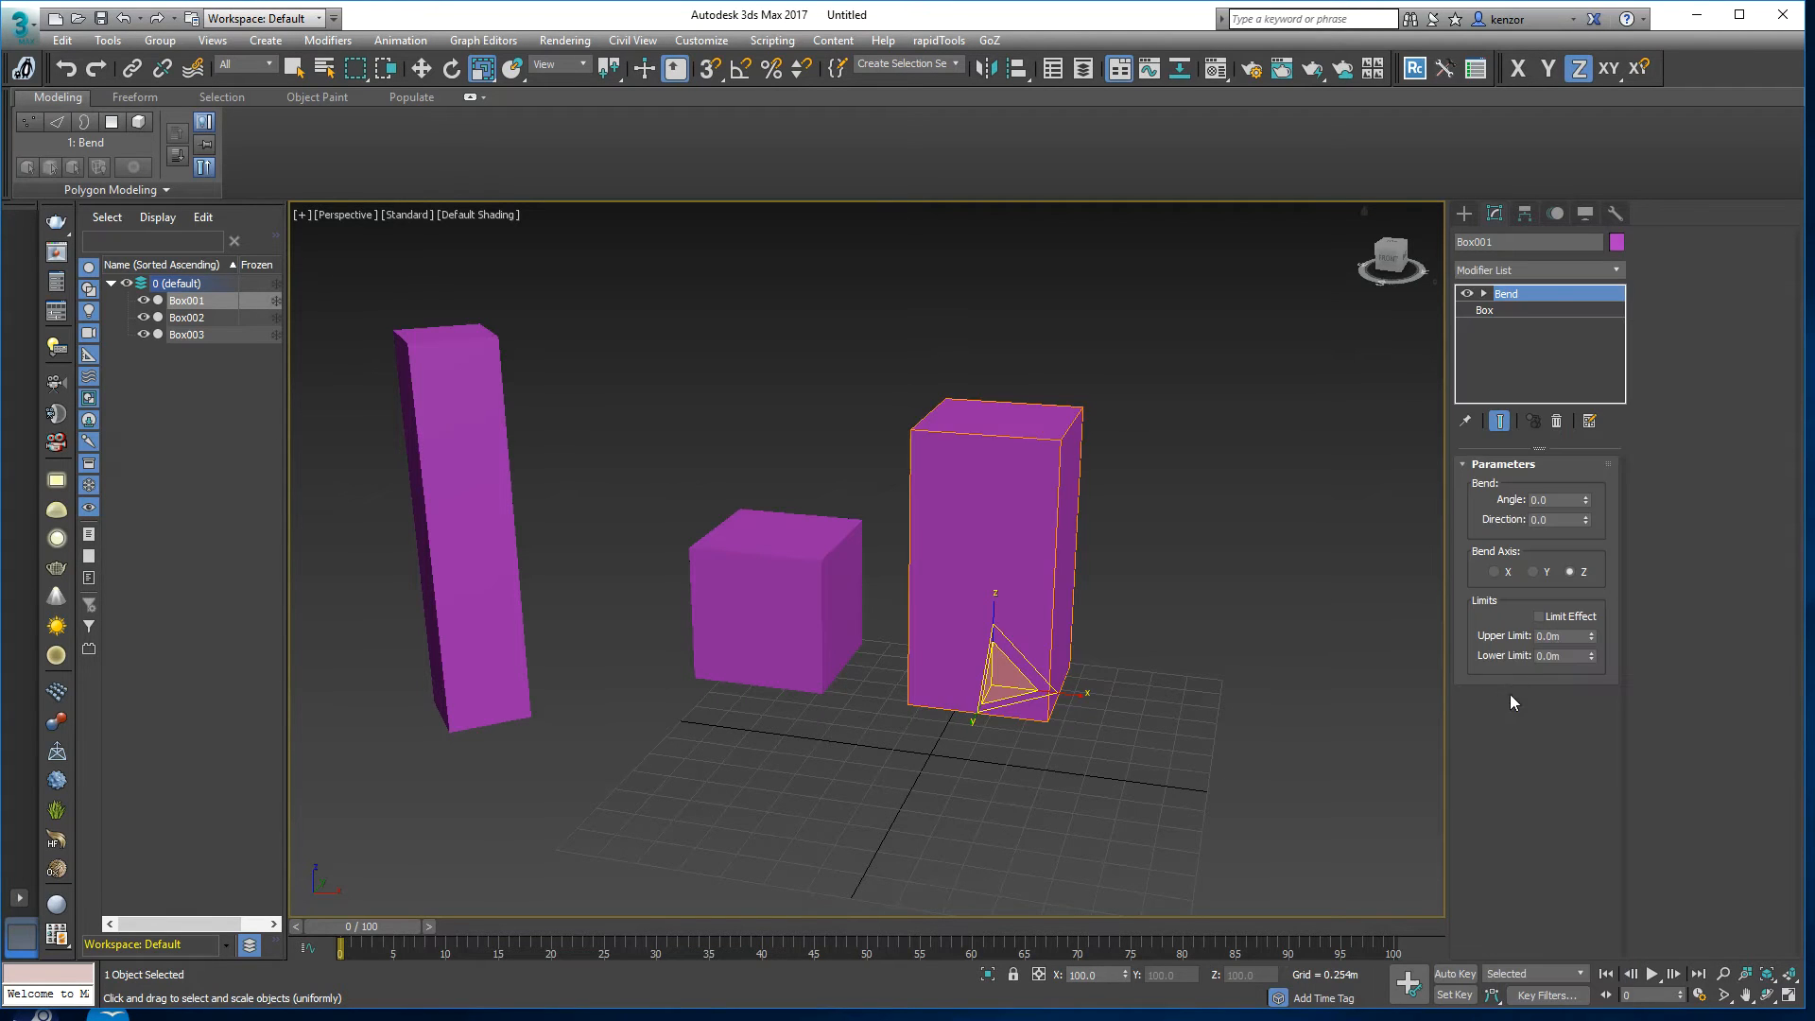
{"action": "mouse_move", "coordinate": [1344, 436]}
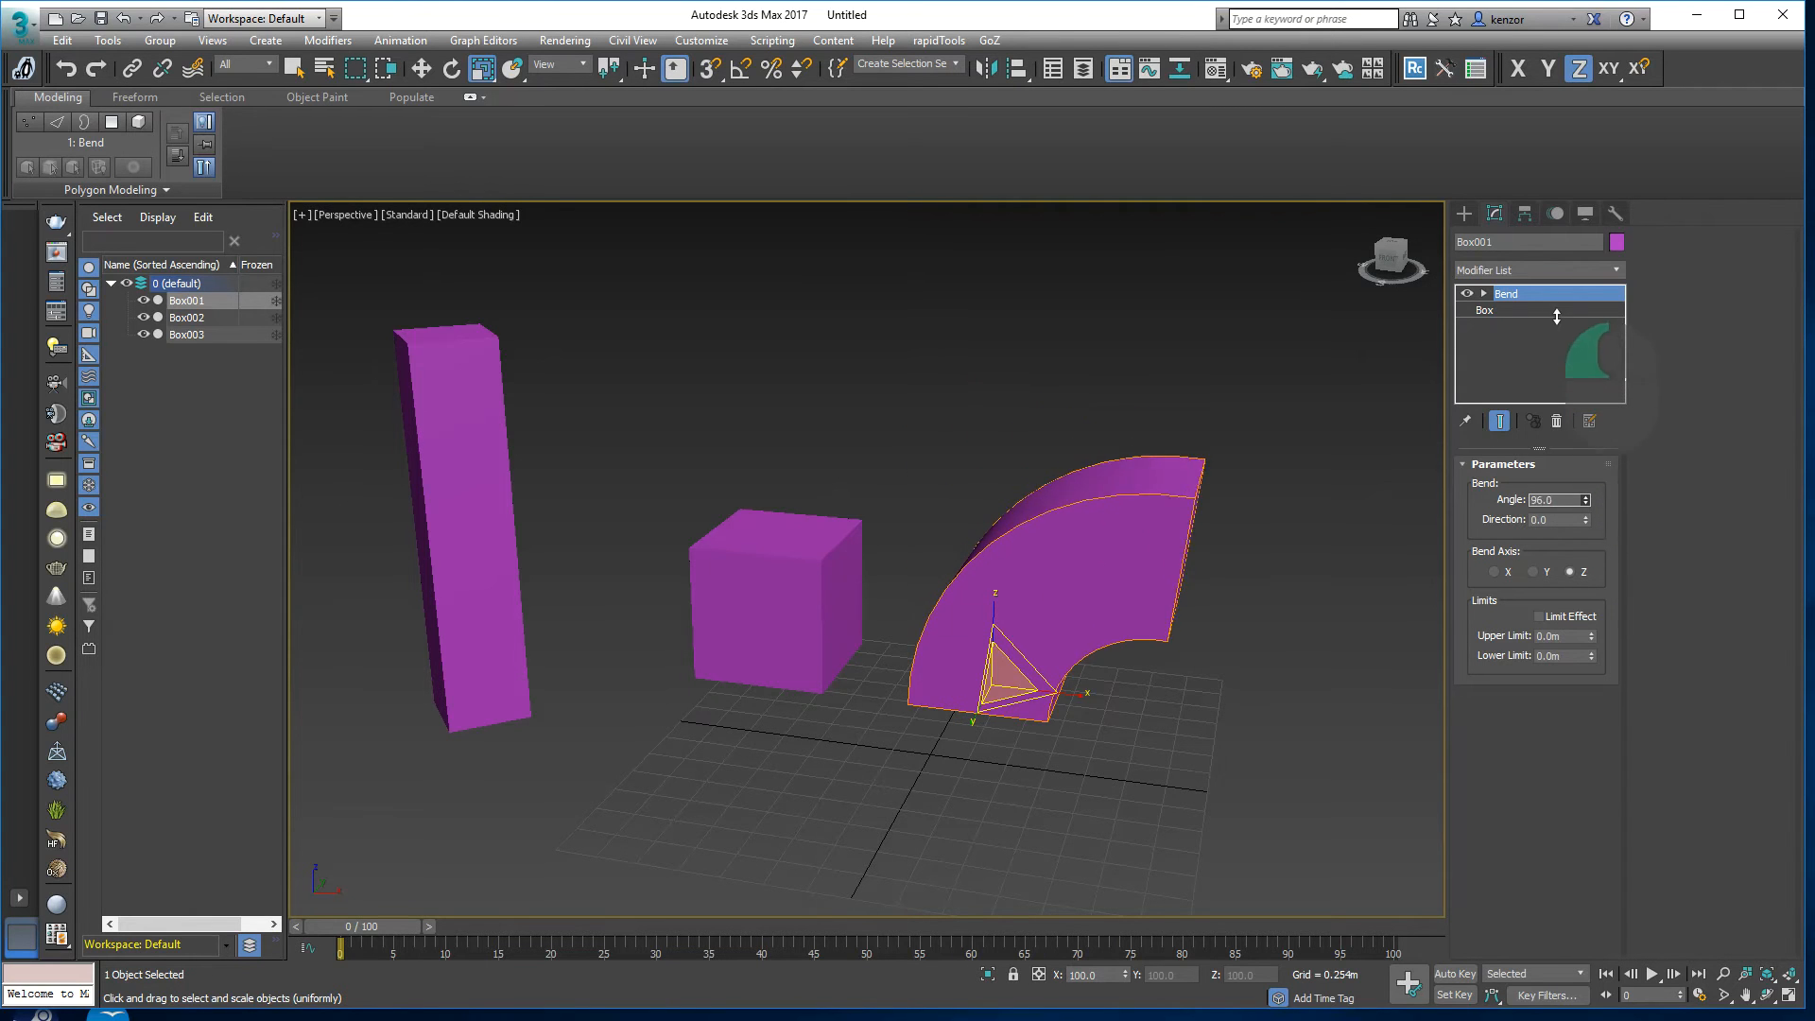
{"action": "left_click", "coordinate": [1590, 496]}
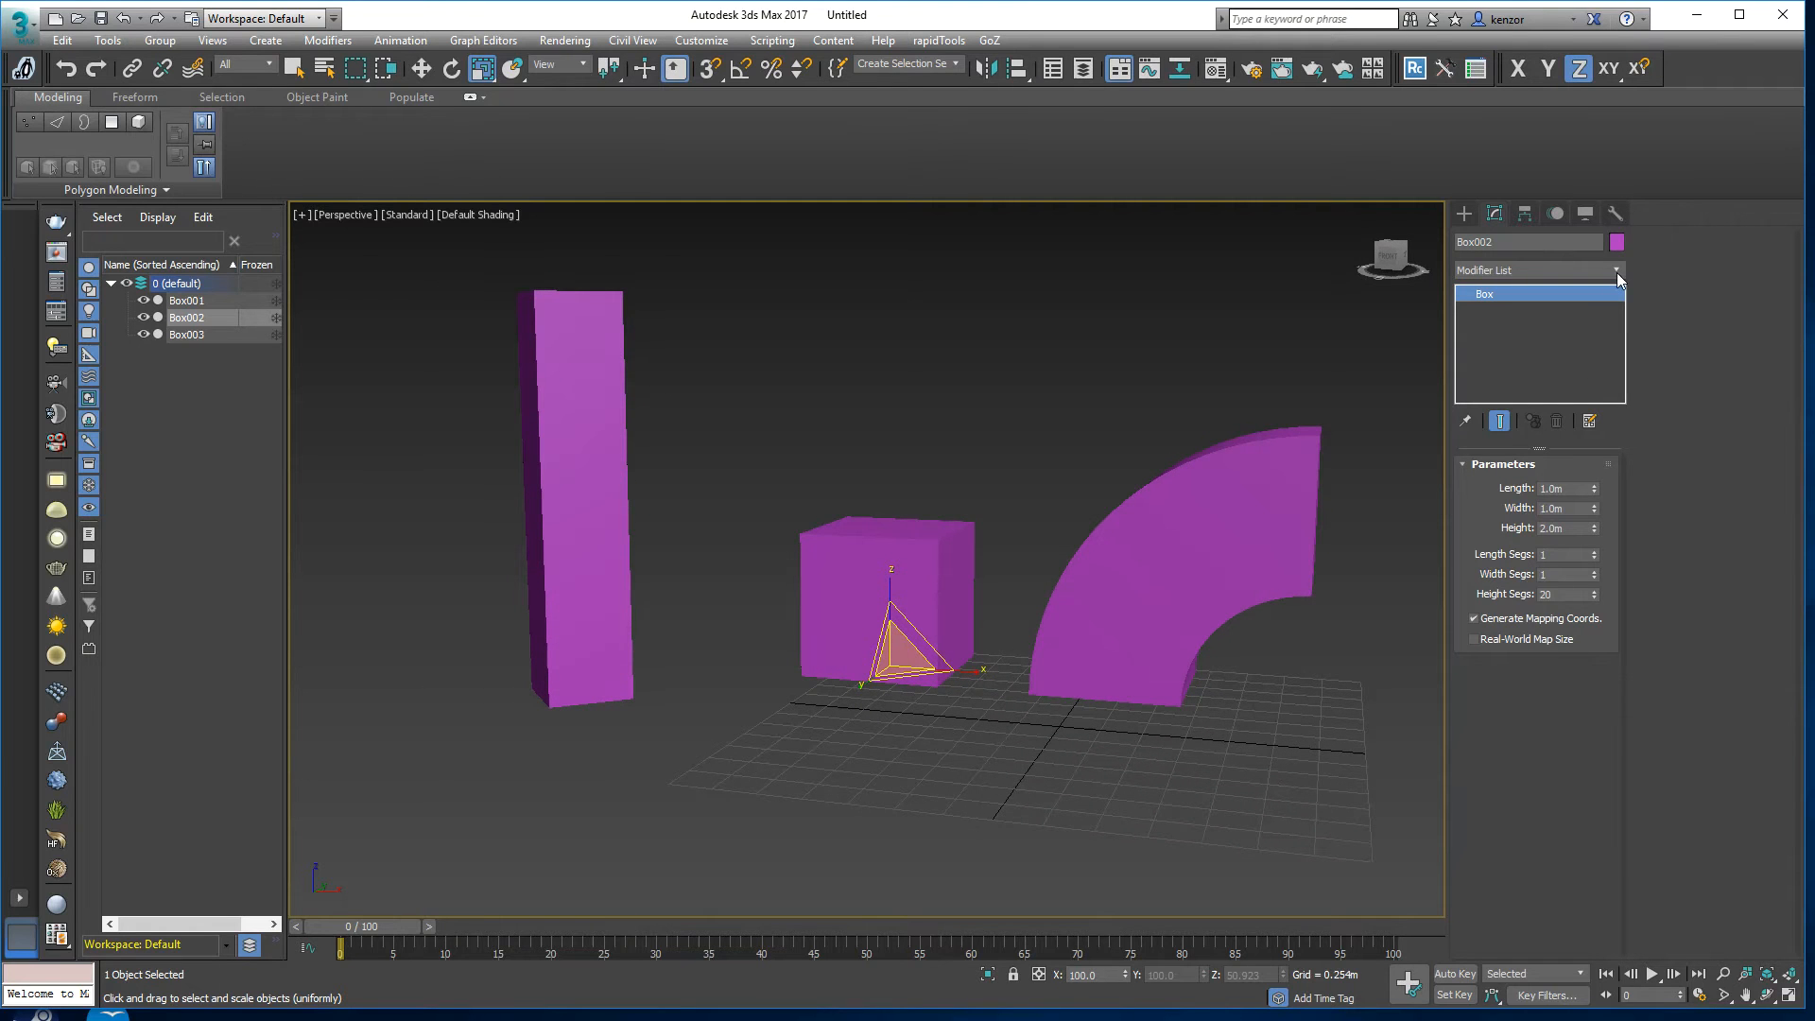
Step: Add Bend with Angle 90 to the cube Box002 and the tall thin Box003, which come out distorted
{"action": "left_click", "coordinate": [1612, 270]}
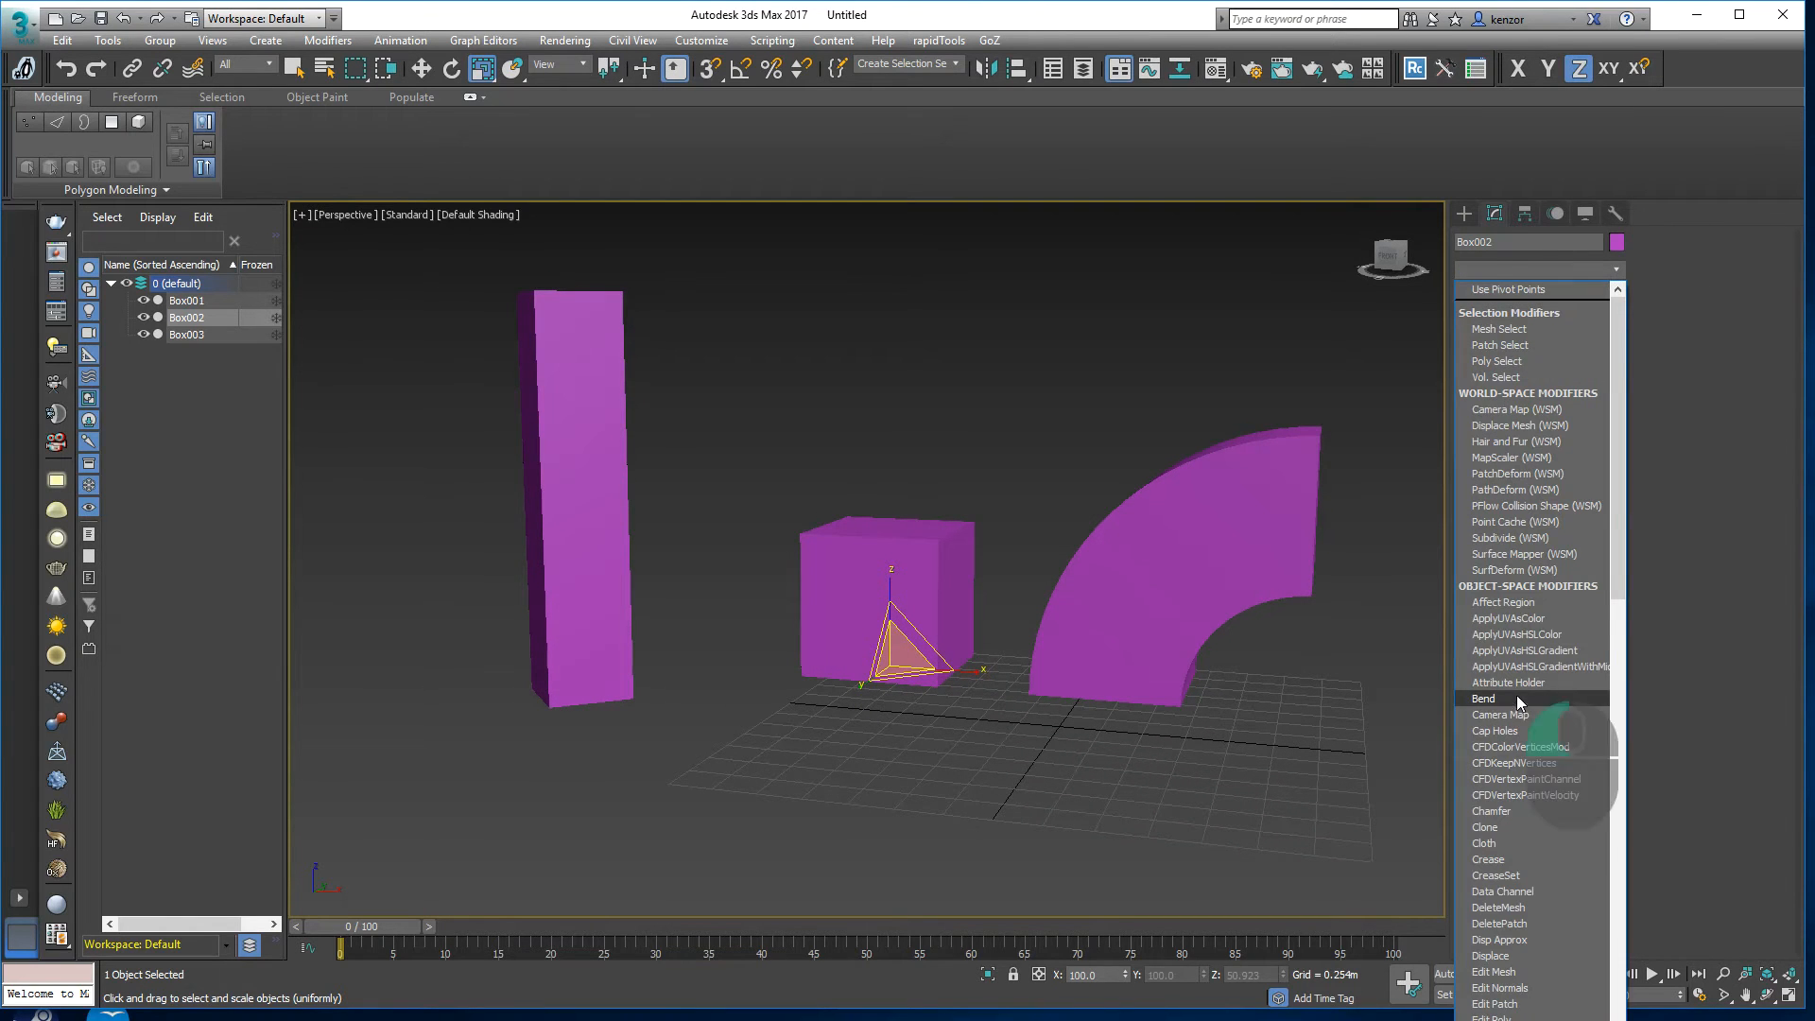
{"action": "left_click", "coordinate": [1484, 697]}
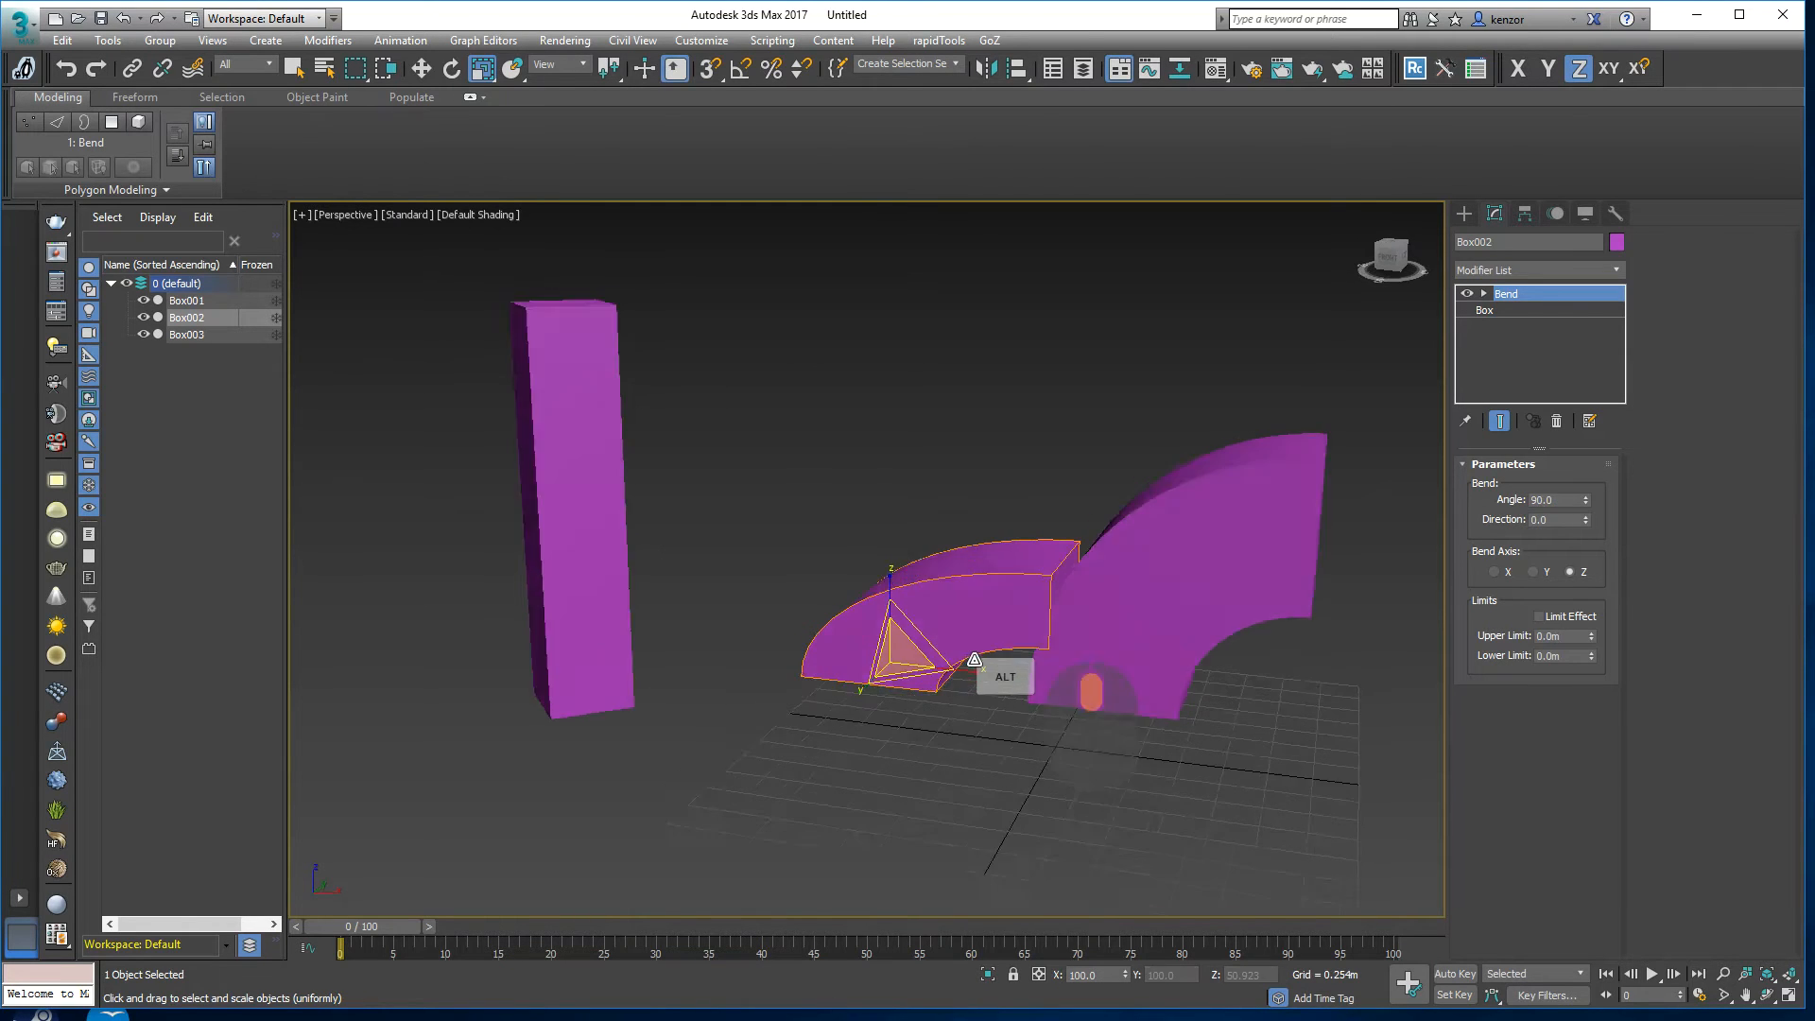
{"action": "left_click", "coordinate": [1007, 538]}
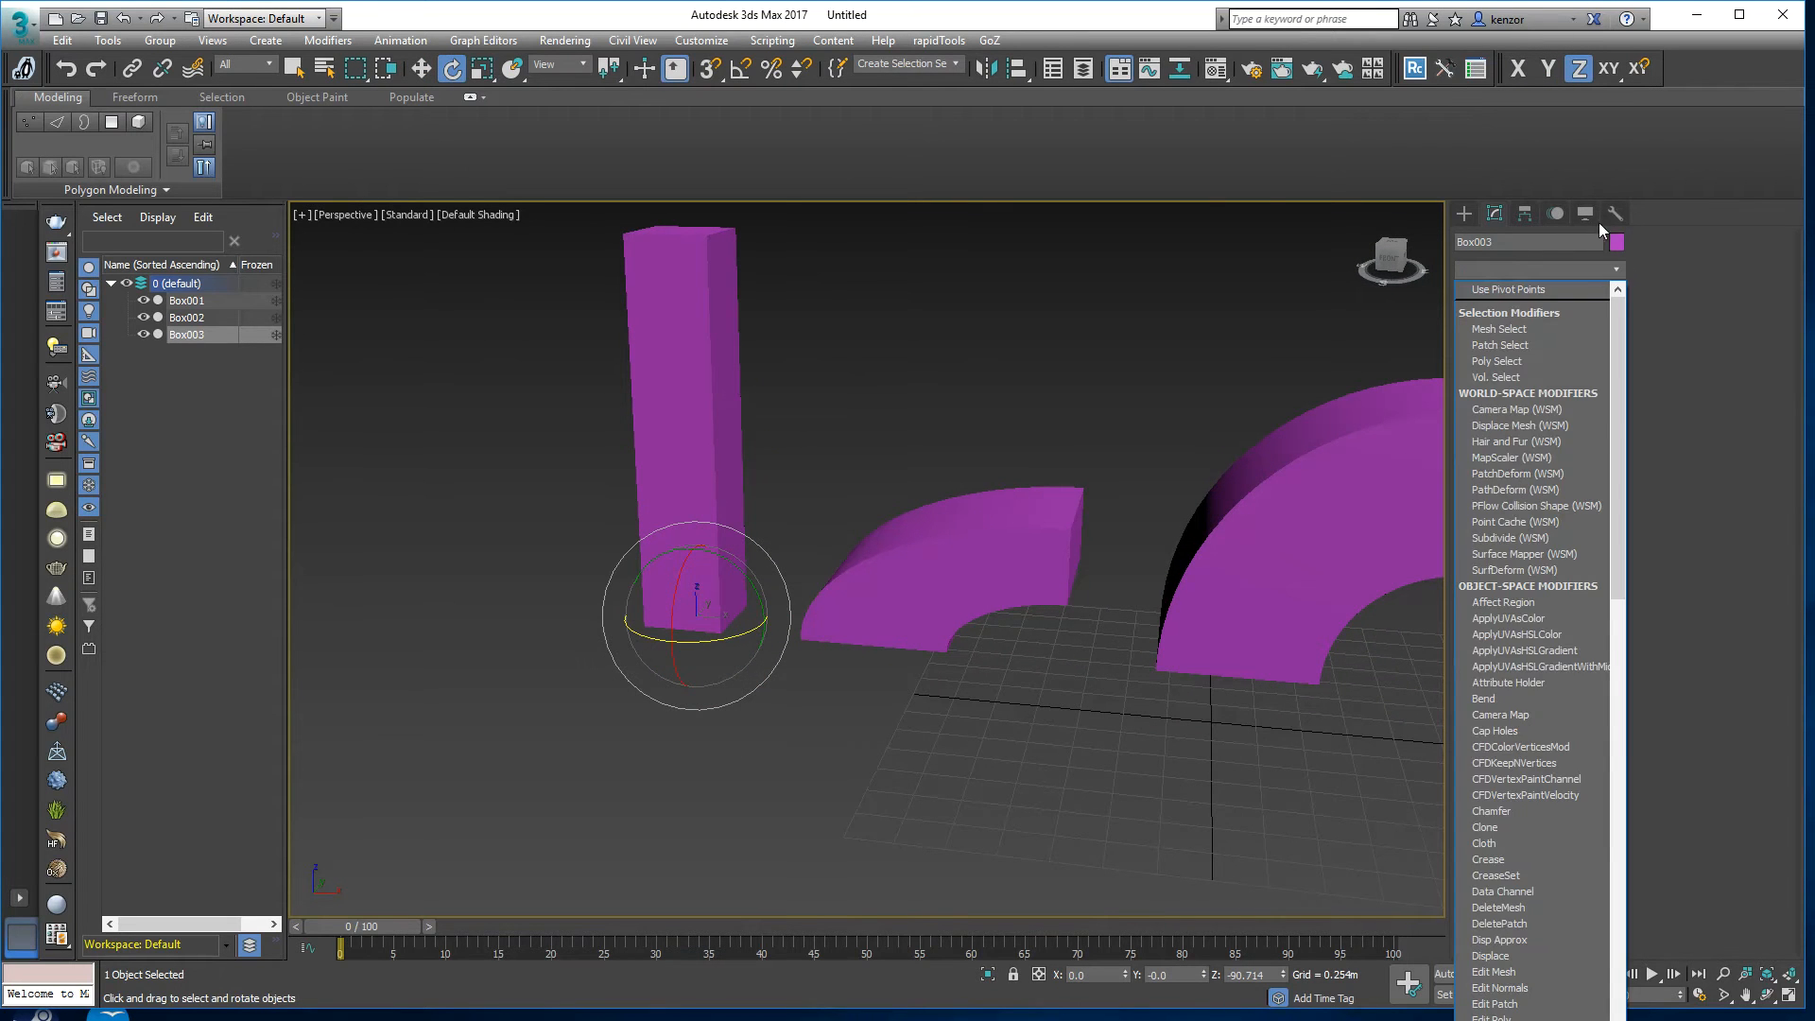
{"action": "left_click", "coordinate": [1482, 697]}
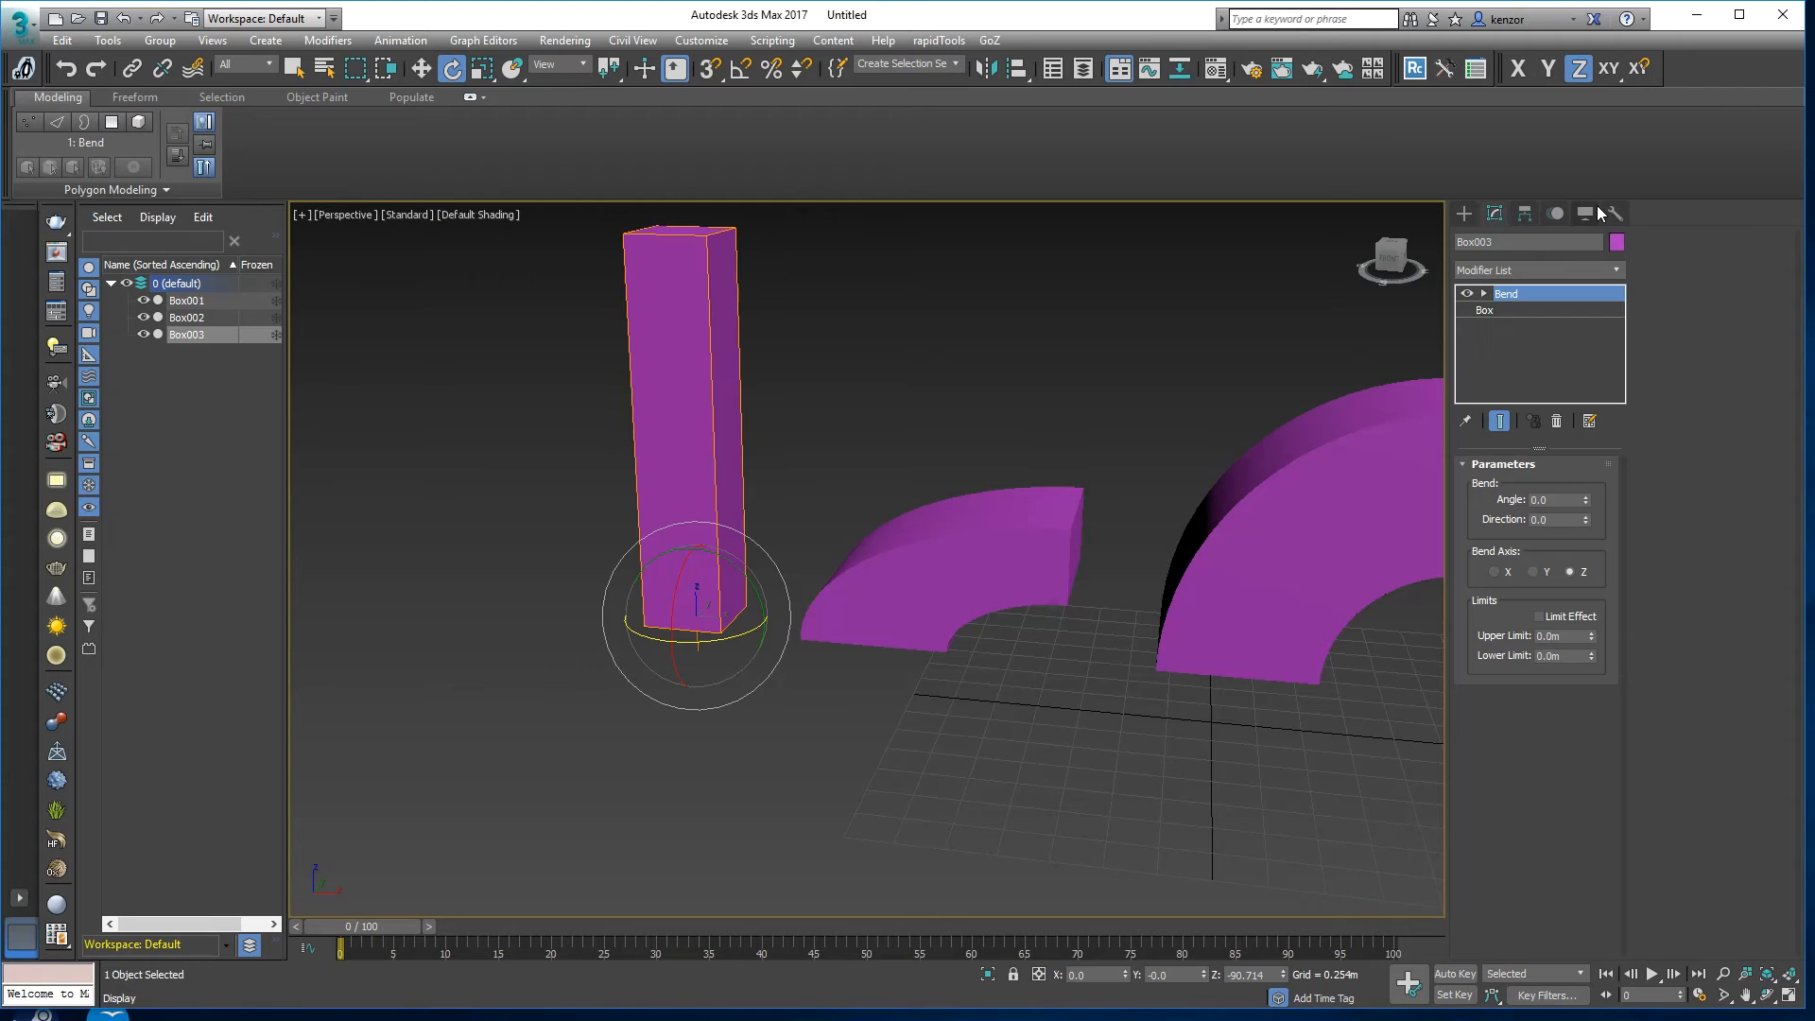
{"action": "left_click", "coordinate": [1555, 499]}
{"action": "type", "text": "90"}
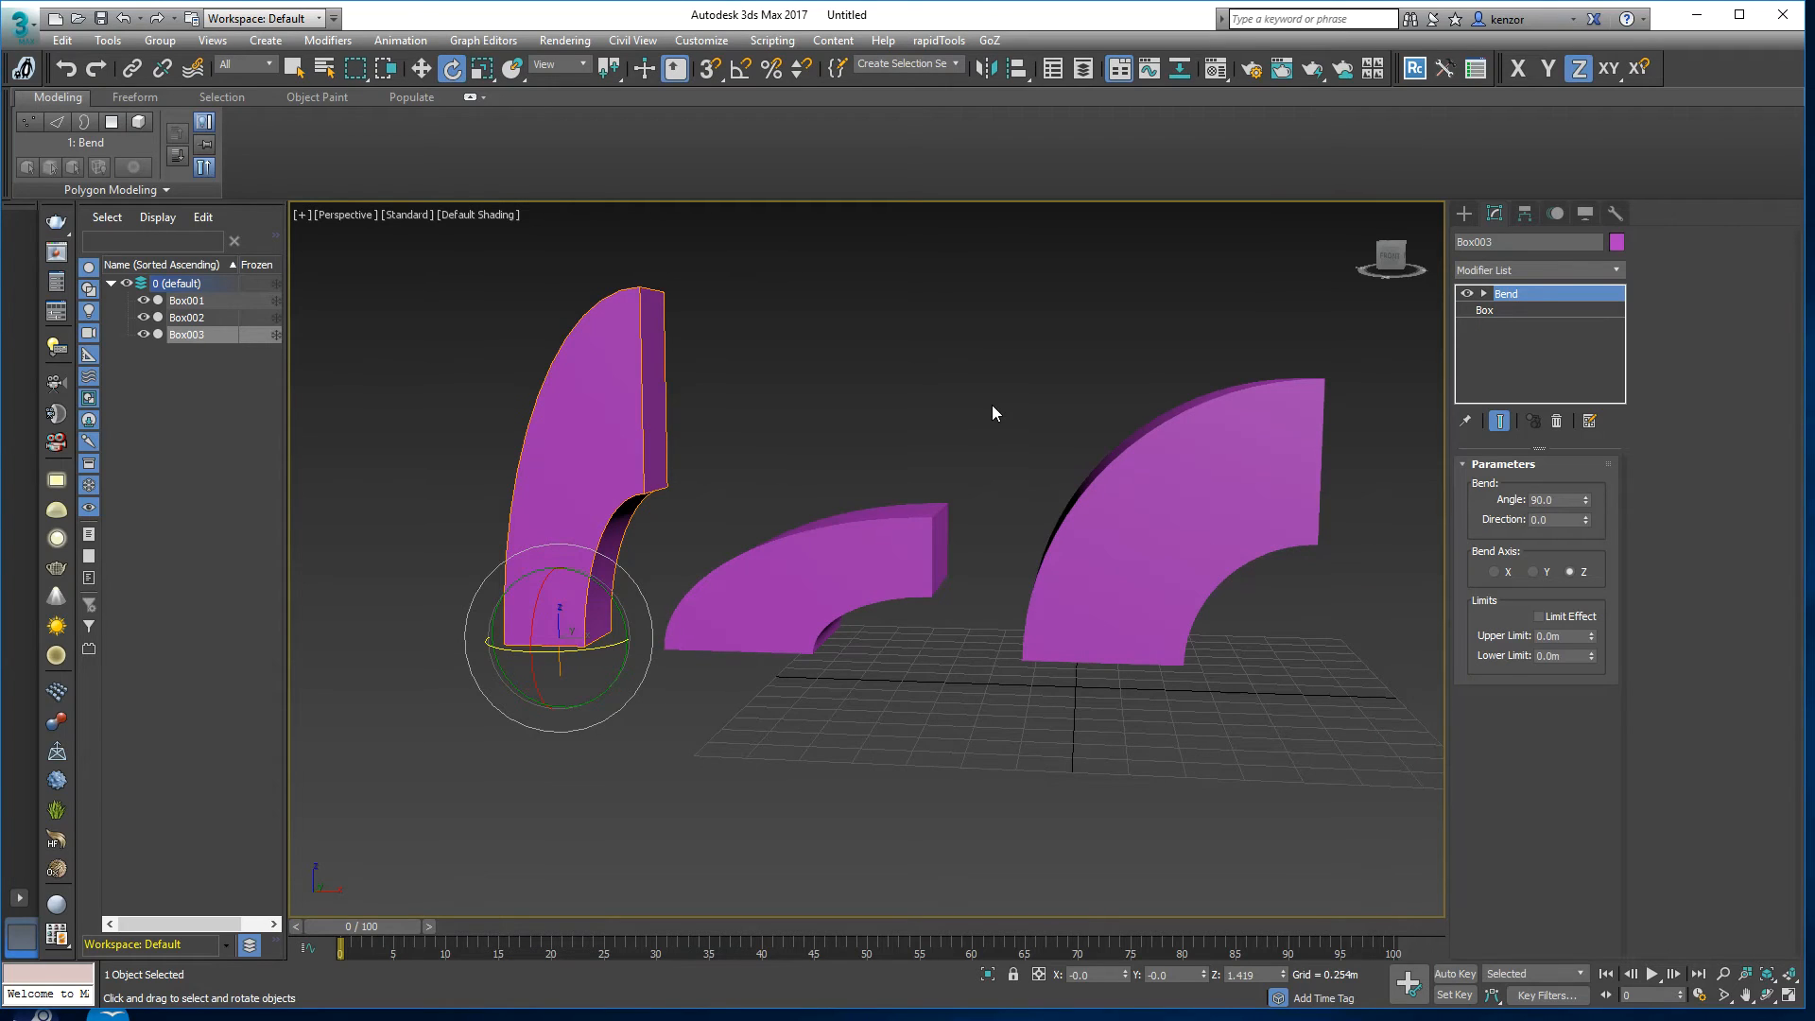
{"action": "mouse_move", "coordinate": [989, 430]}
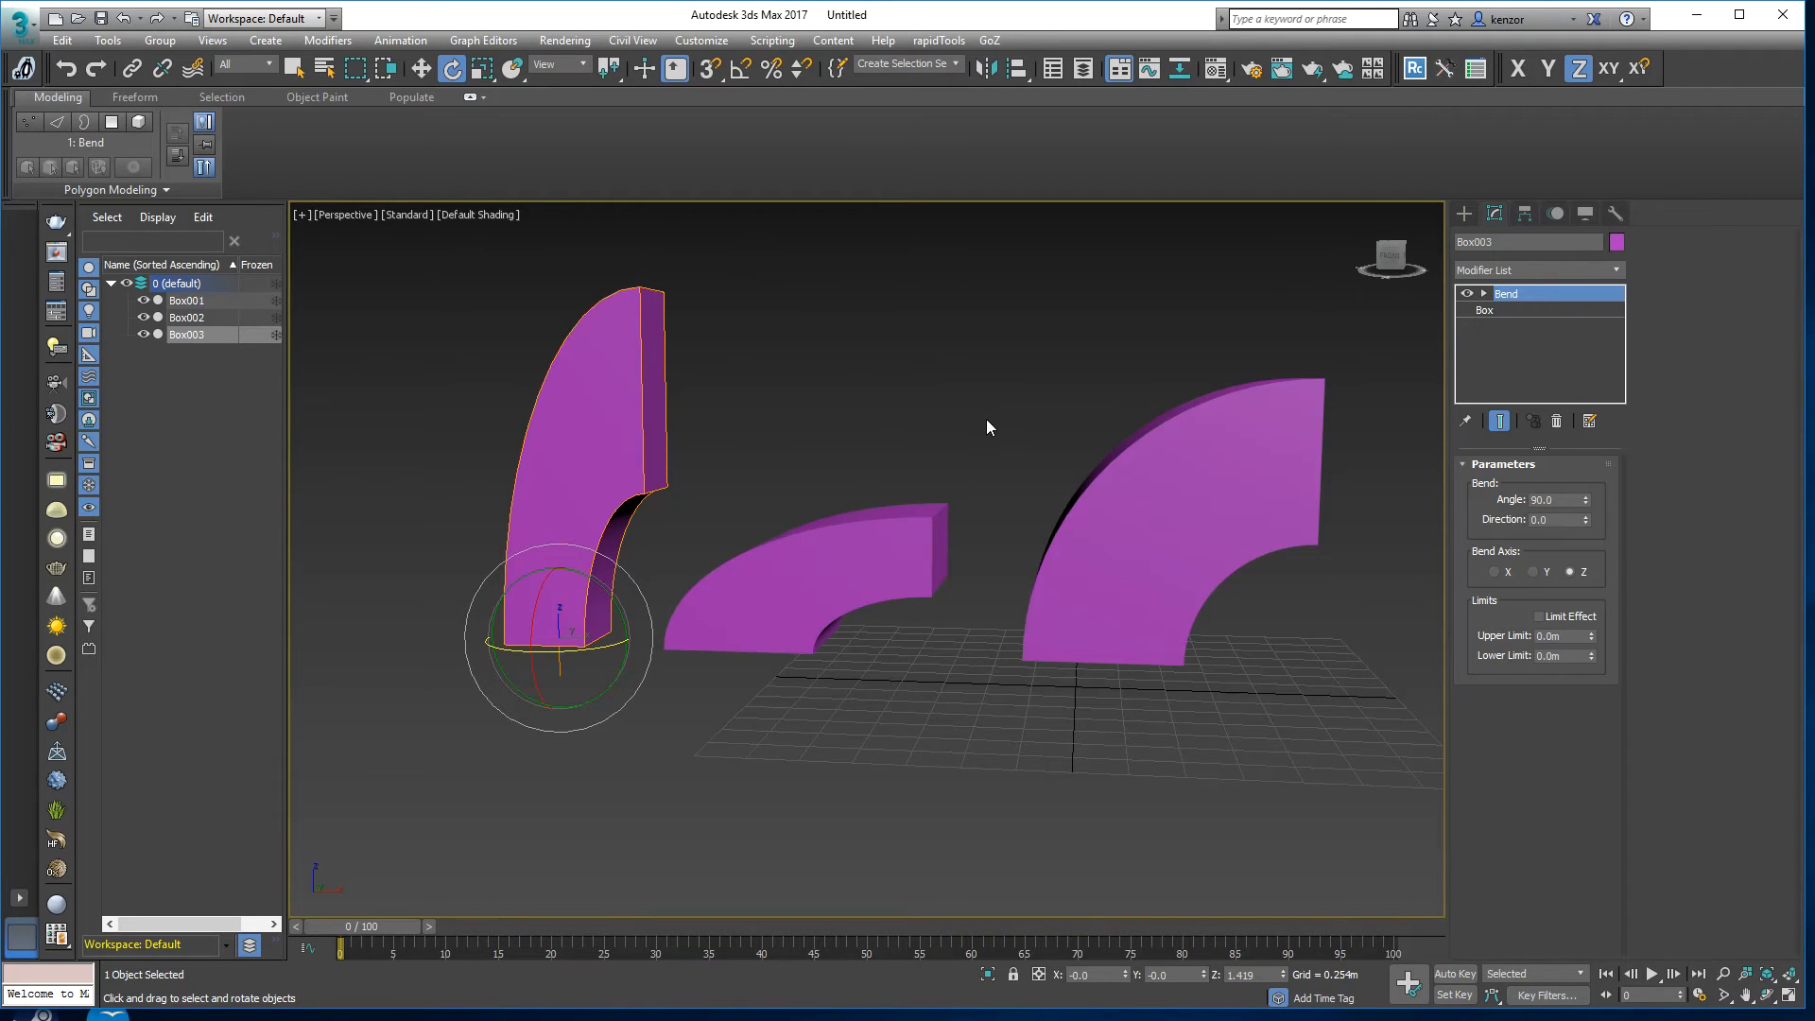
{"action": "left_click", "coordinate": [911, 351]}
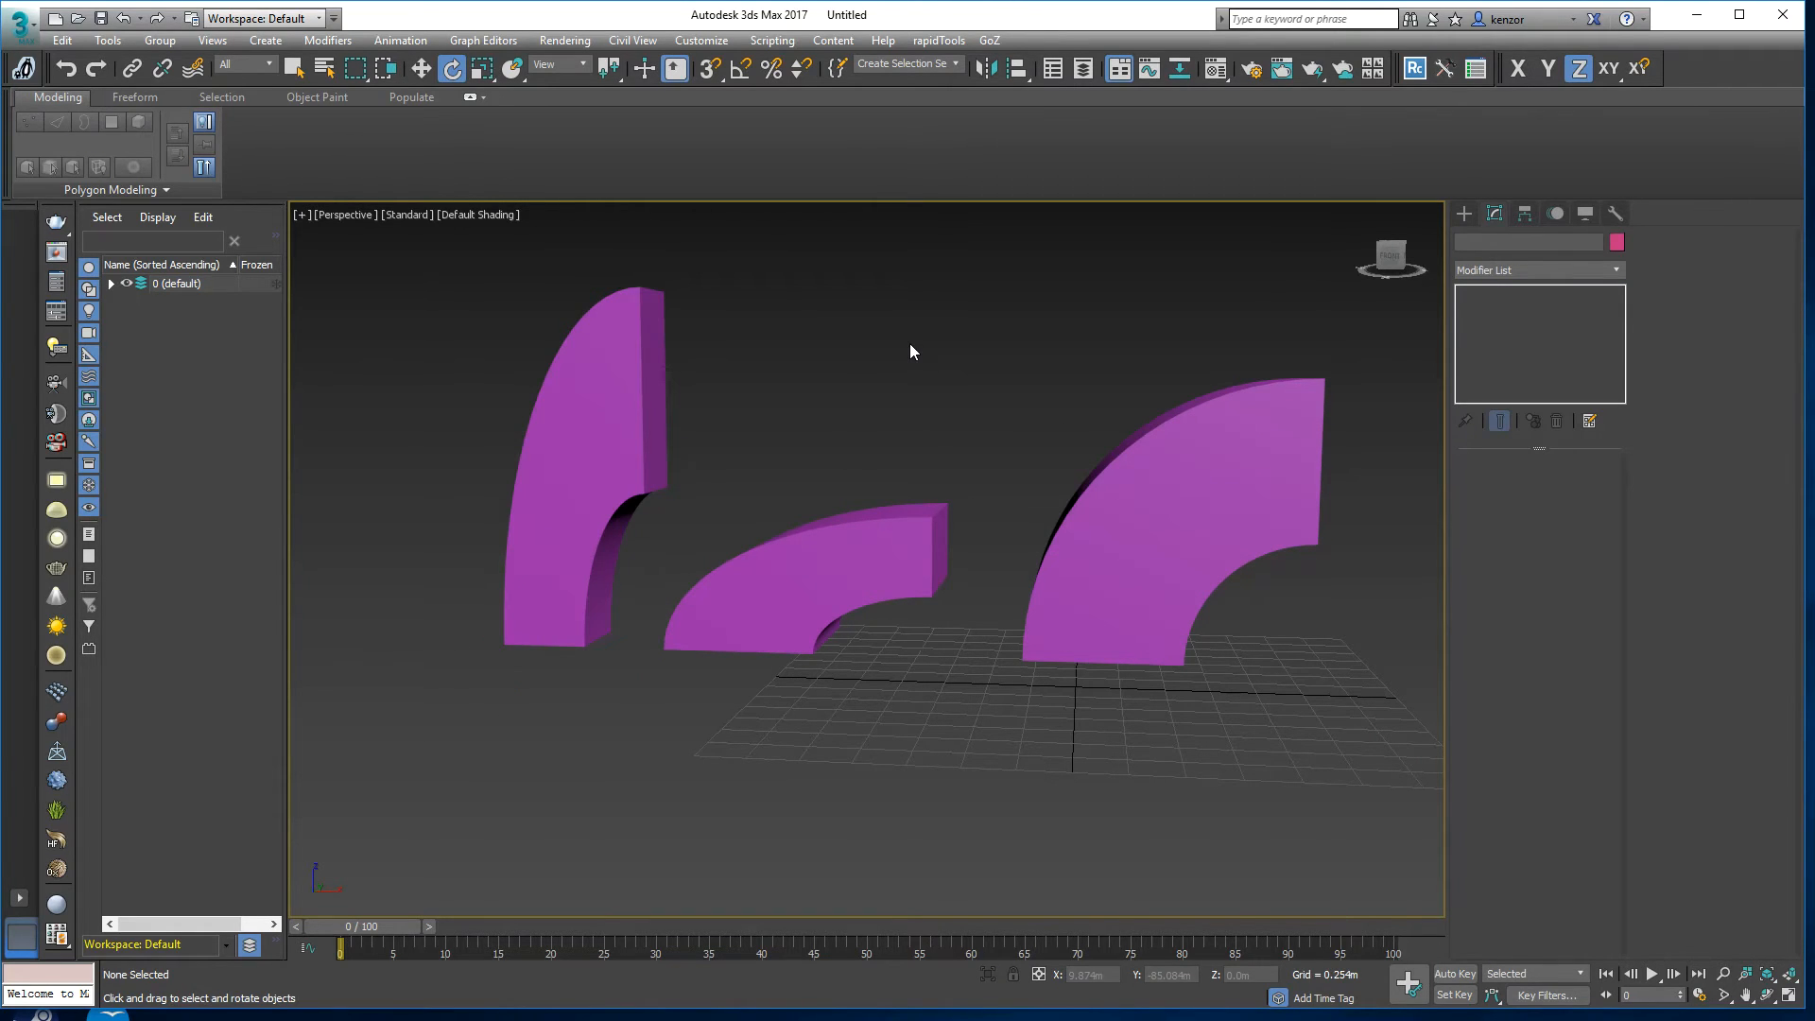
{"action": "left_click", "coordinate": [1157, 497]}
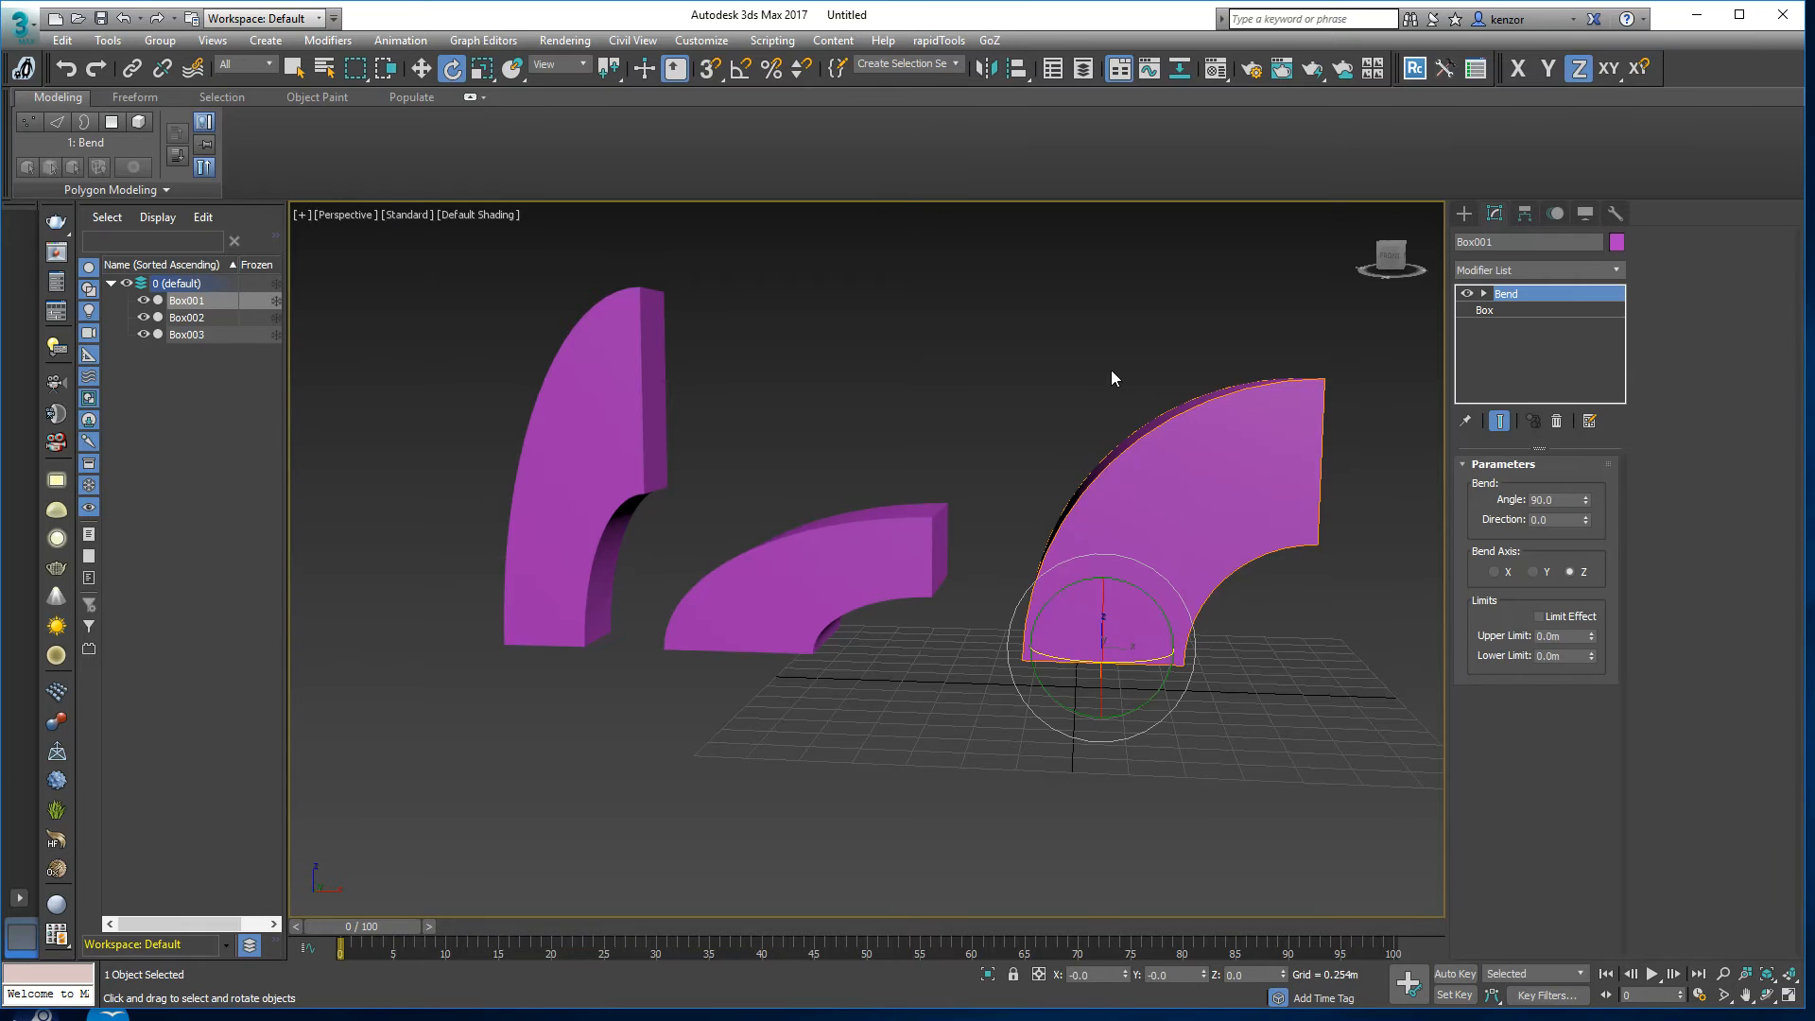
{"action": "mouse_move", "coordinate": [1170, 514]}
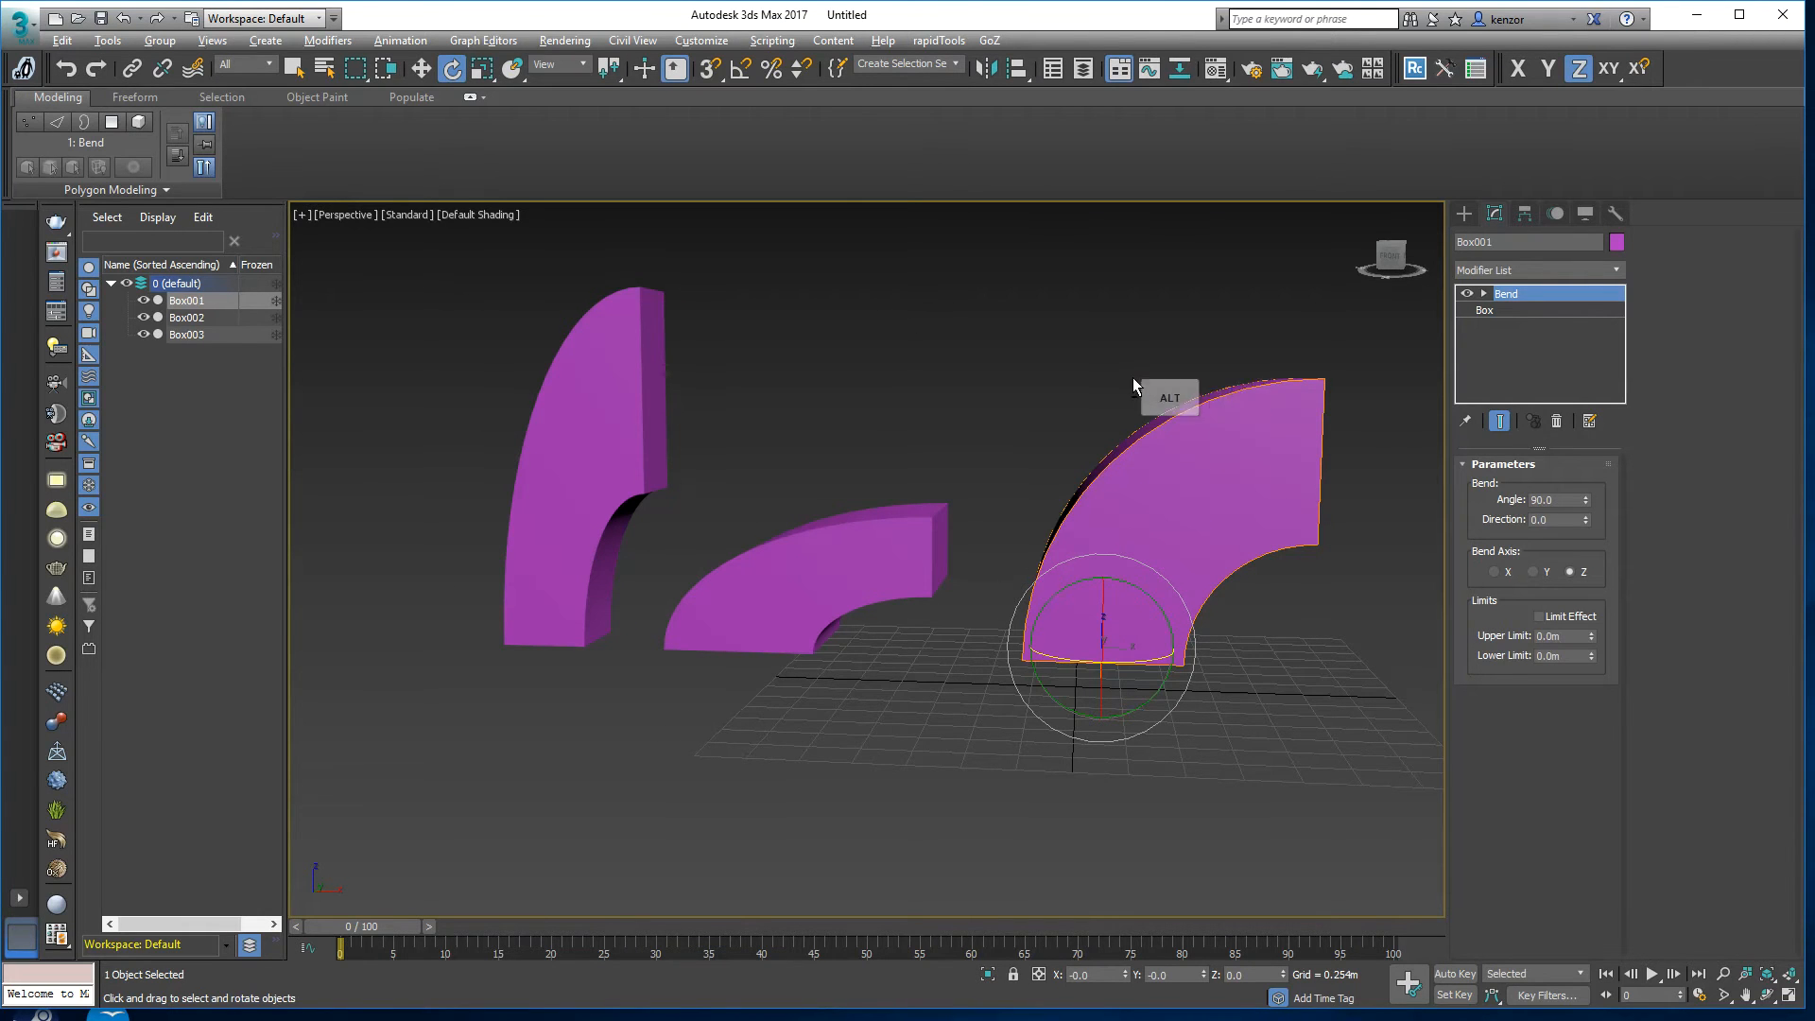
{"action": "left_click_drag", "start_coordinate": [1134, 386], "coordinate": [1051, 348]}
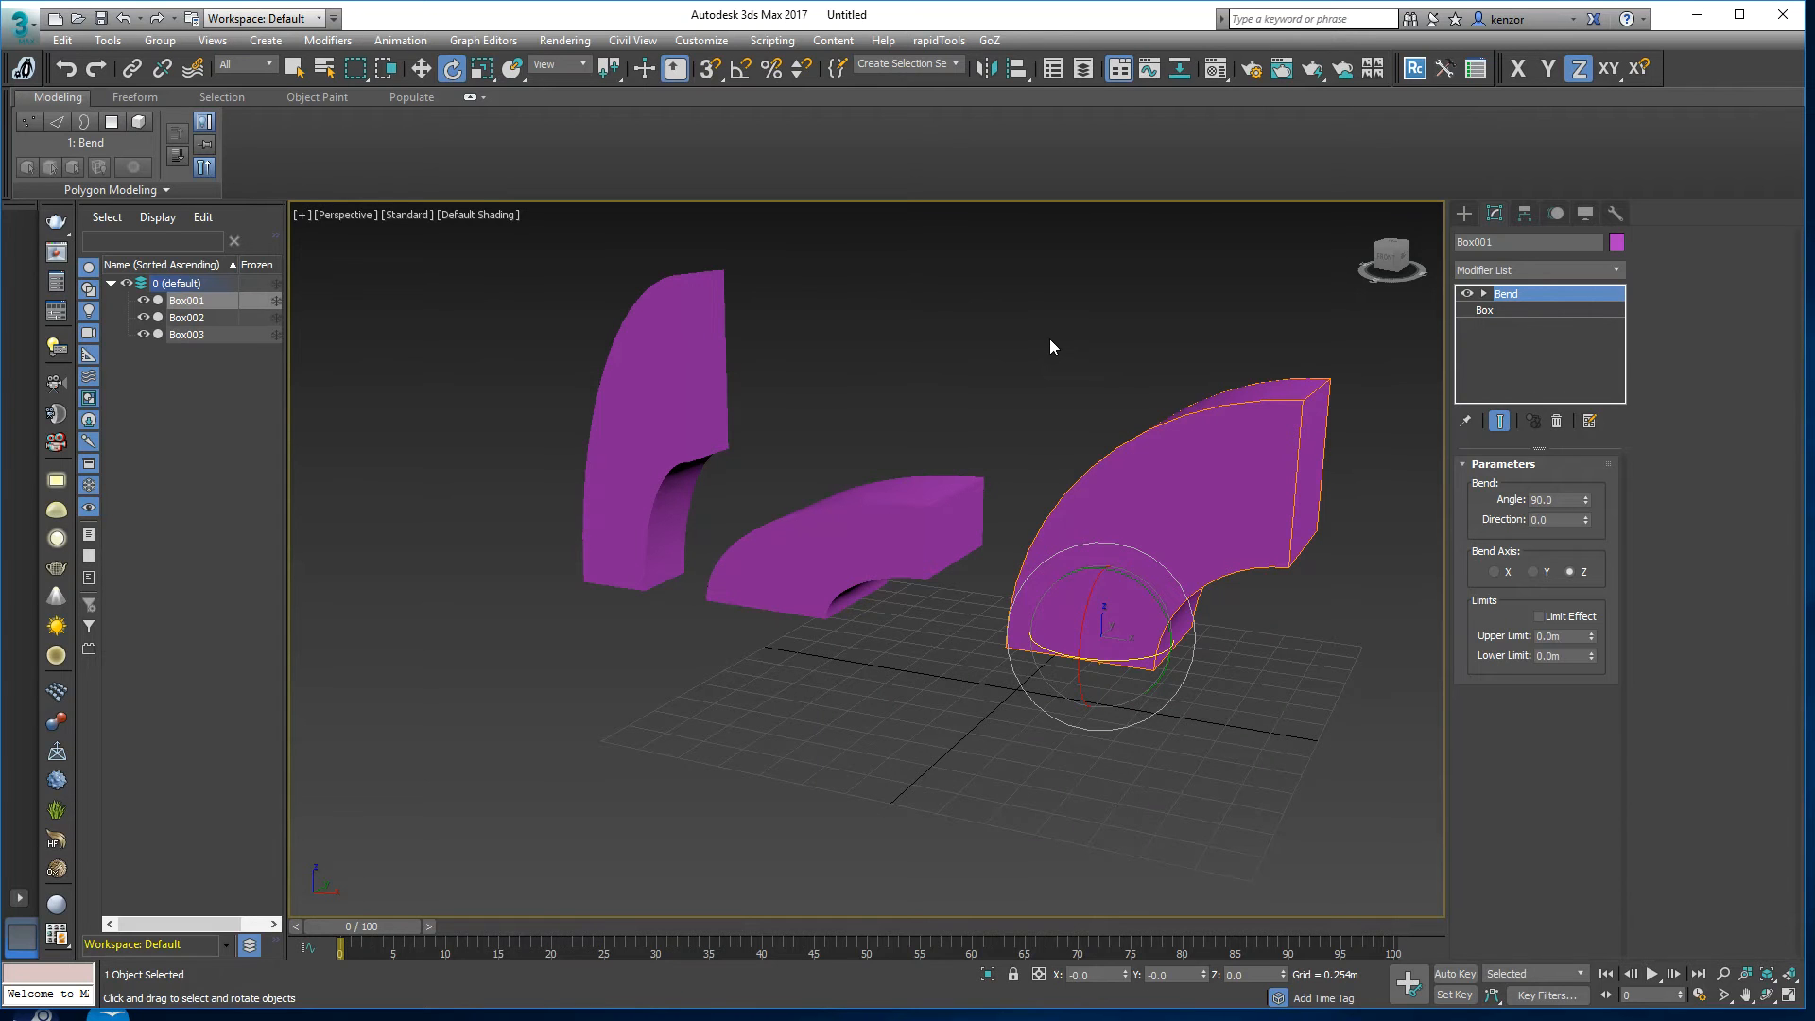
{"action": "mouse_move", "coordinate": [988, 310]}
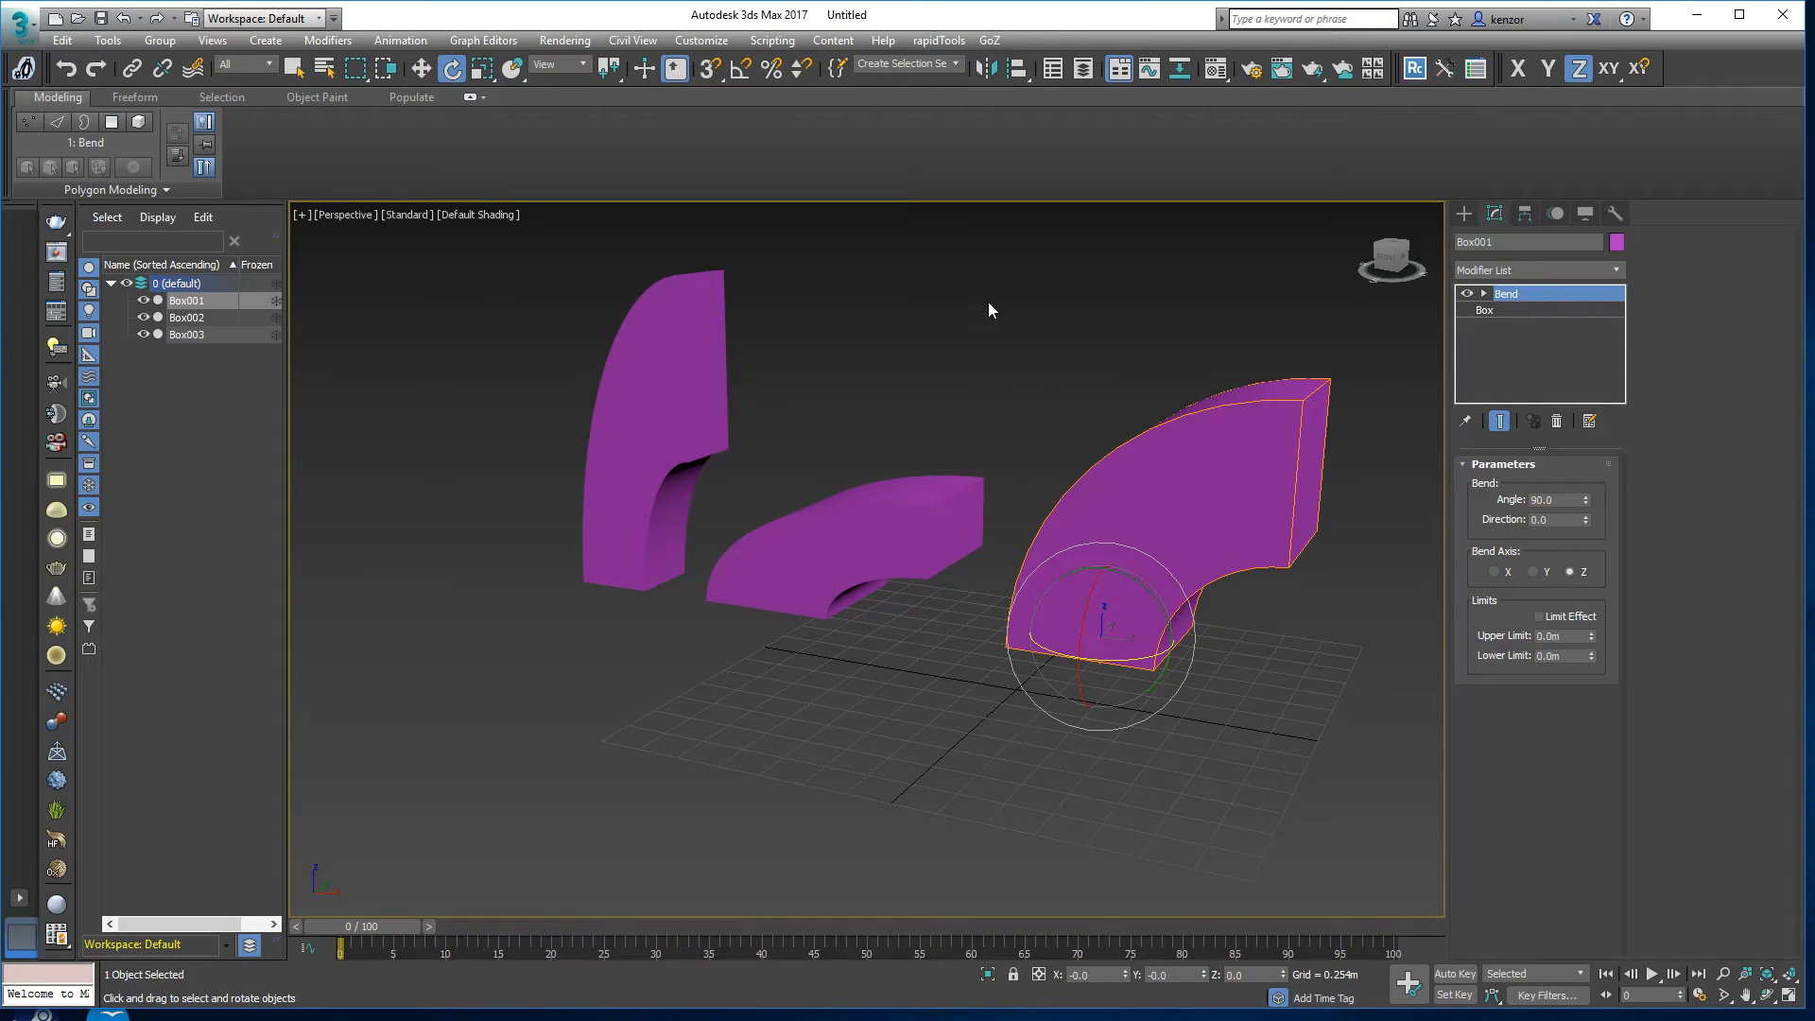
{"action": "mouse_move", "coordinate": [786, 450]}
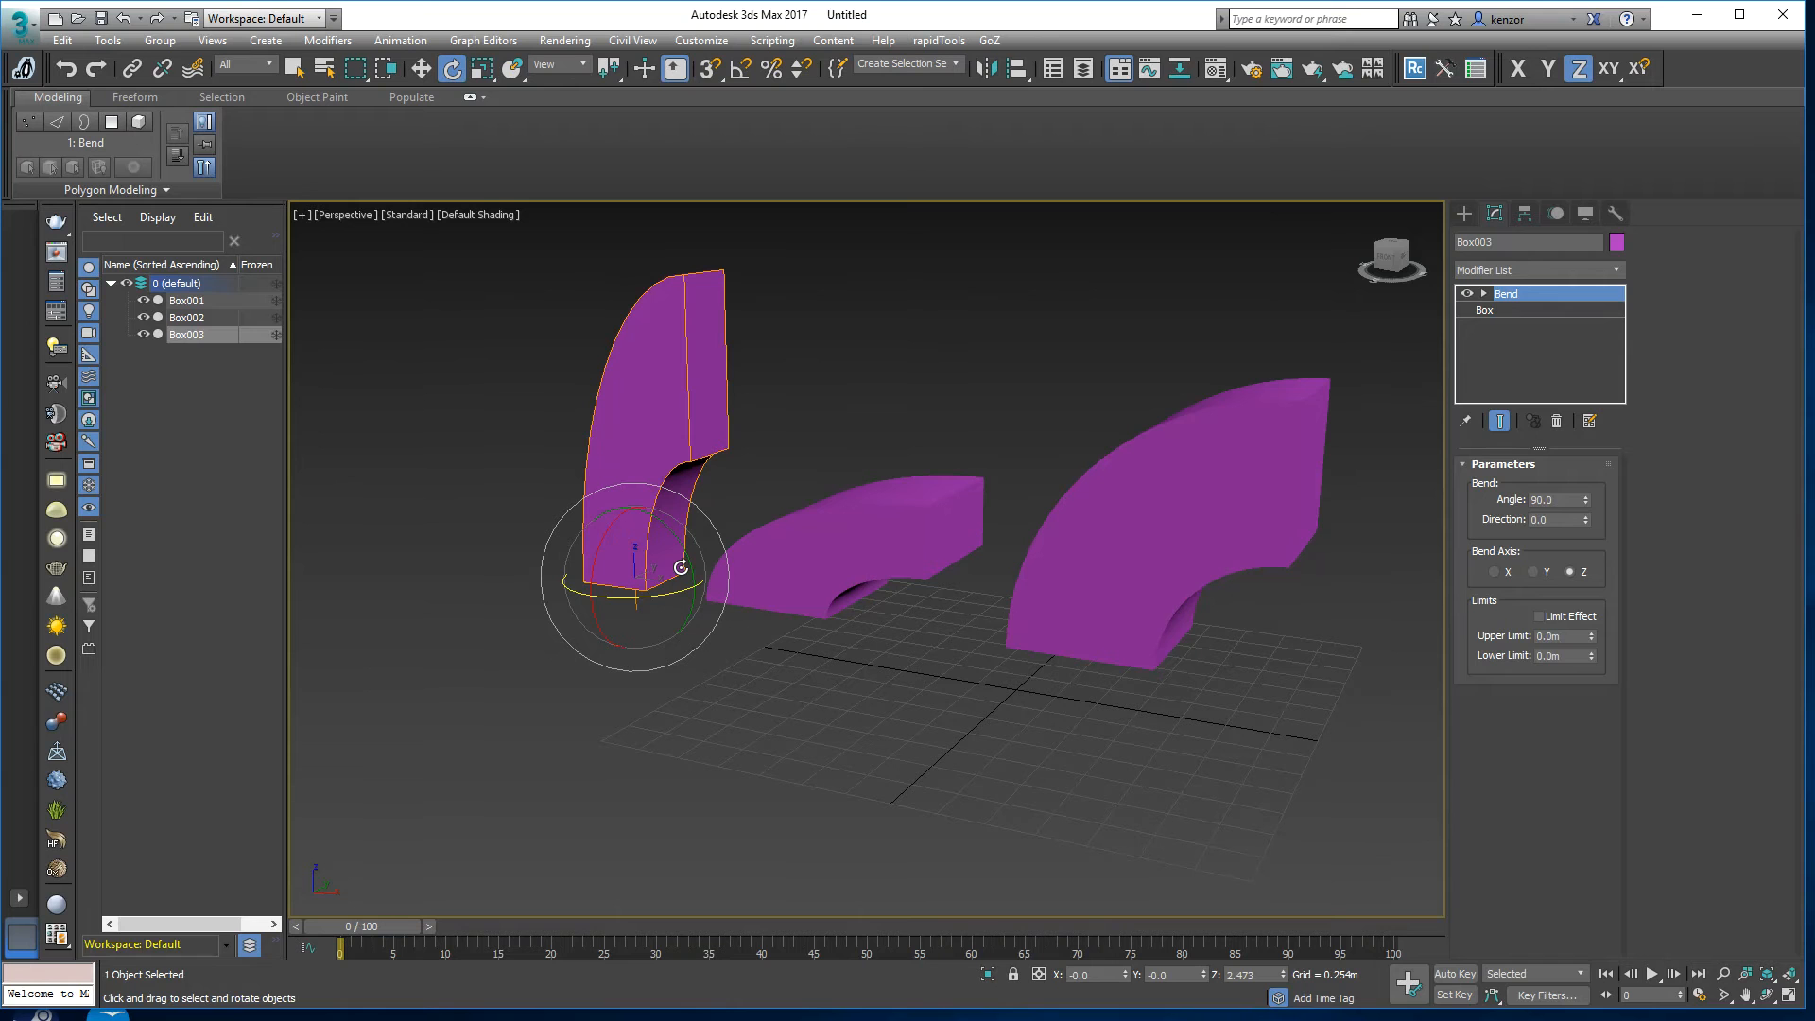
{"action": "mouse_move", "coordinate": [1109, 378]}
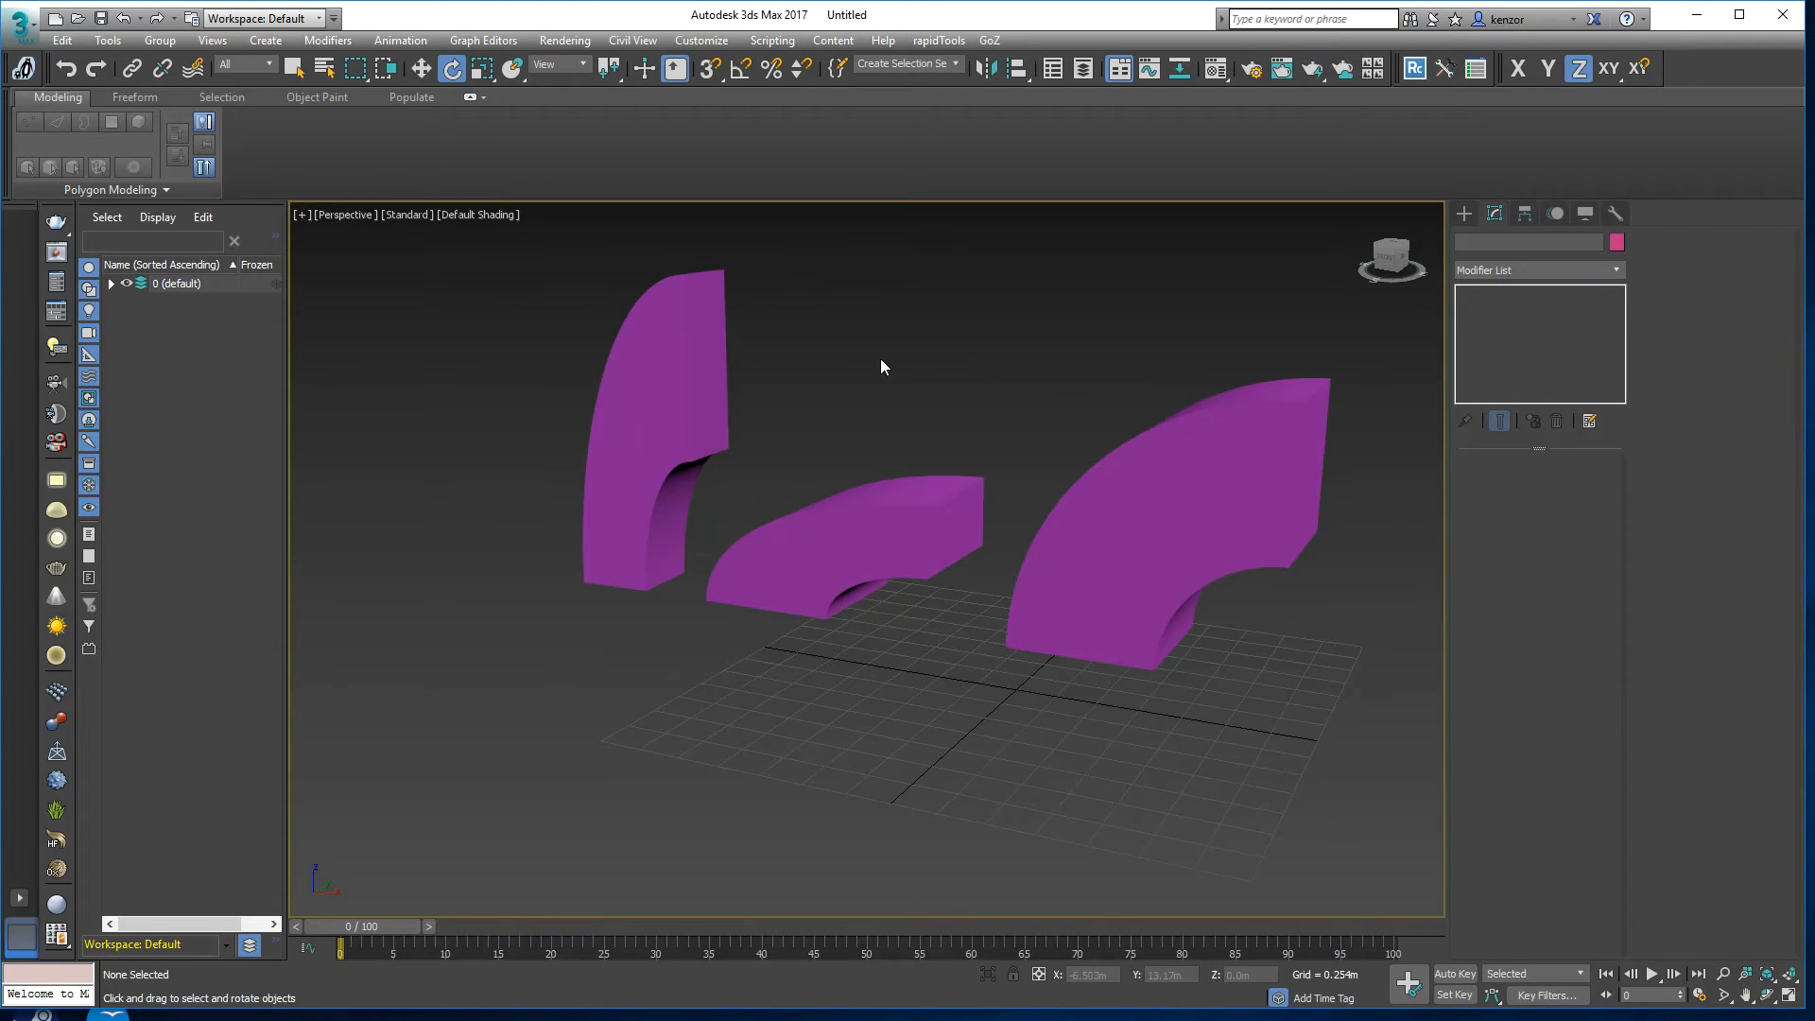
{"action": "left_click", "coordinate": [833, 555]}
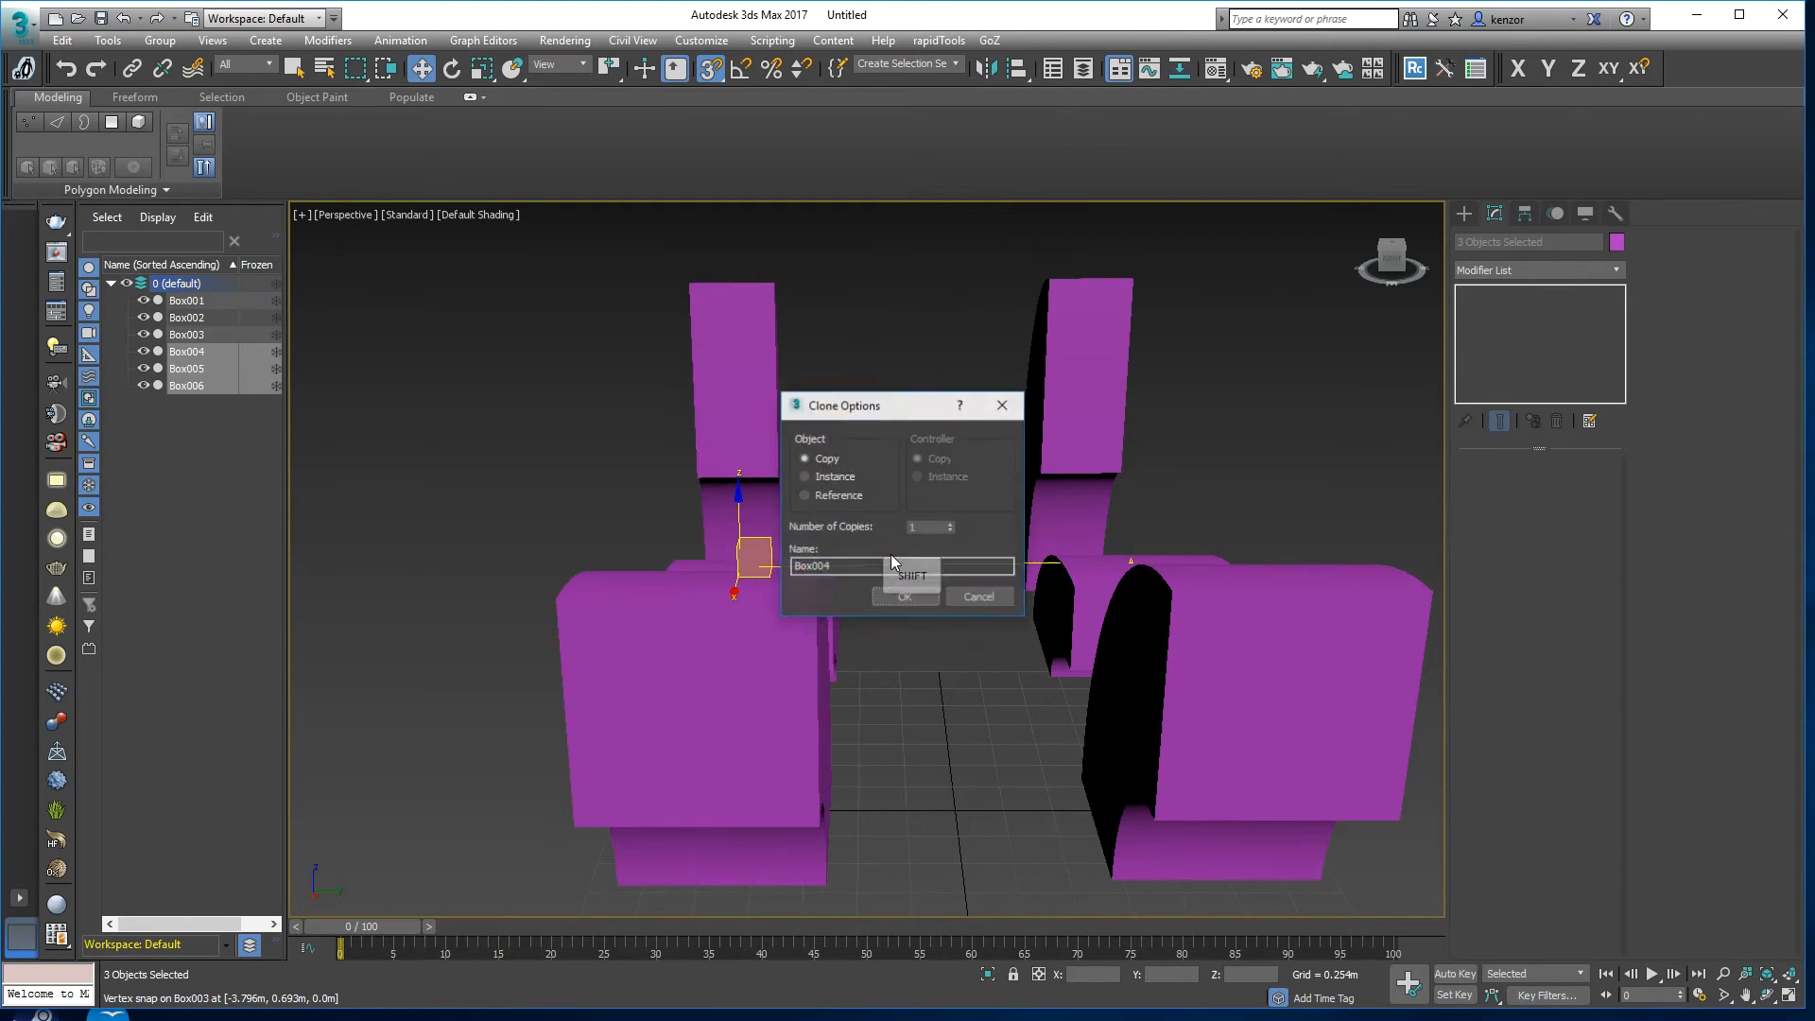
Step: Clone the three boxes as straight copies and colour the copies teal
{"action": "left_click", "coordinate": [903, 596]}
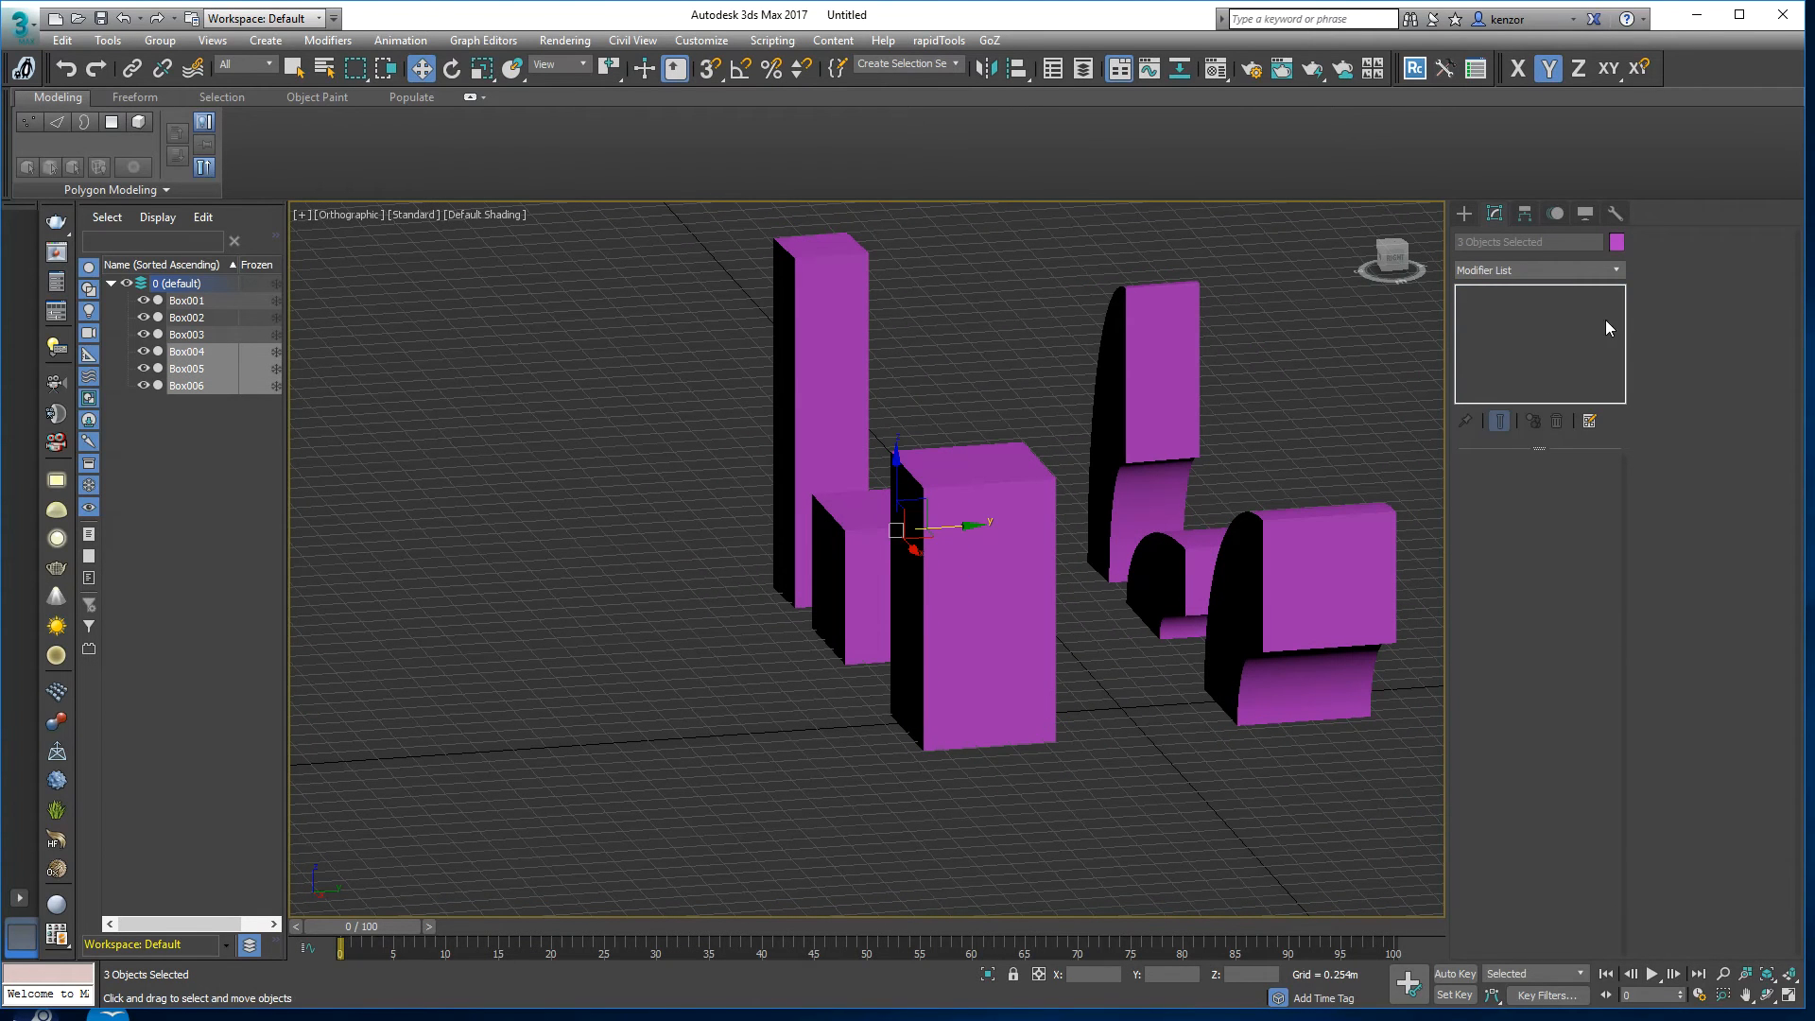
{"action": "left_click", "coordinate": [1617, 242]}
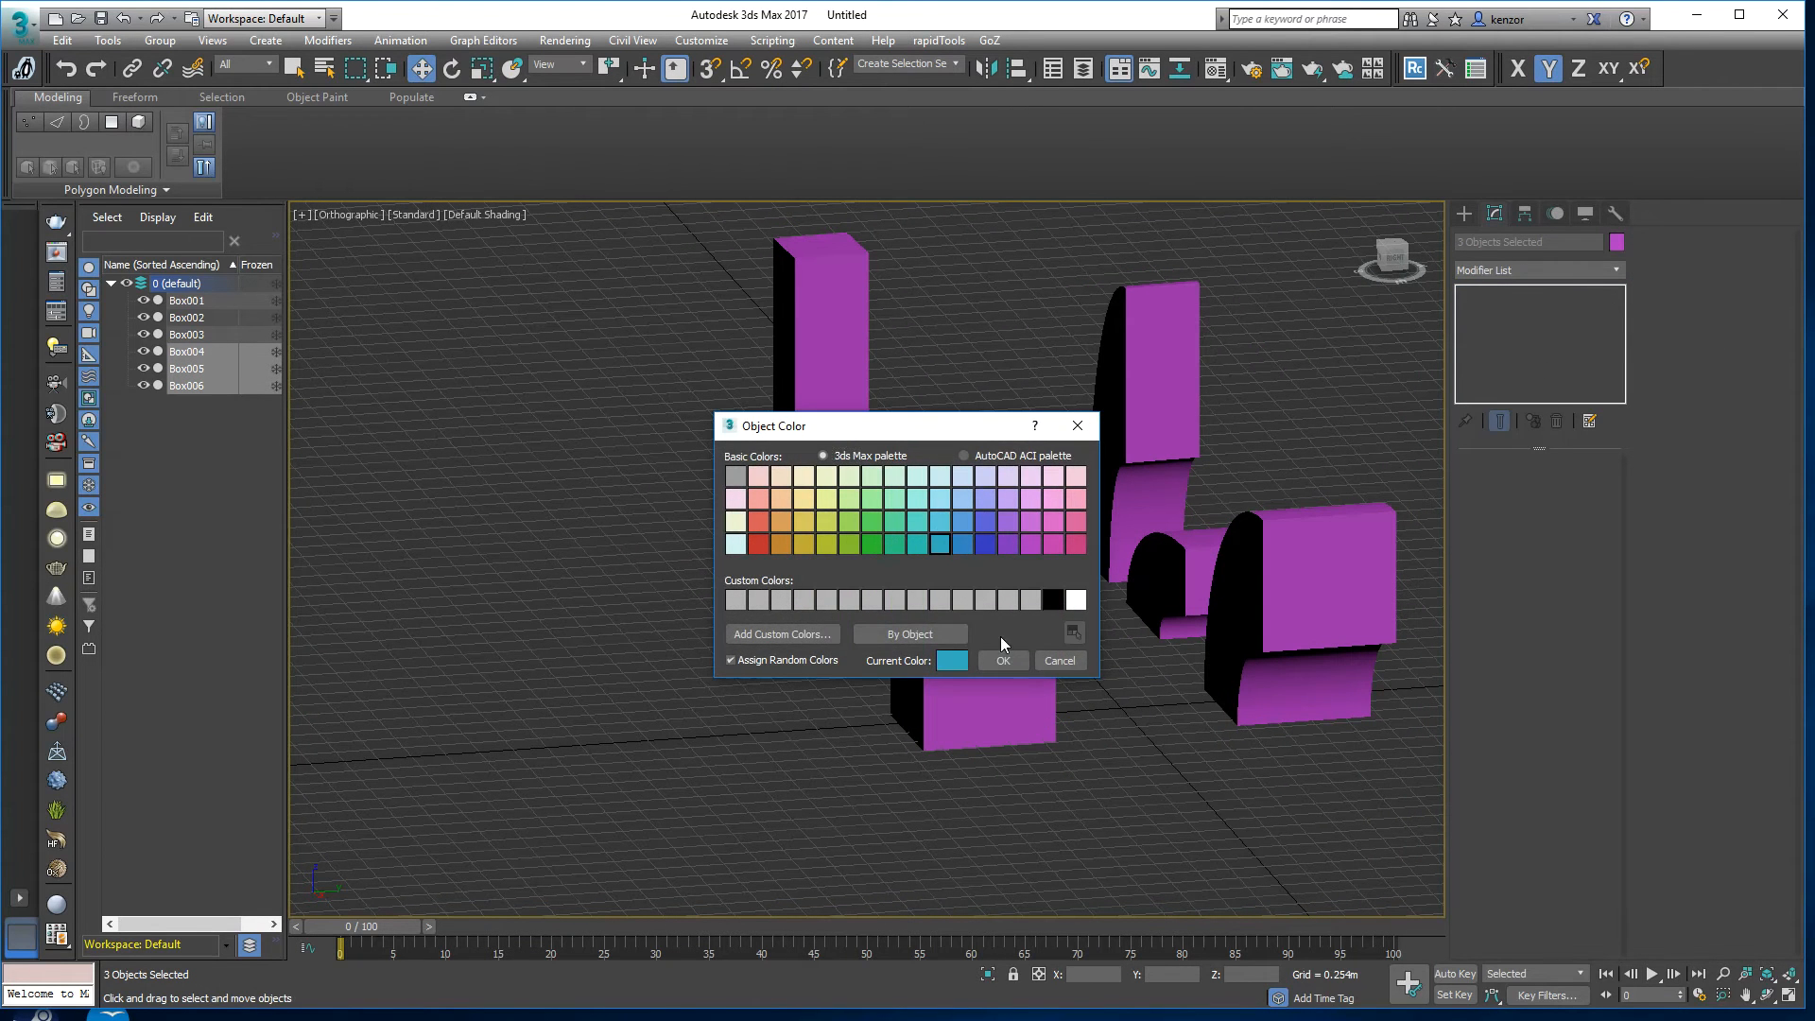
{"action": "left_click", "coordinate": [1000, 660]}
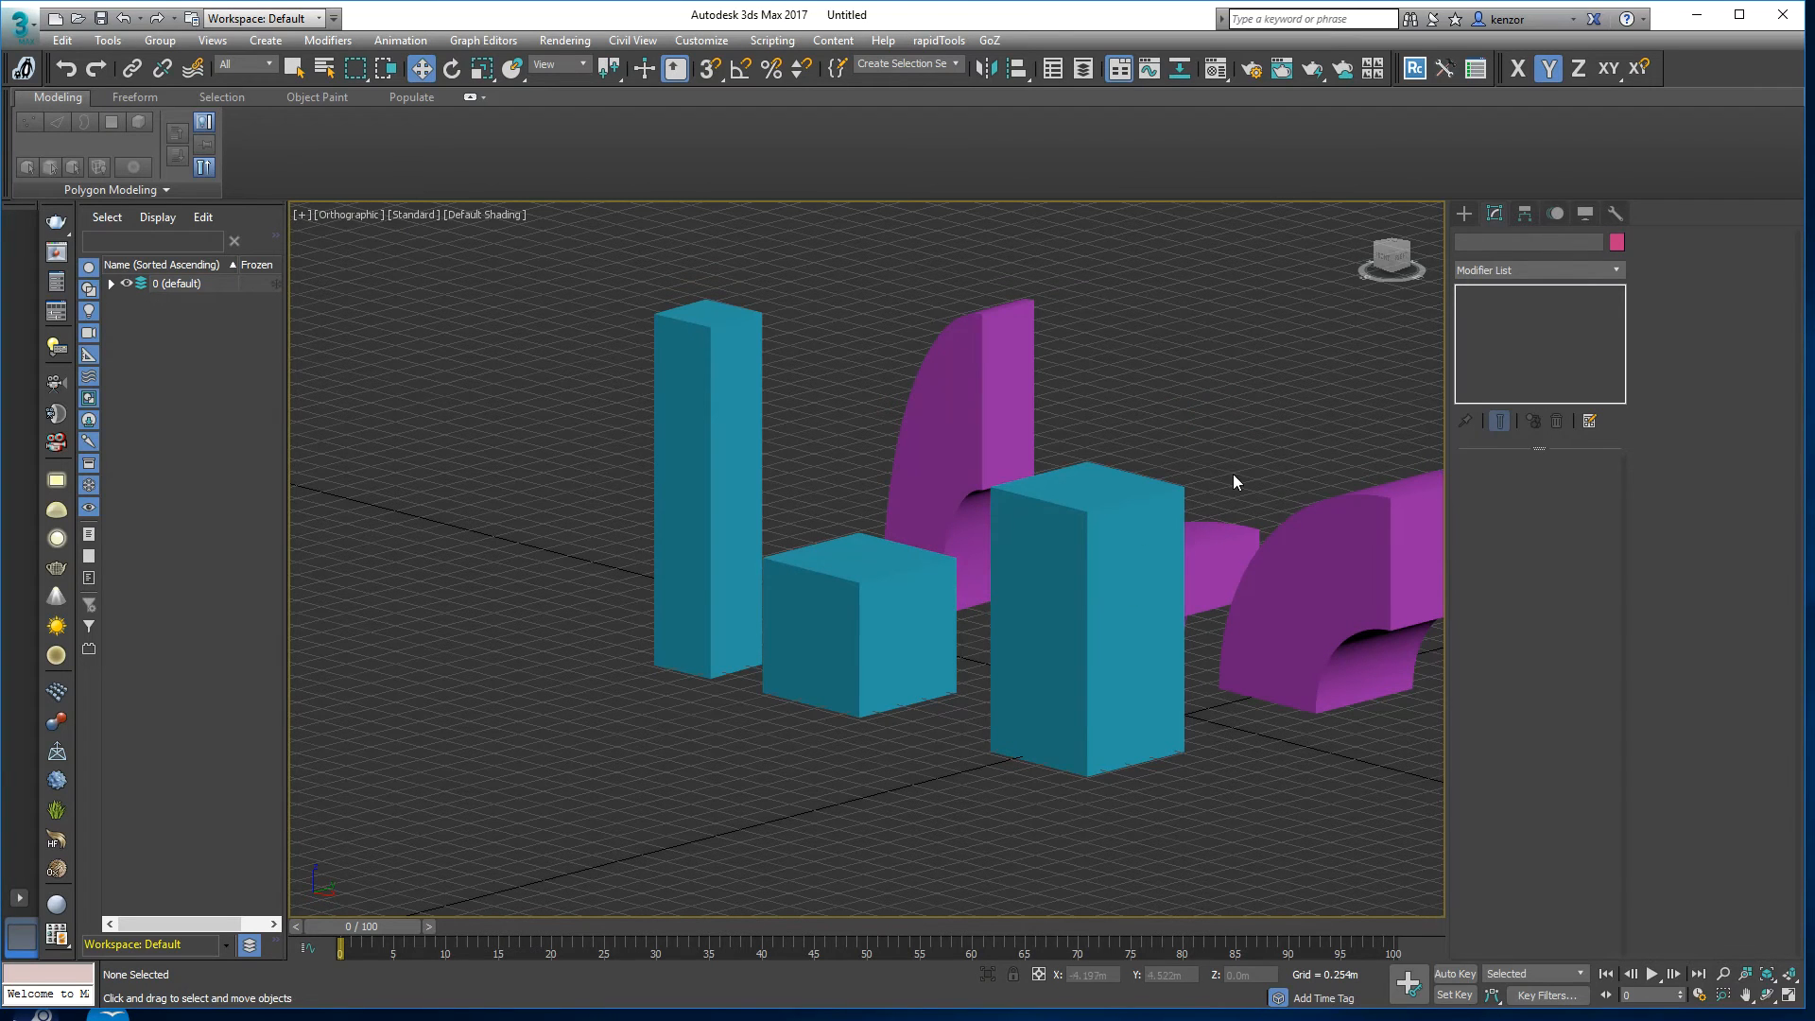
Step: Scale Box005 to half height with a Z value of 50 in Scale Transform Type-In
{"action": "left_click", "coordinate": [1082, 579]}
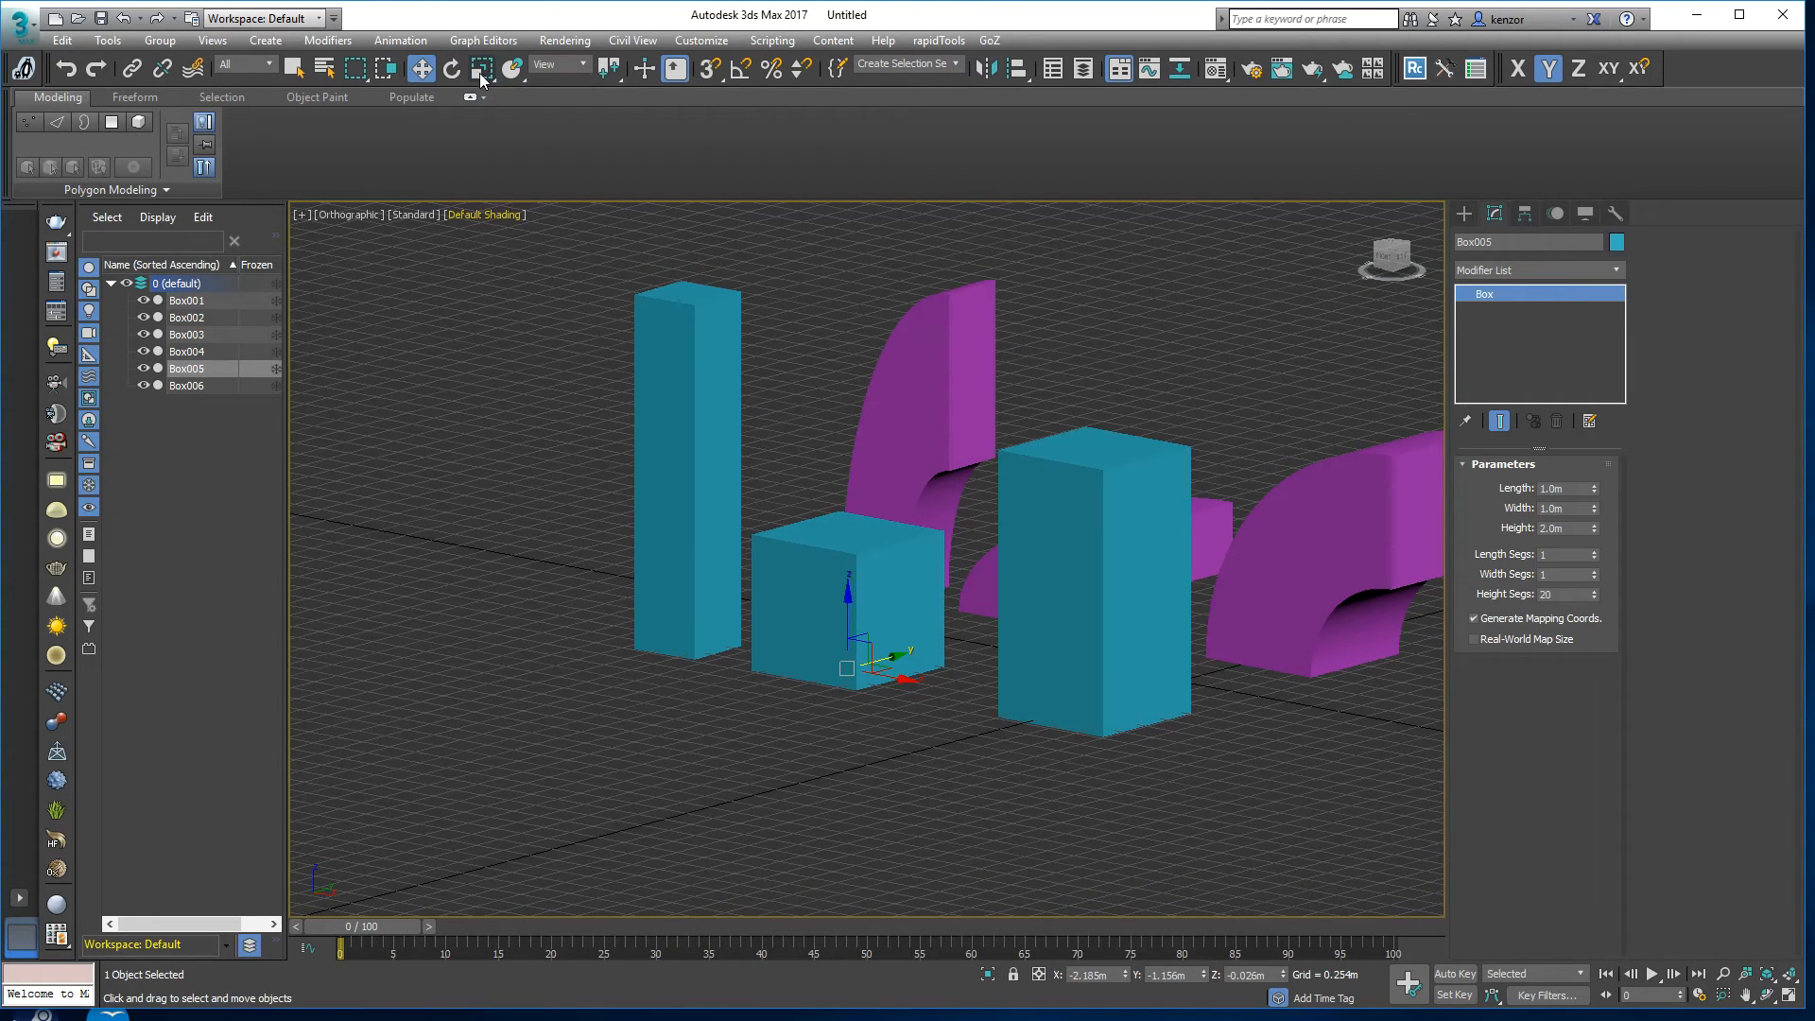
{"action": "left_click", "coordinate": [482, 68]}
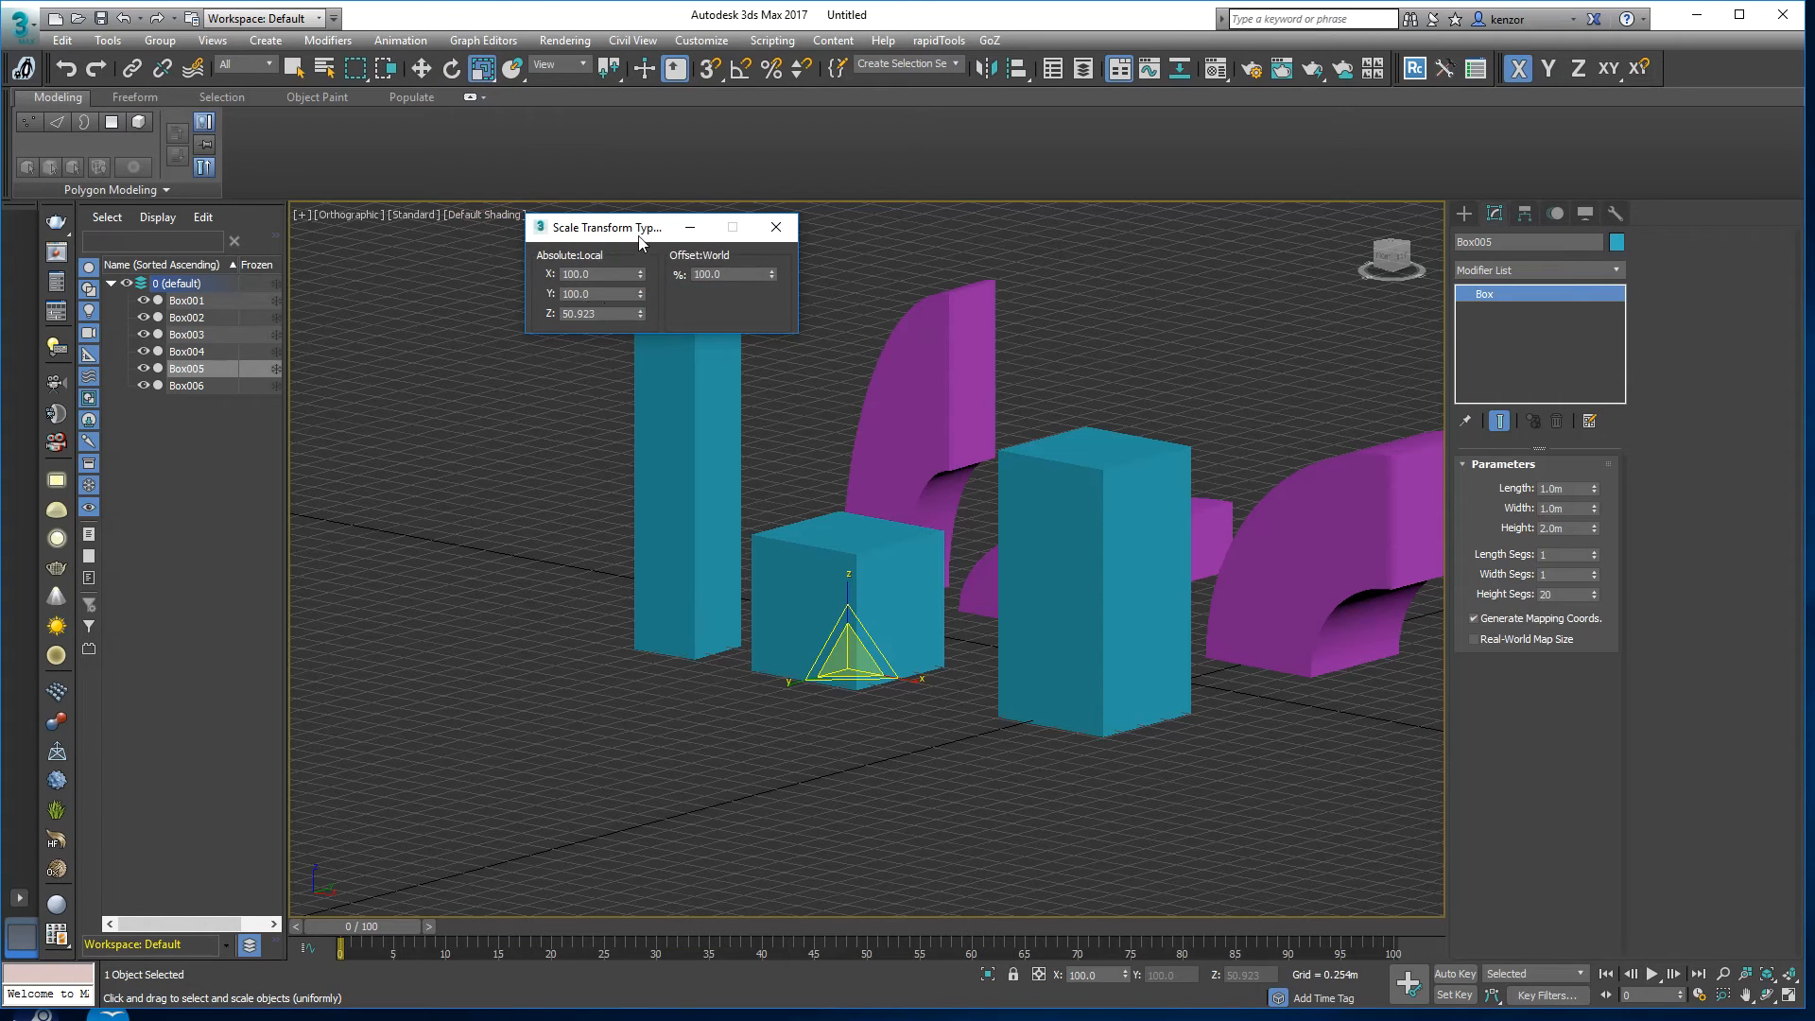
{"action": "left_click_drag", "start_coordinate": [606, 227], "coordinate": [533, 232]}
{"action": "type", "text": "50"}
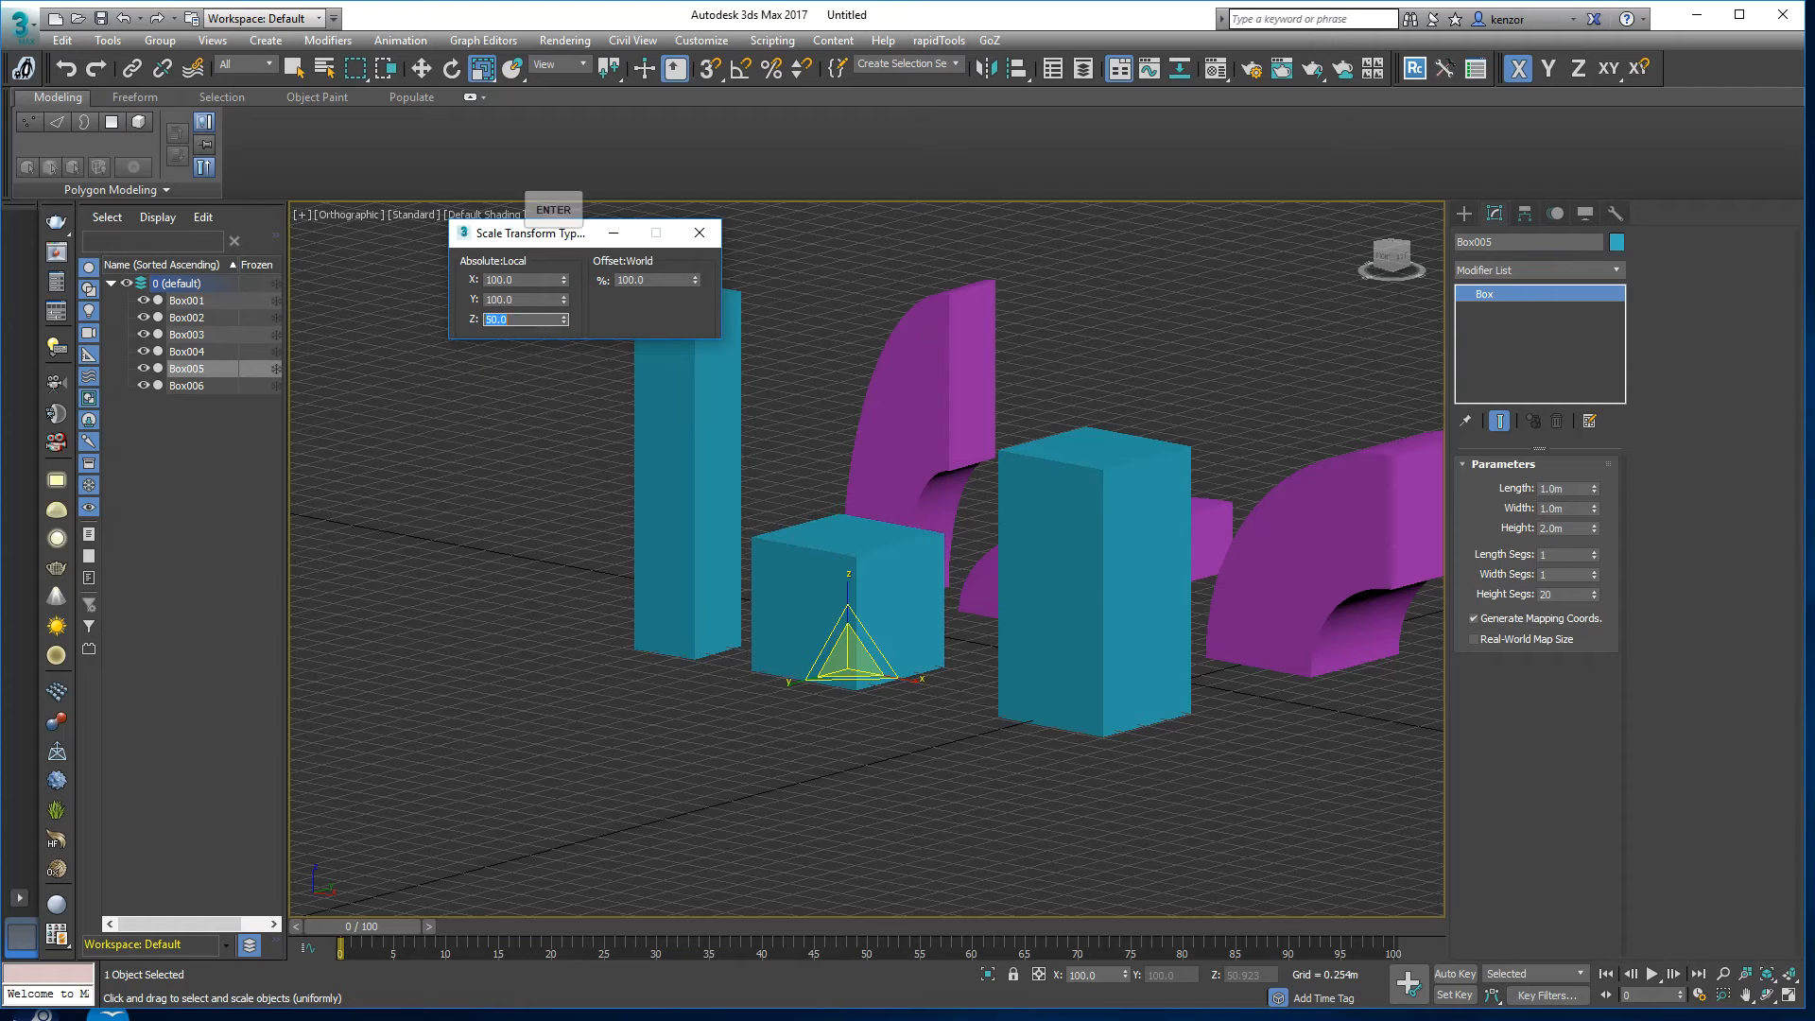
{"action": "left_click_drag", "start_coordinate": [533, 233], "coordinate": [567, 238]}
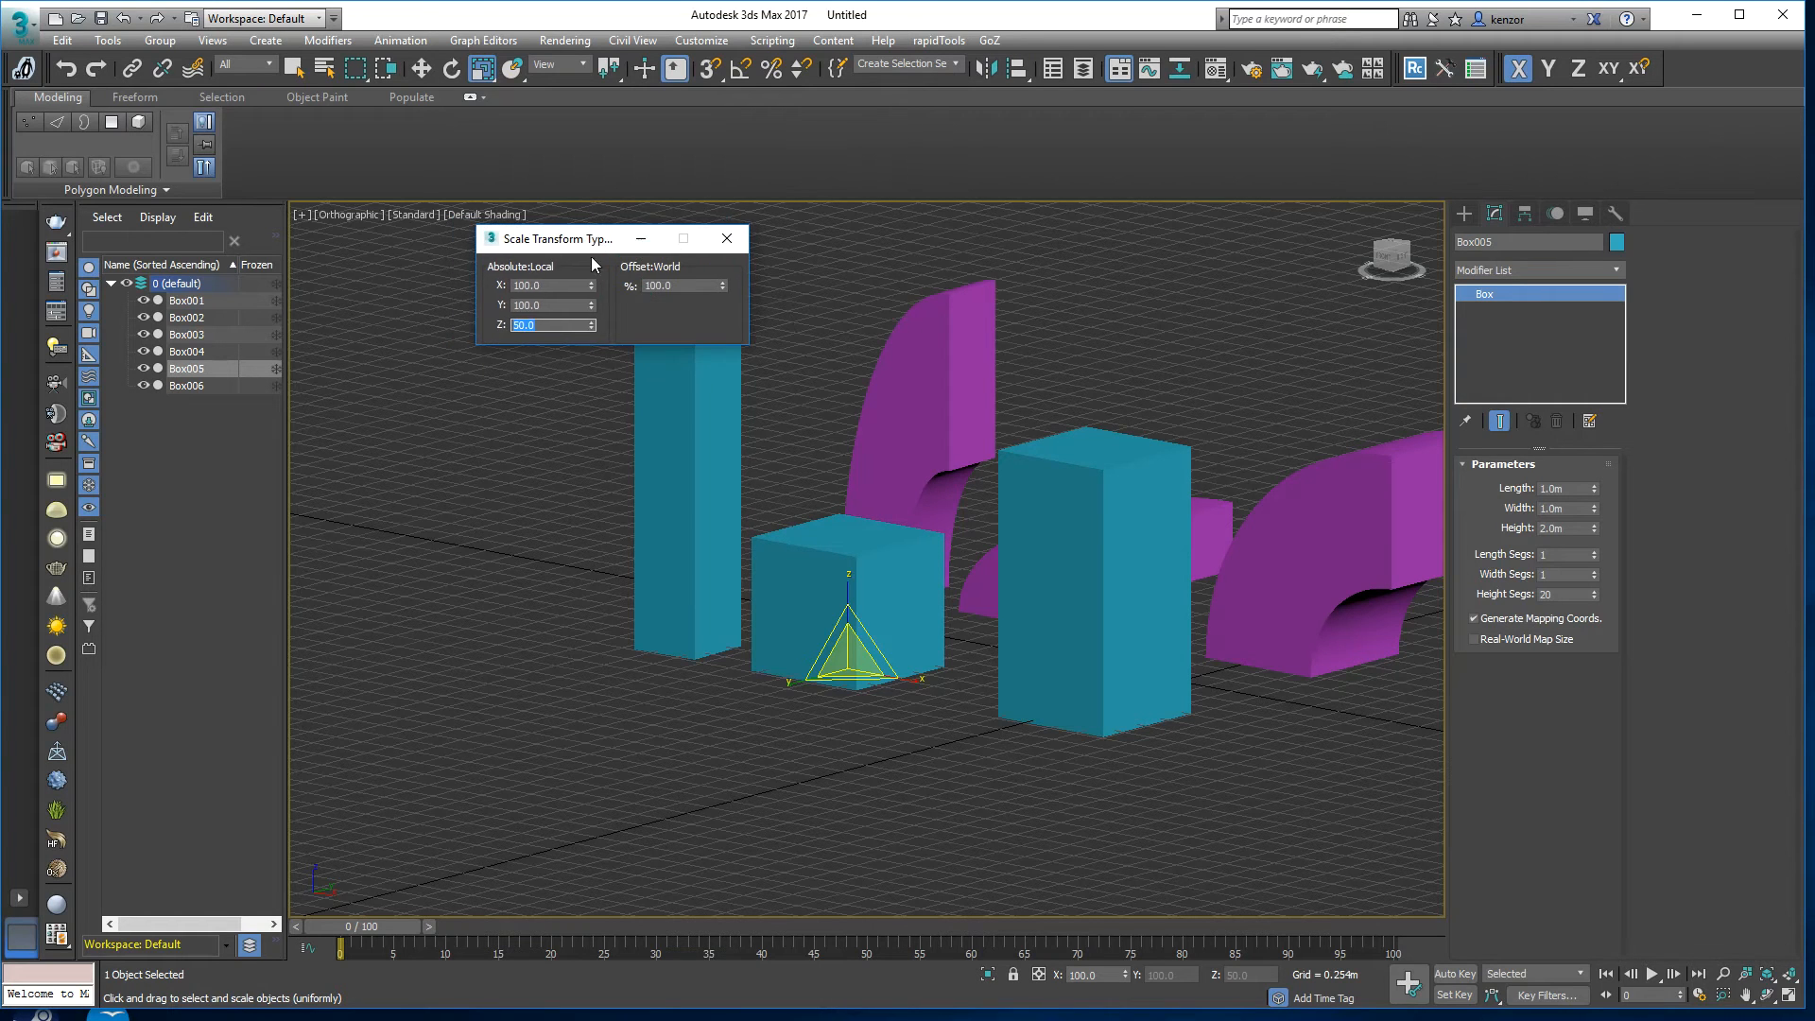
{"action": "type", "text": "63.1"}
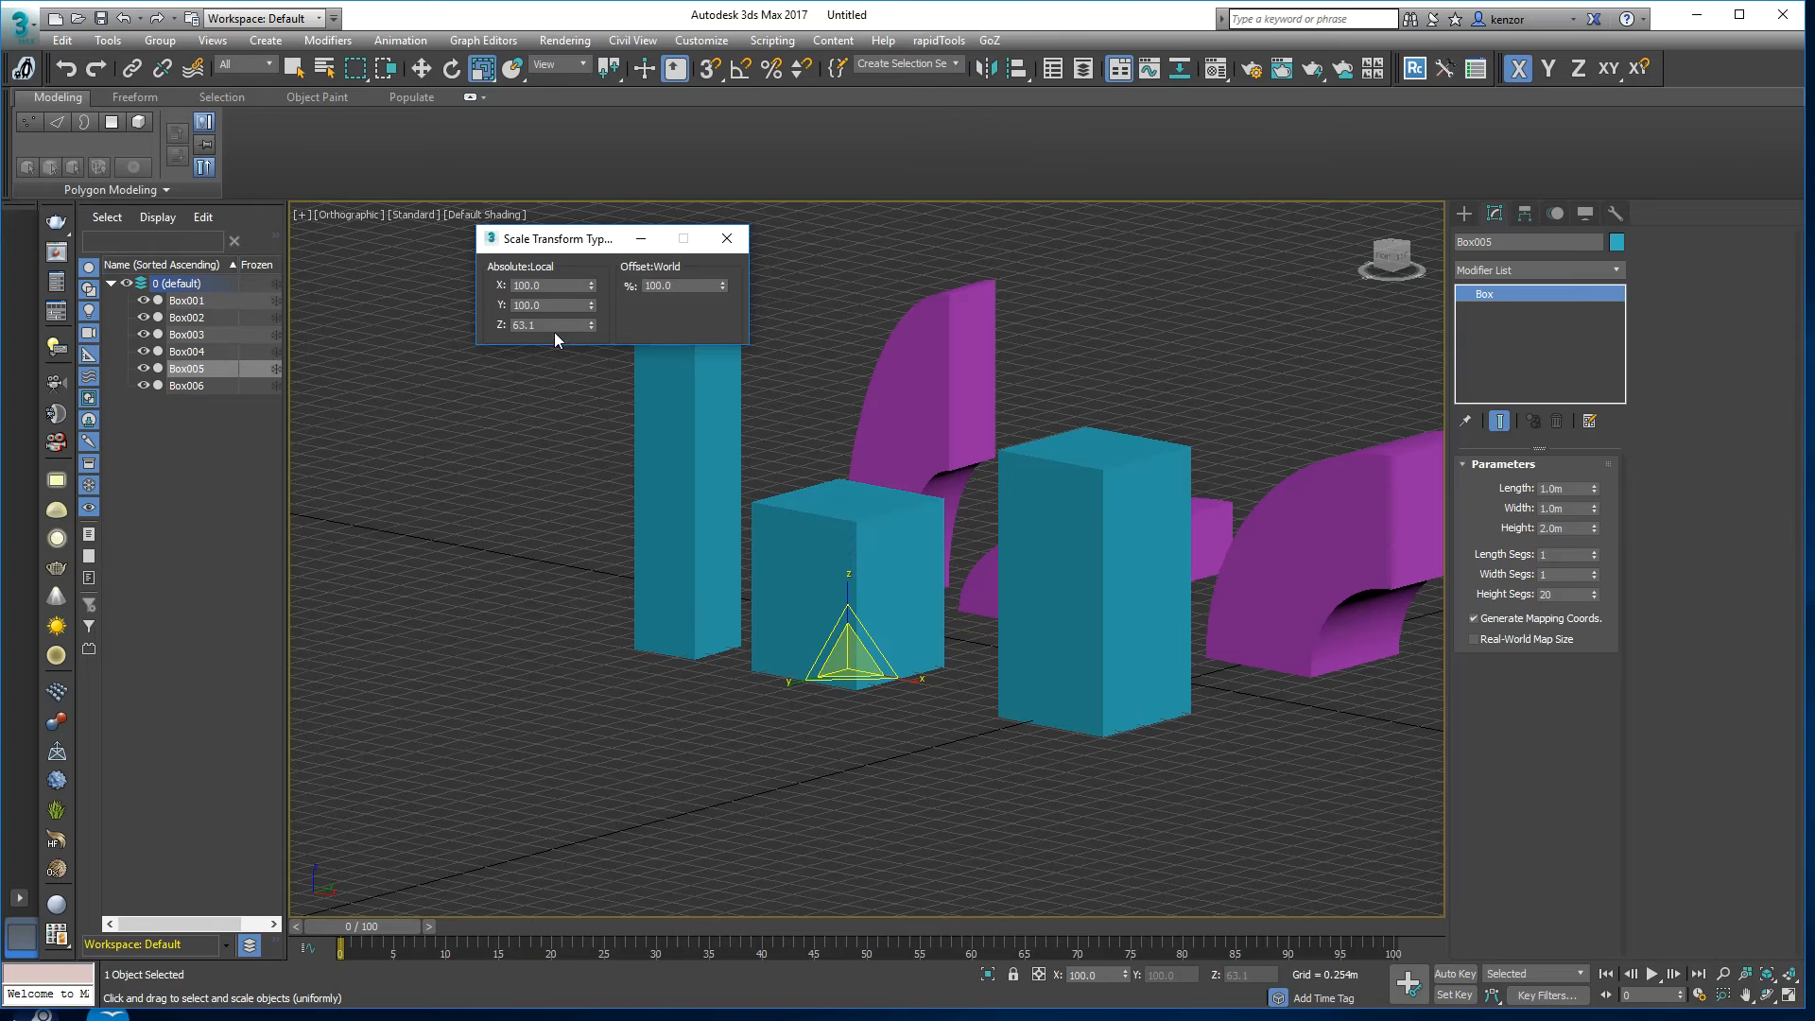
{"action": "type", "text": "100.0"}
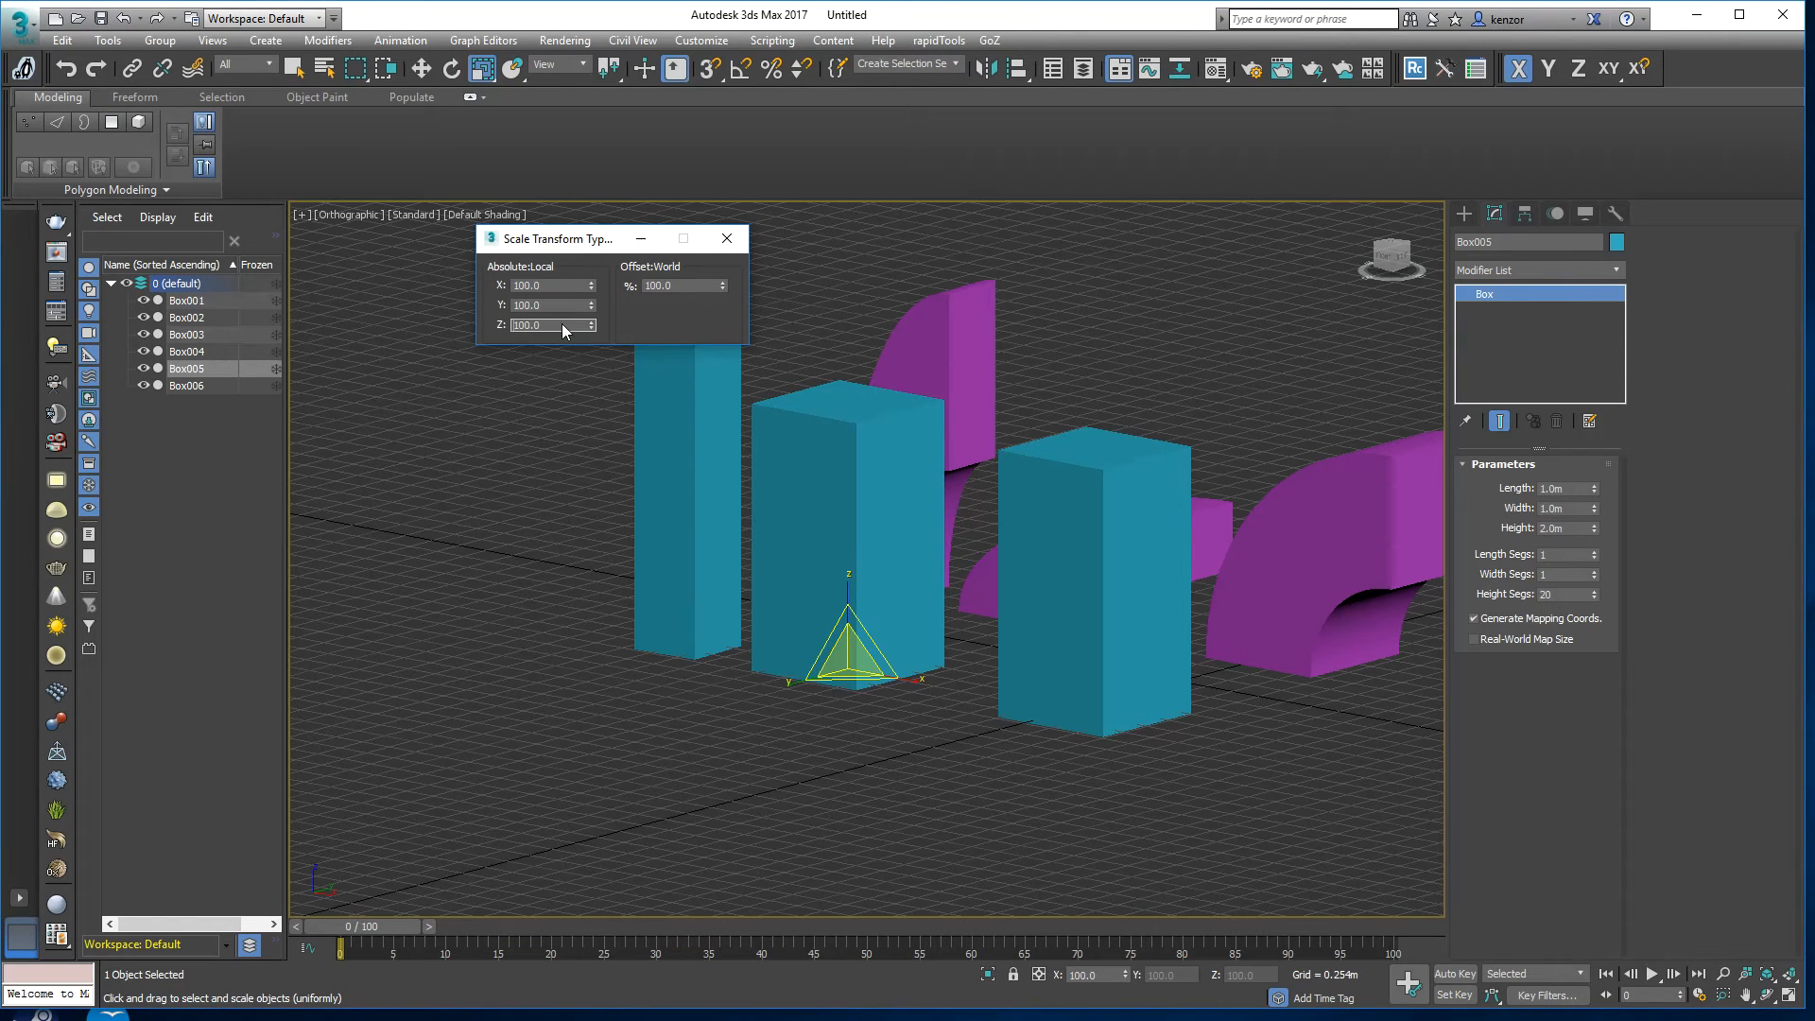
{"action": "type", "text": "50"}
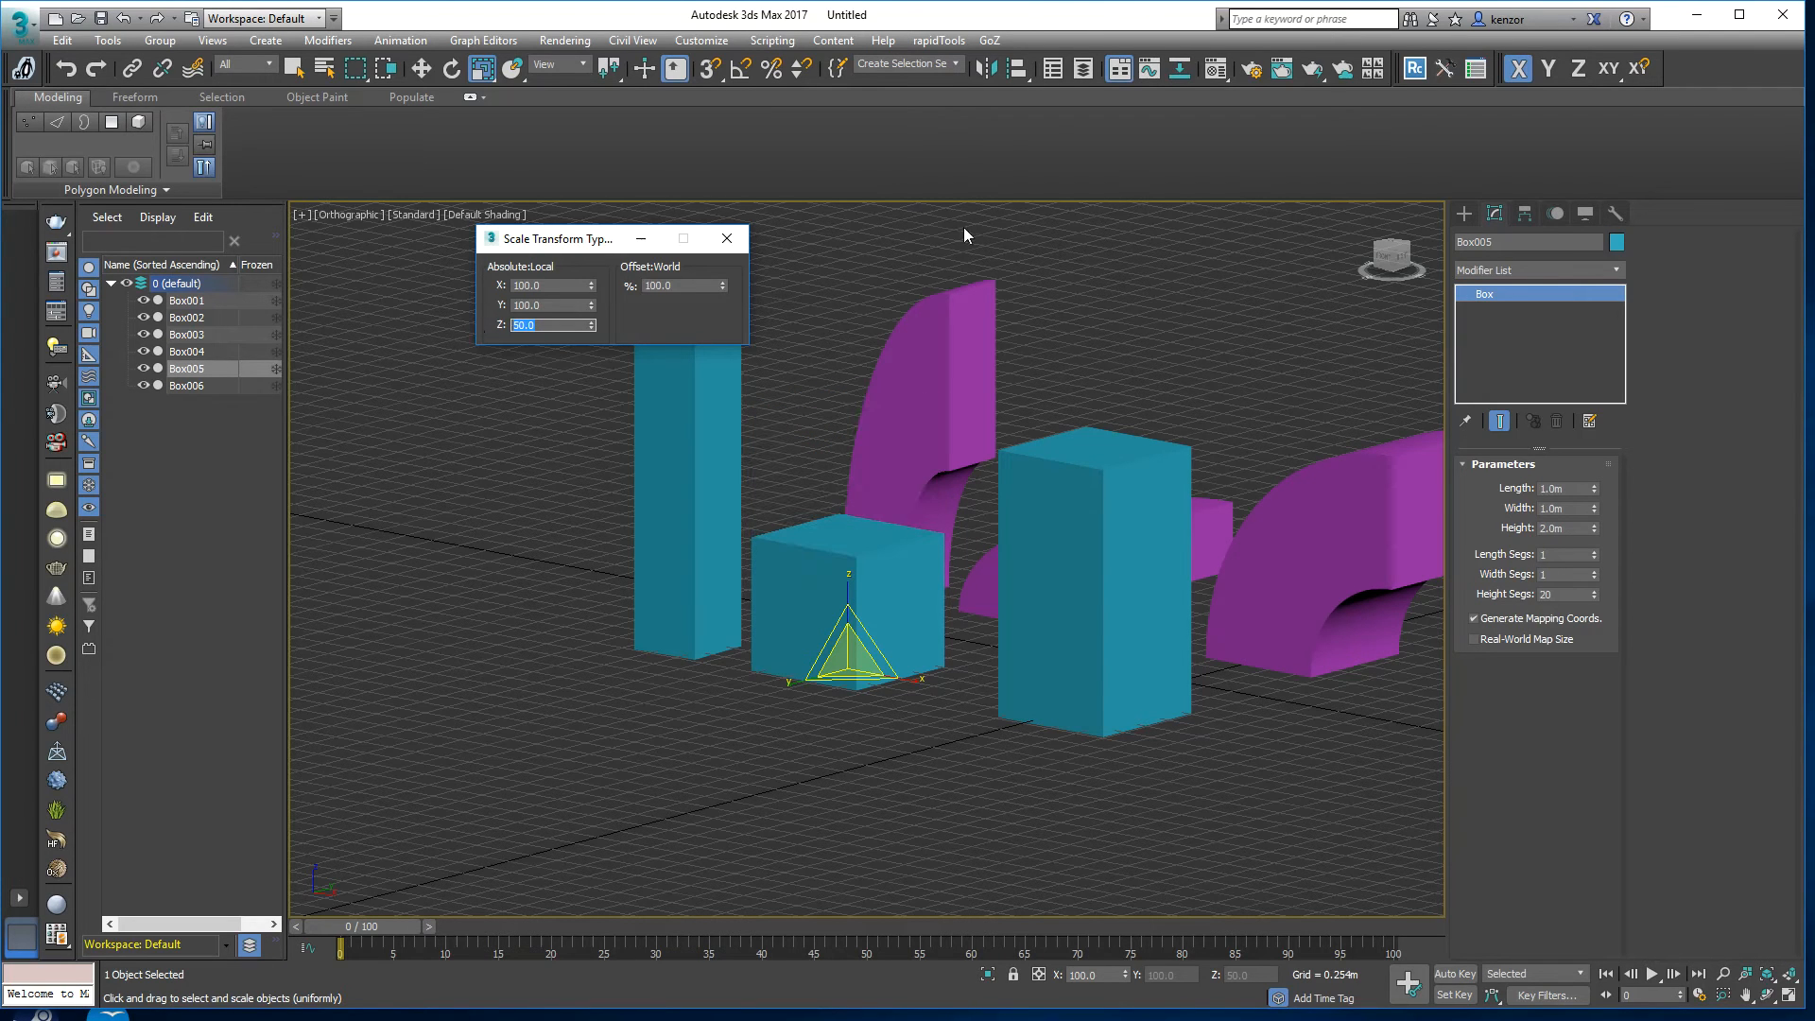
{"action": "left_click_drag", "start_coordinate": [567, 239], "coordinate": [462, 221]}
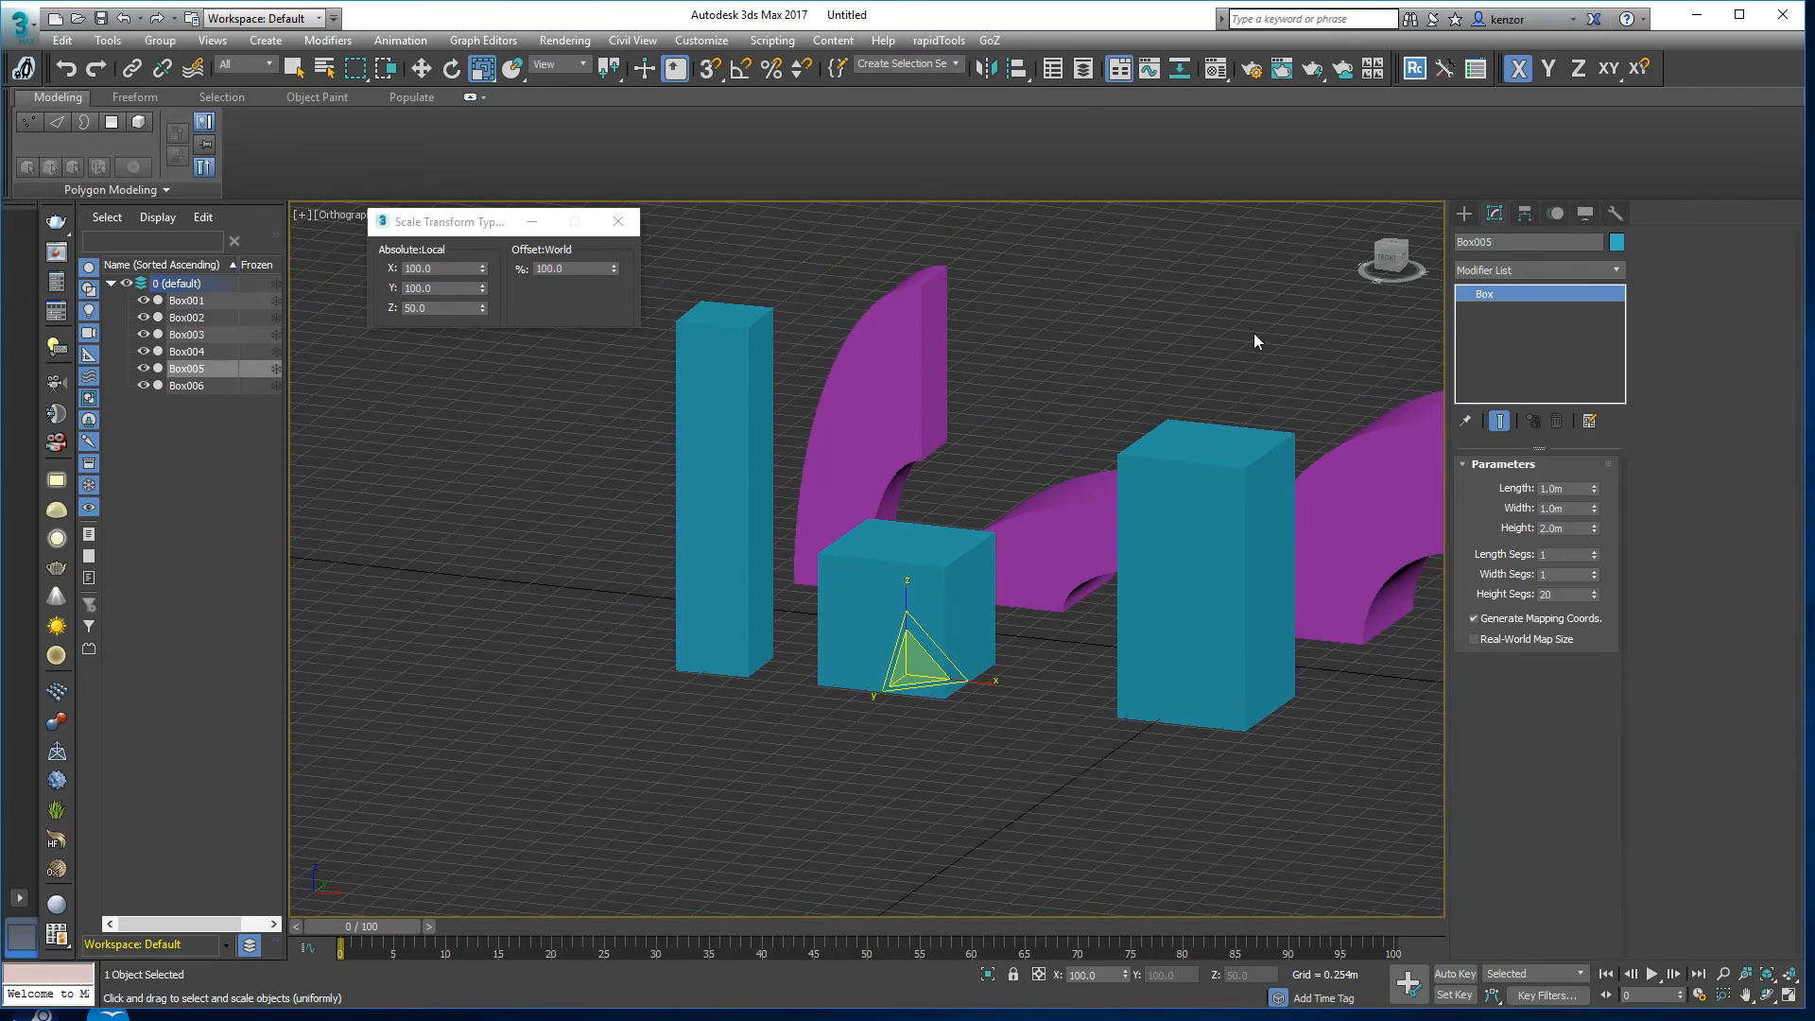
{"action": "mouse_move", "coordinate": [889, 429]}
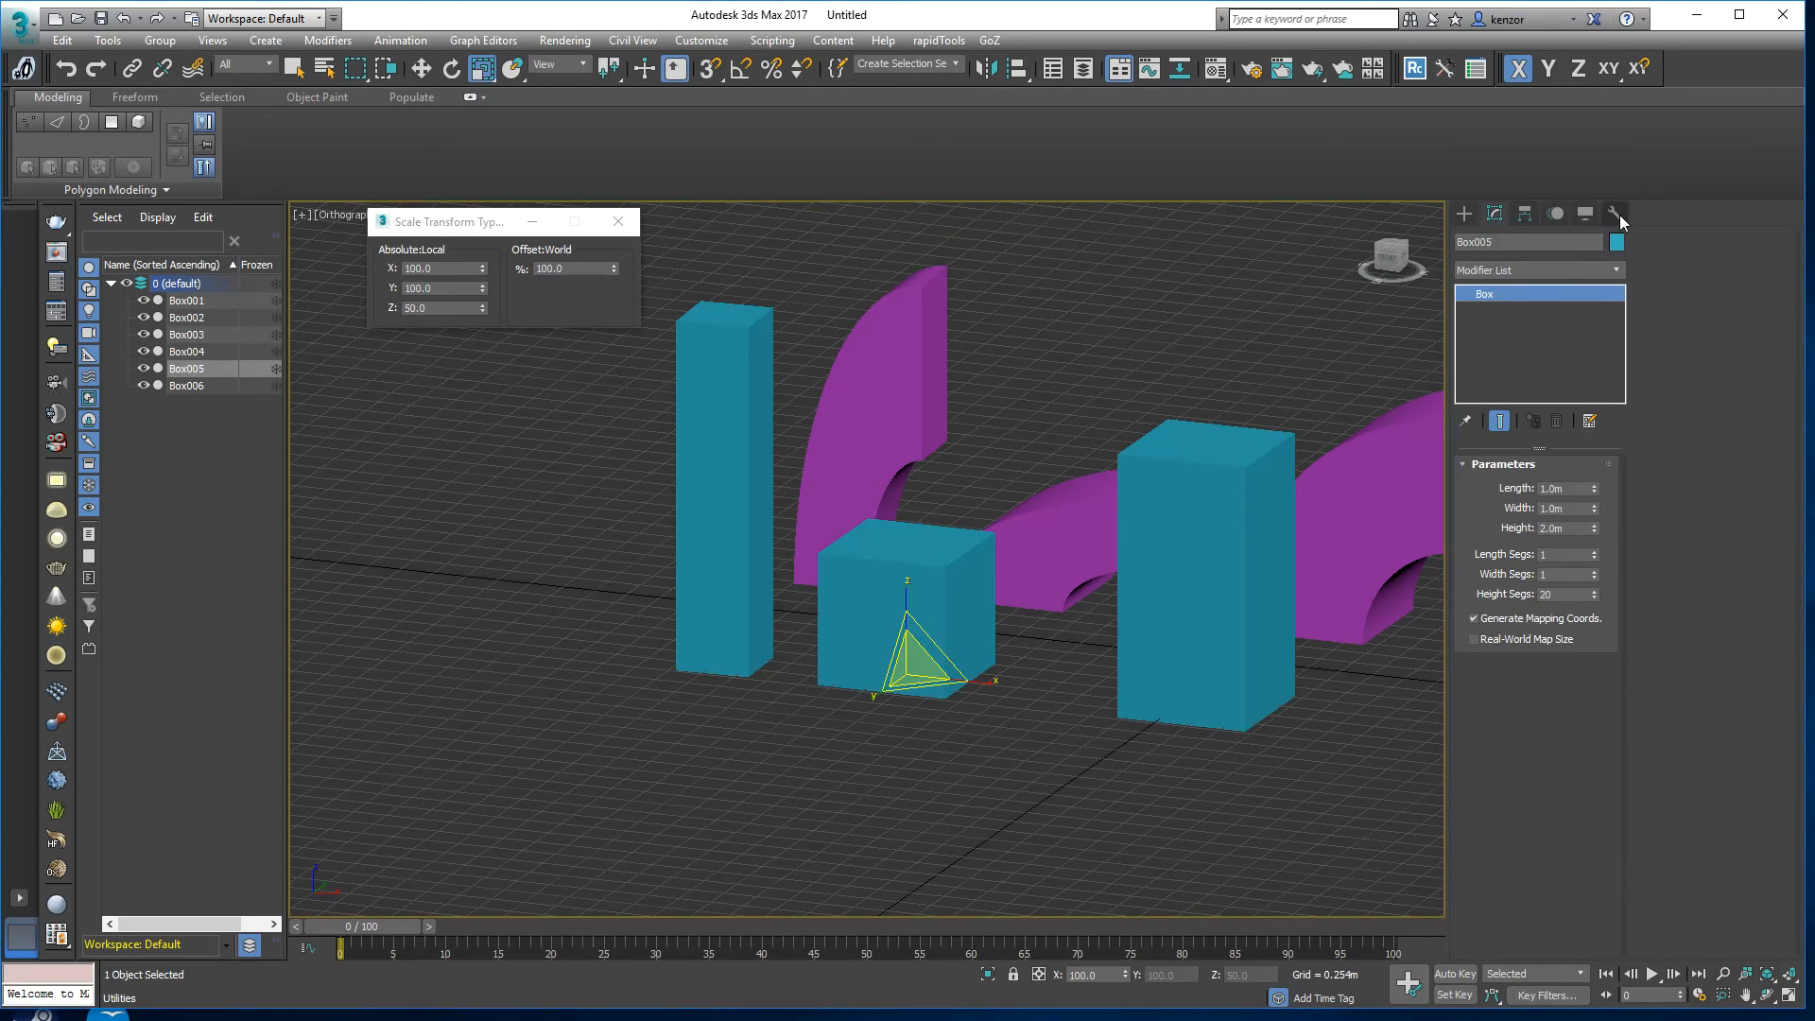
Step: Reset XForm on Box005, then add Bend with Angle 90 about Z so it curves cleanly
{"action": "left_click", "coordinate": [1610, 213]}
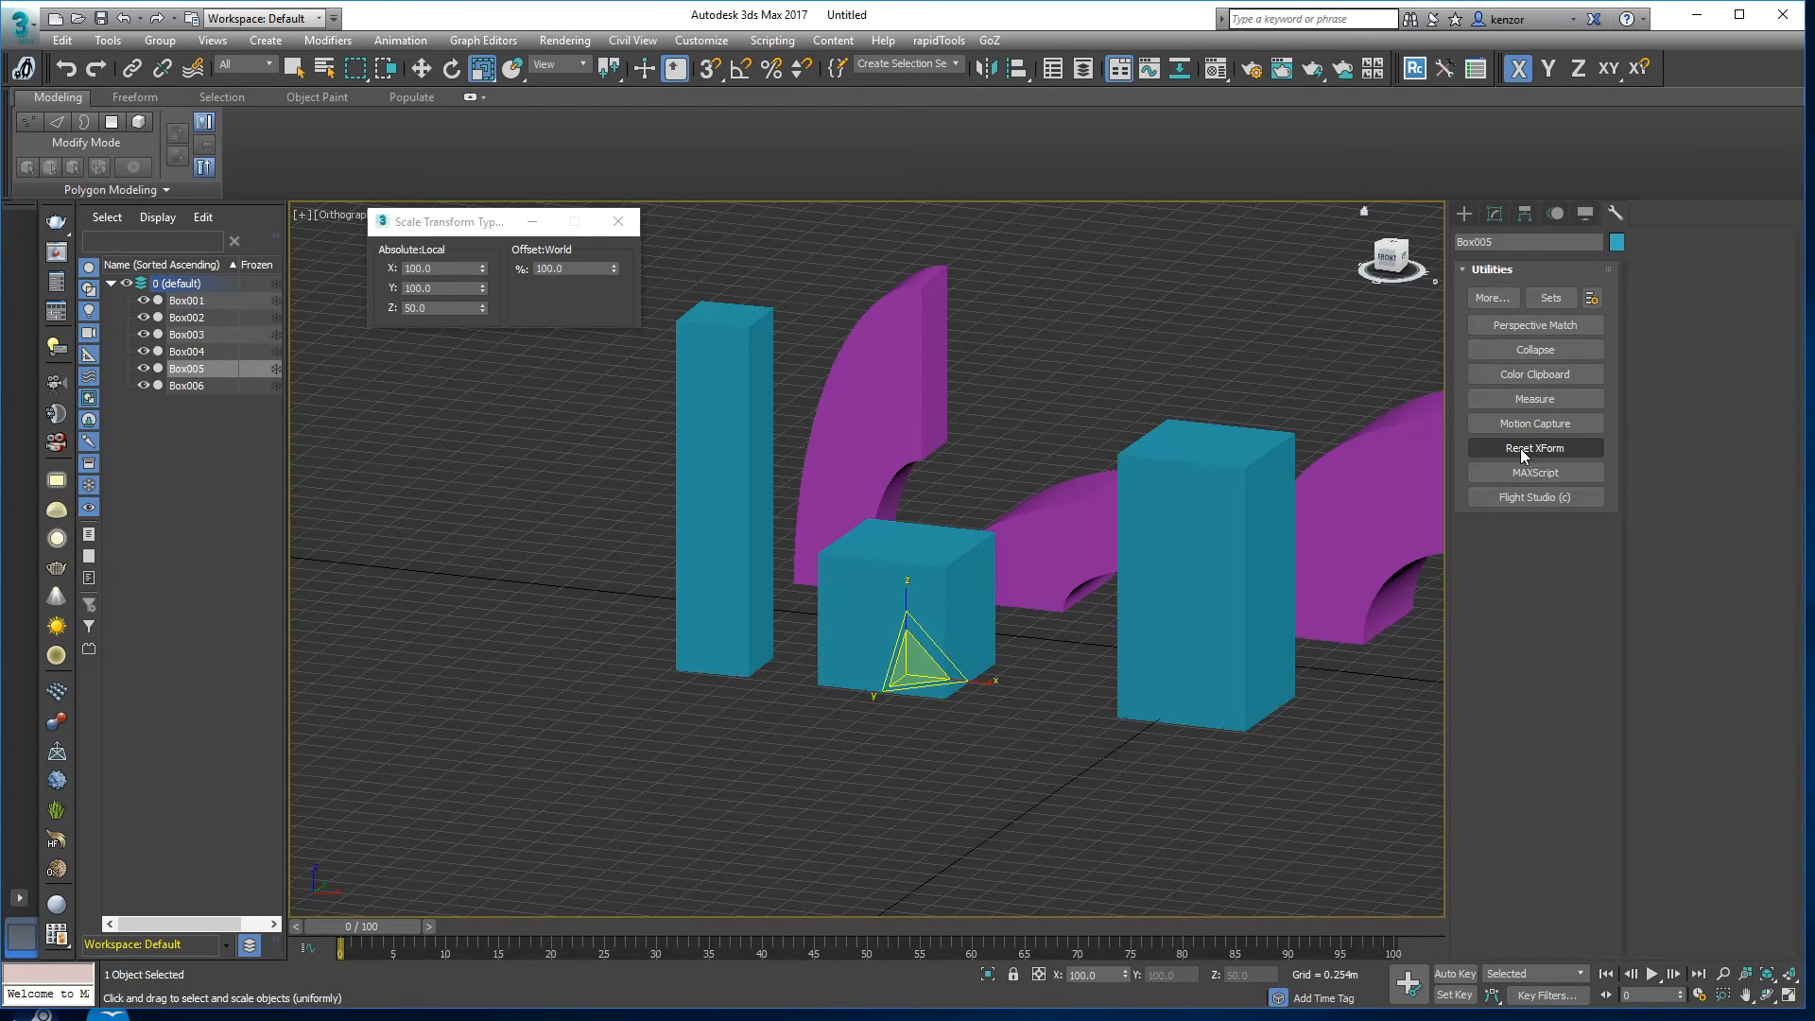
{"action": "mouse_move", "coordinate": [1525, 456]}
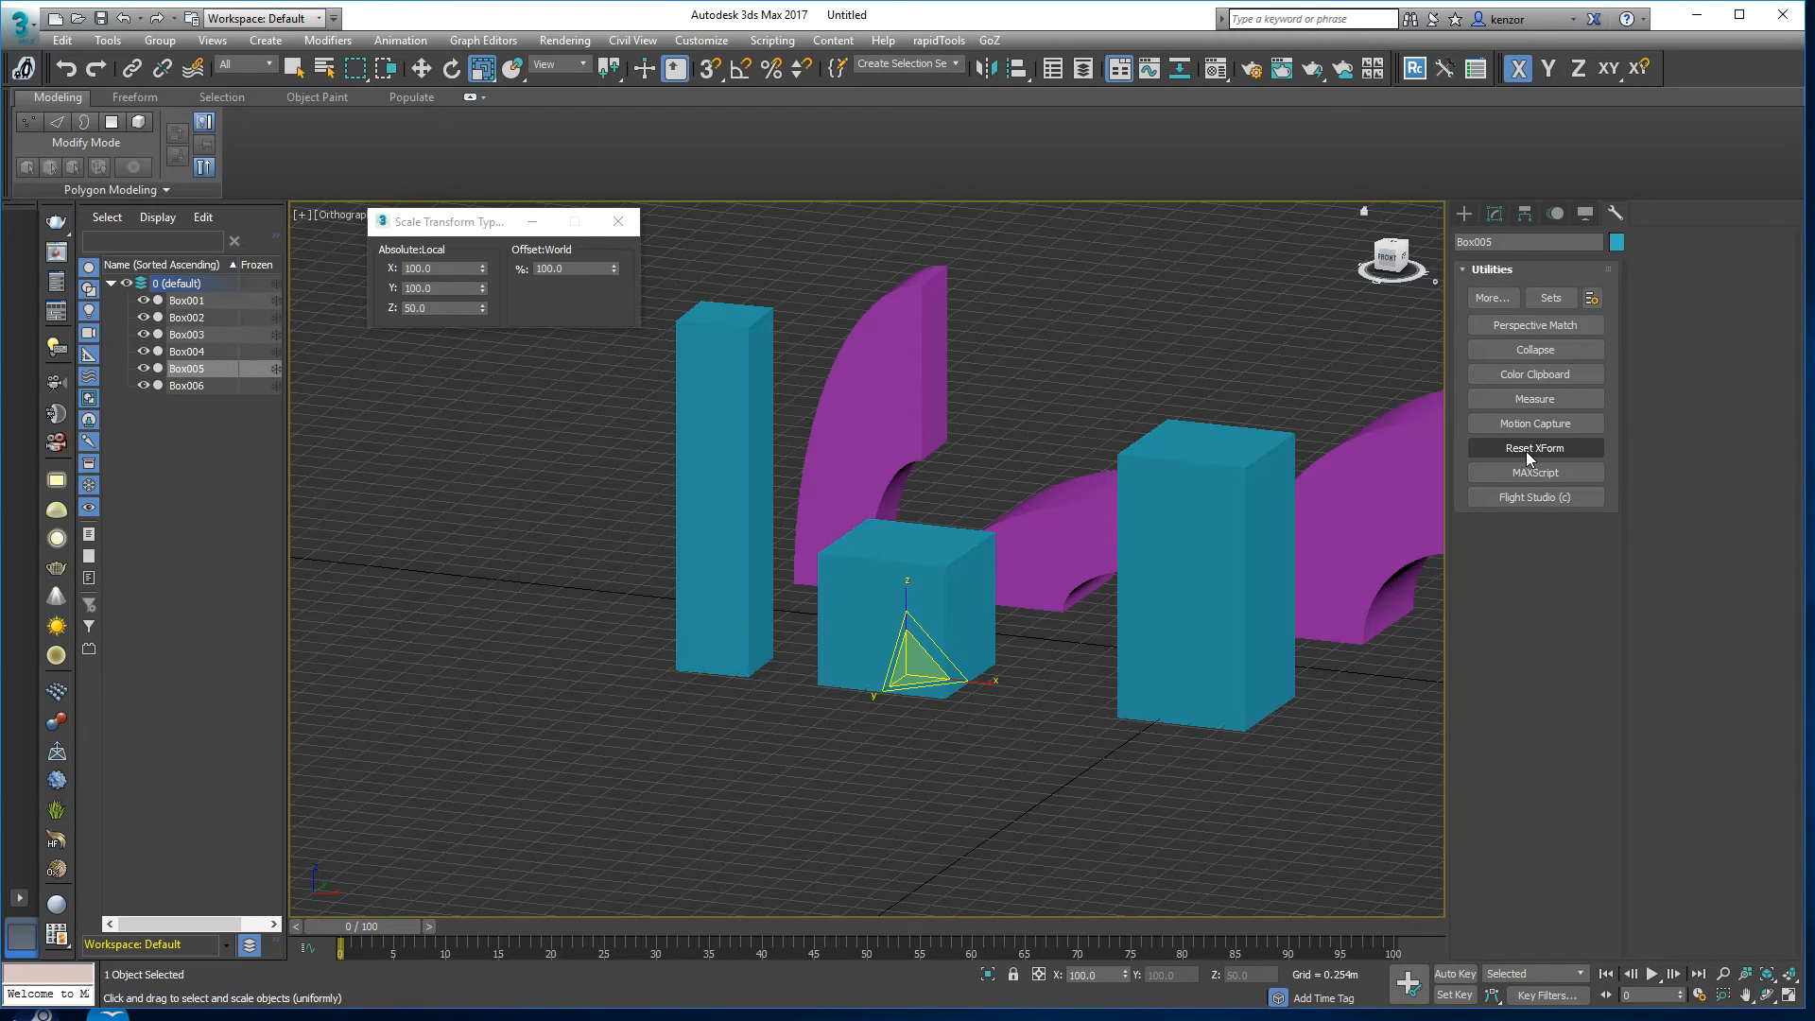
{"action": "left_click", "coordinate": [1533, 448]}
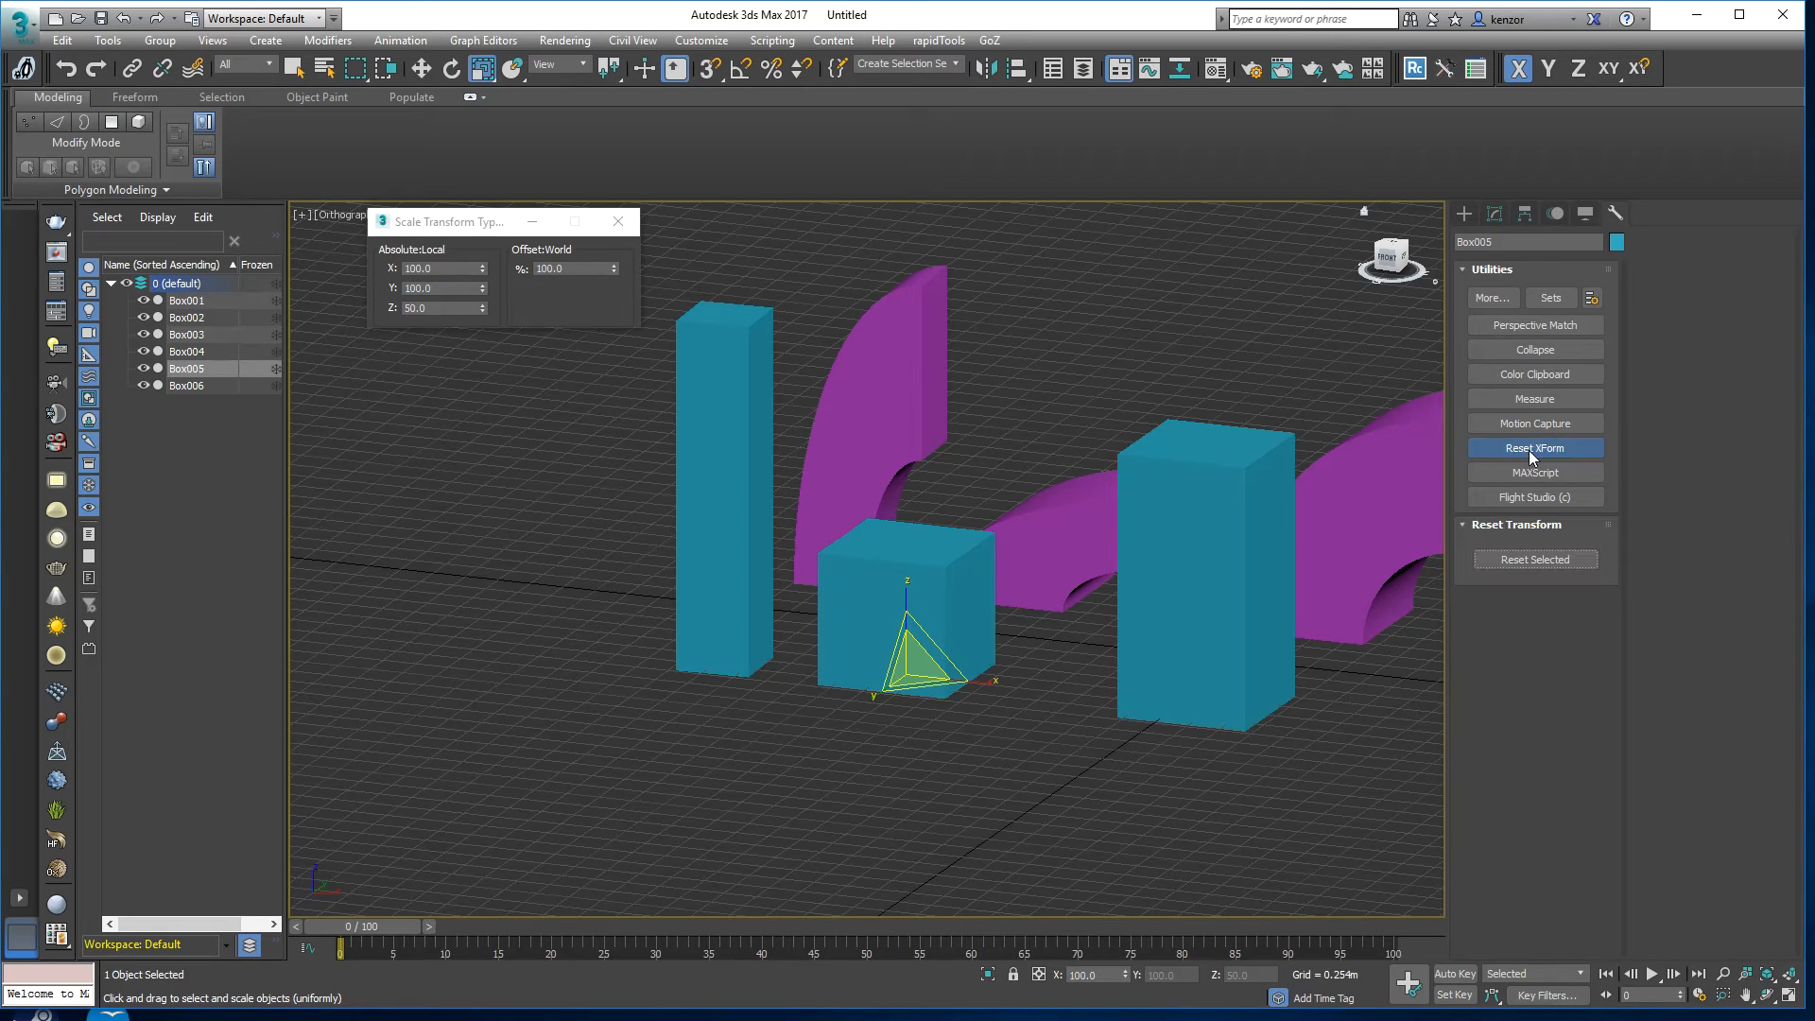
{"action": "left_click", "coordinate": [1533, 448]}
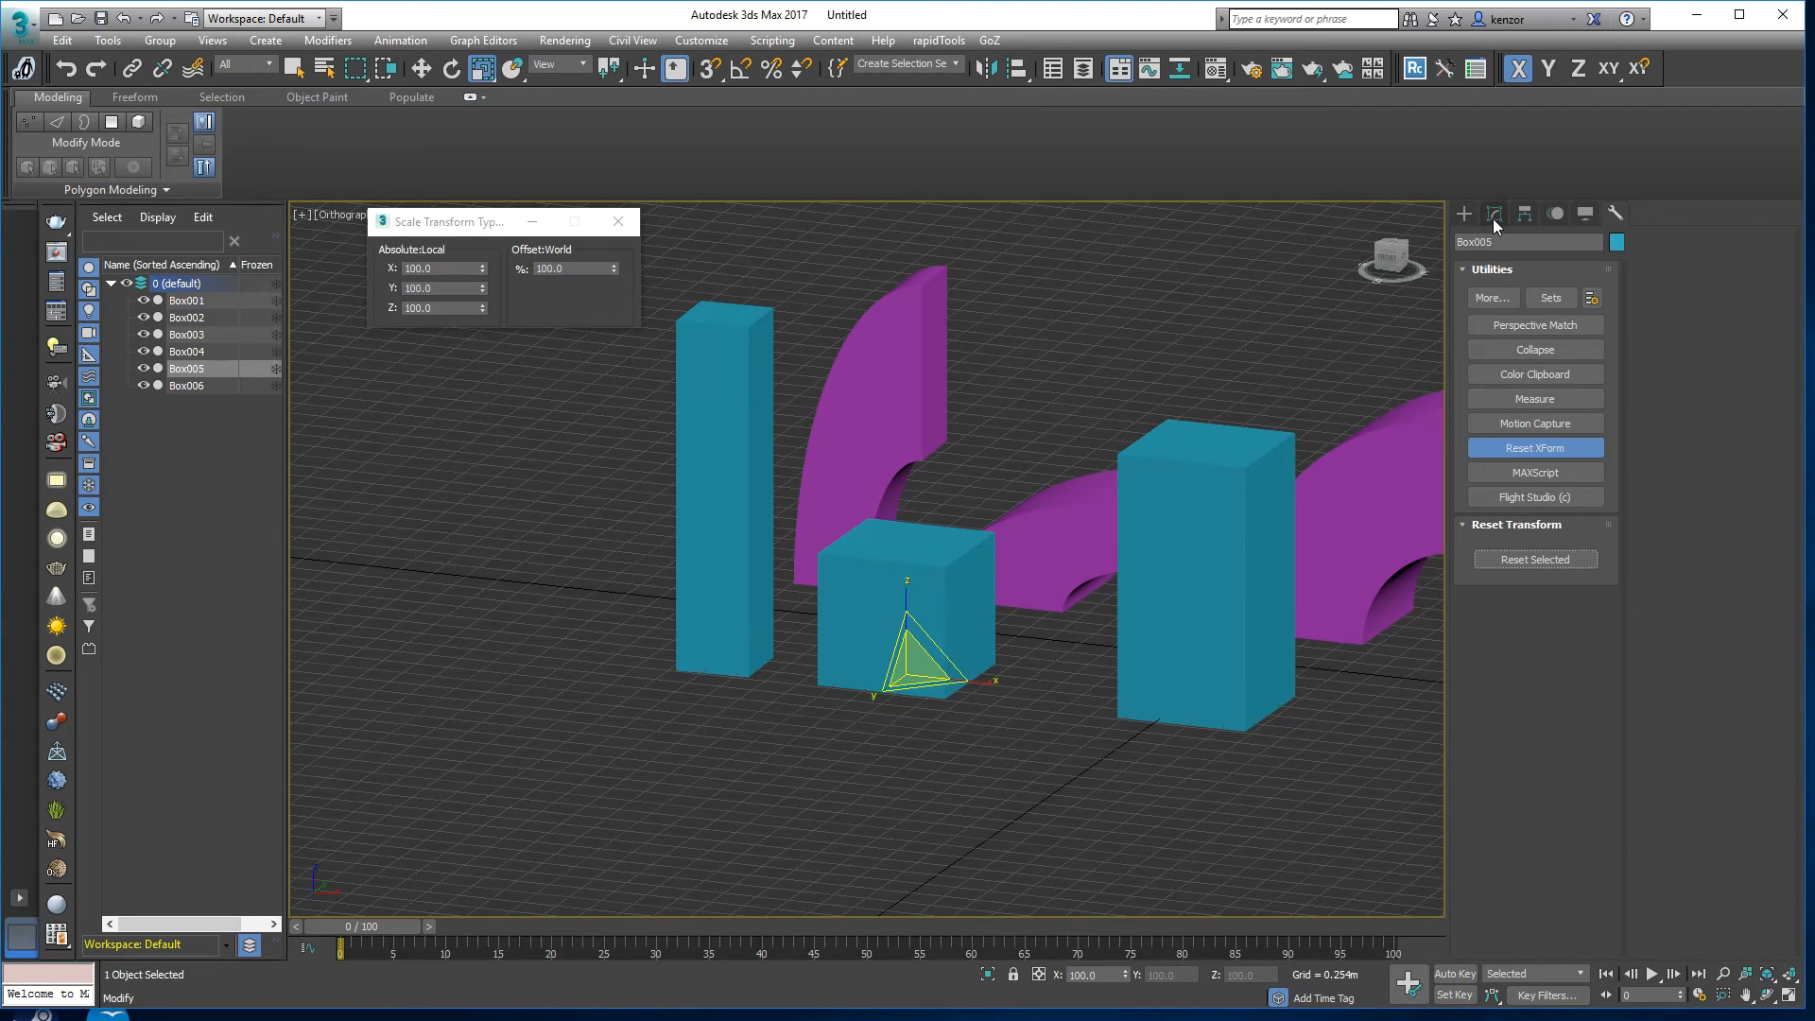
{"action": "left_click", "coordinate": [1494, 214]}
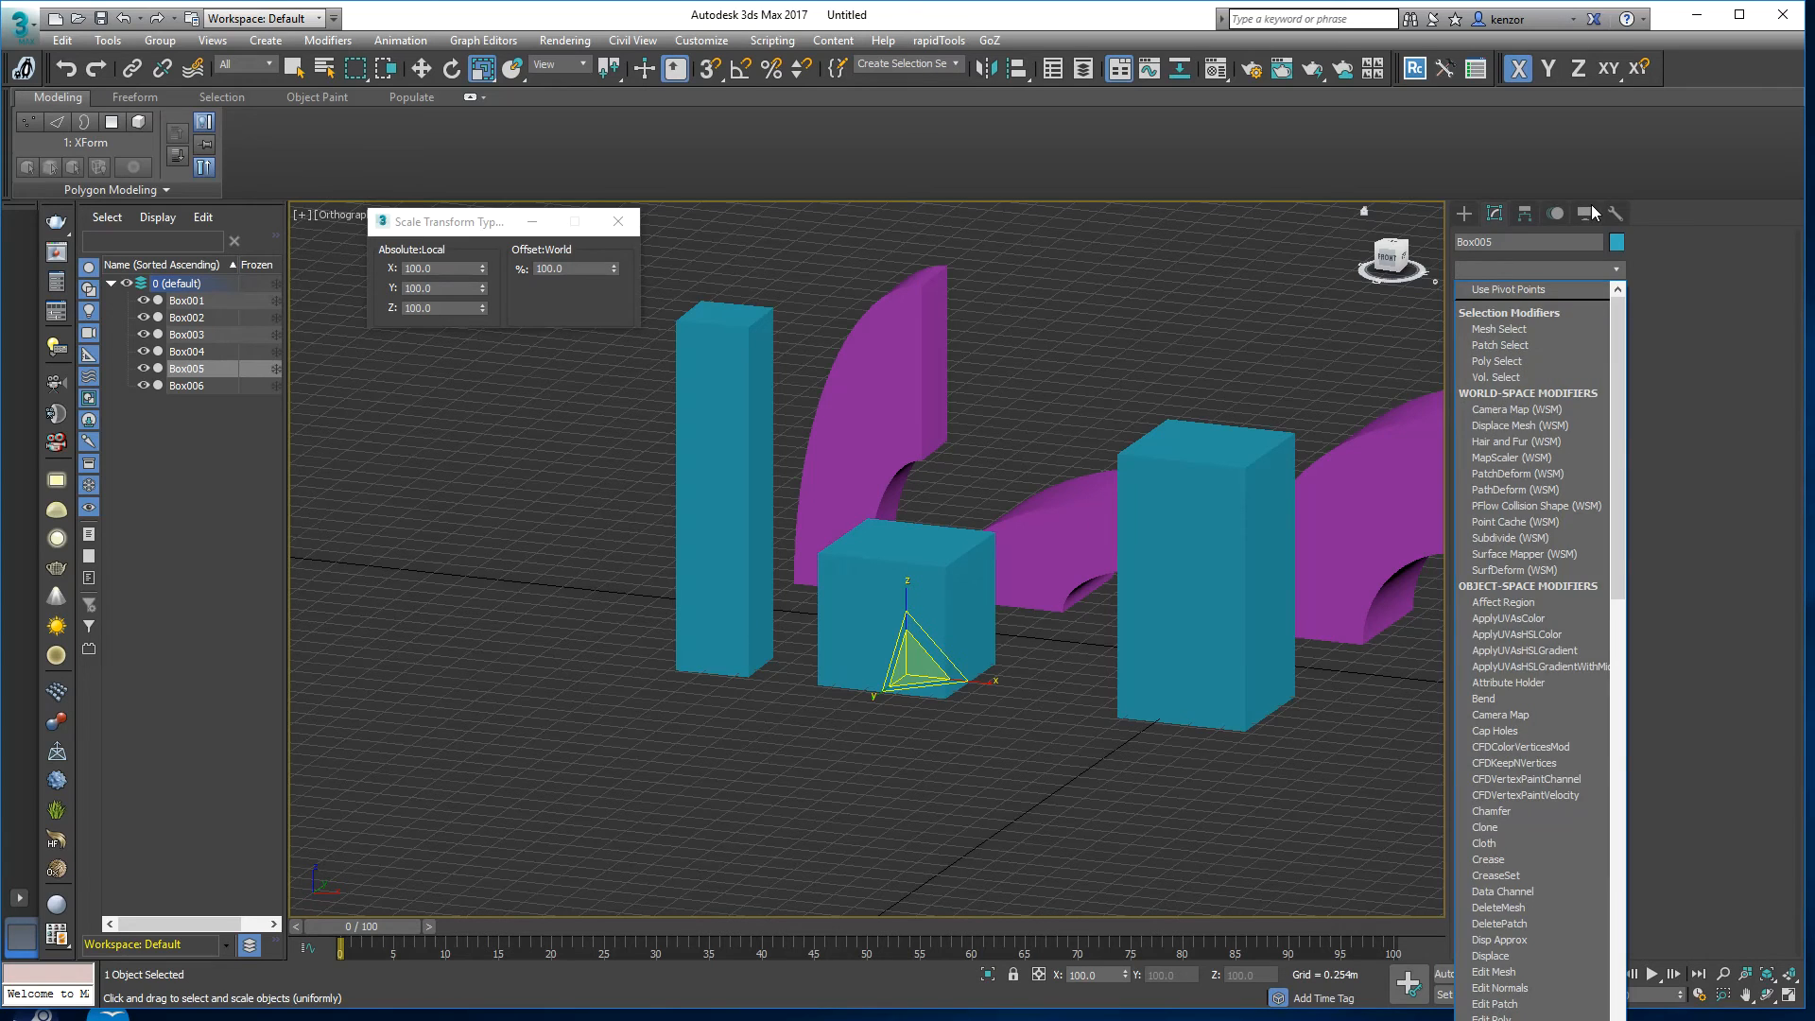
{"action": "left_click", "coordinate": [1482, 697]}
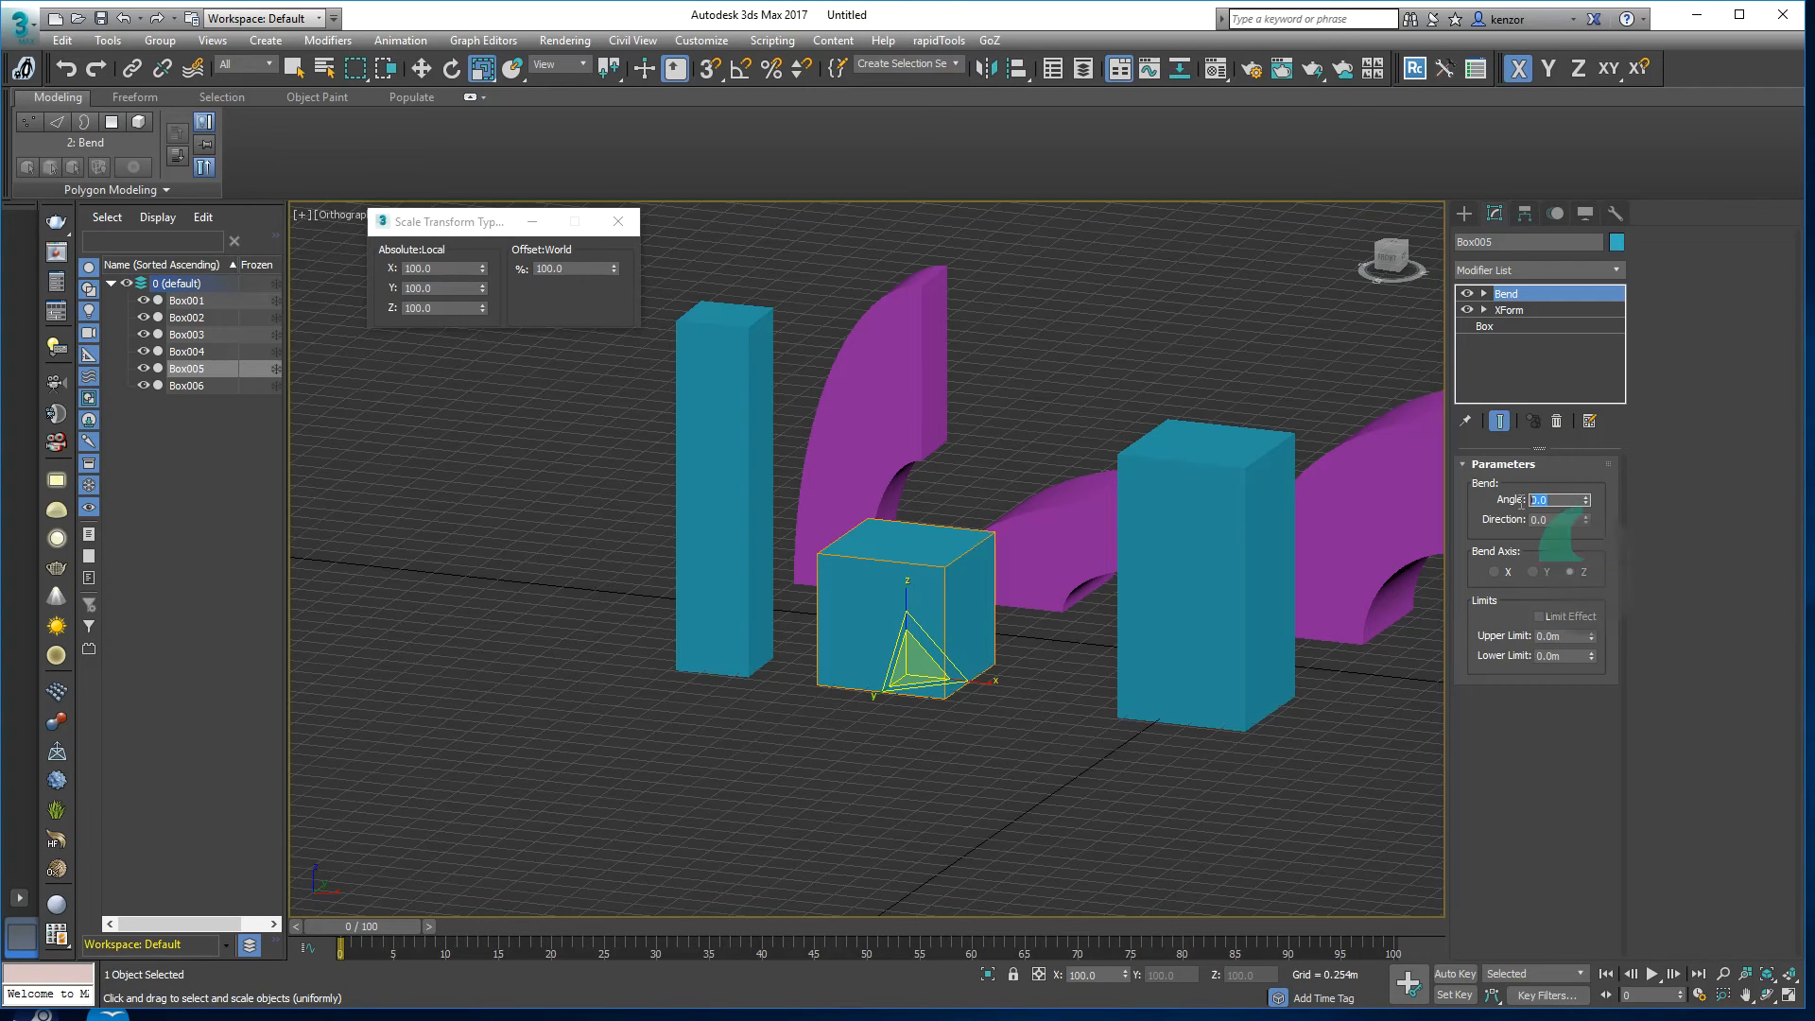
{"action": "type", "text": "90.0"}
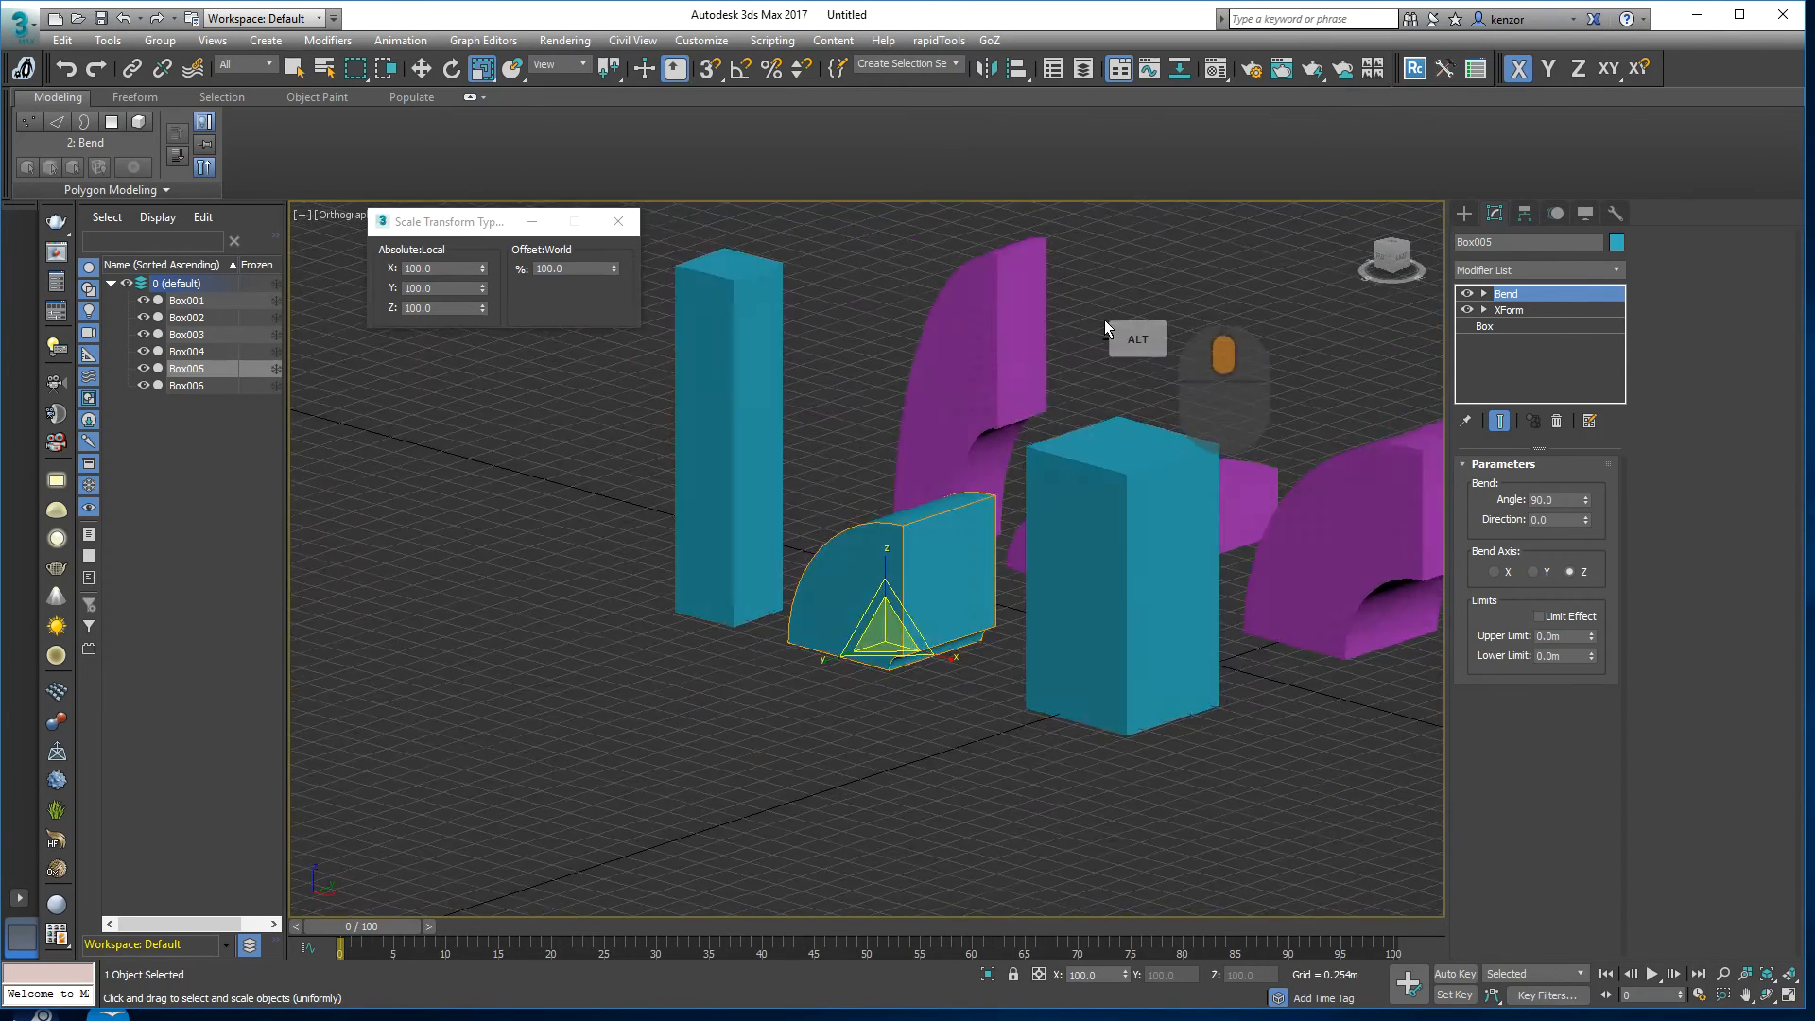
{"action": "left_click_drag", "start_coordinate": [1105, 327], "coordinate": [850, 385]}
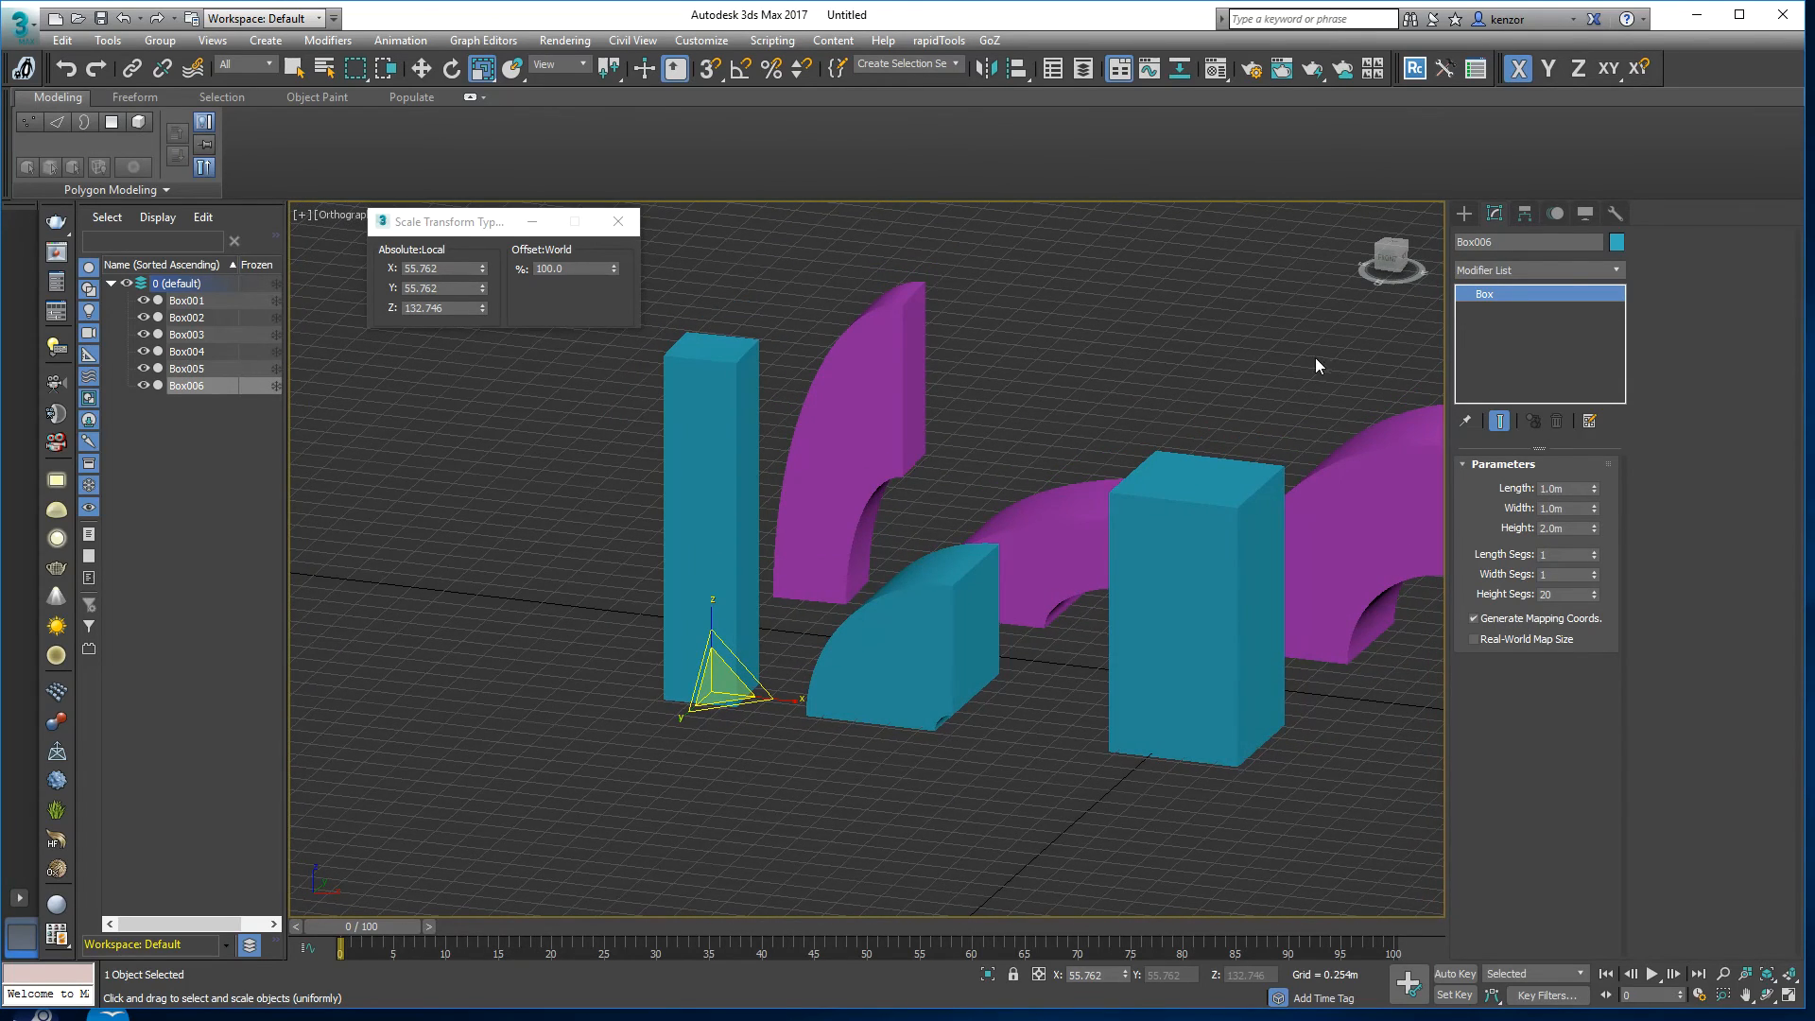
Step: Review the Configure Button Sets dialog for Utilities and close it with OK, keeping Reset XForm listed
{"action": "left_click", "coordinate": [1616, 213]}
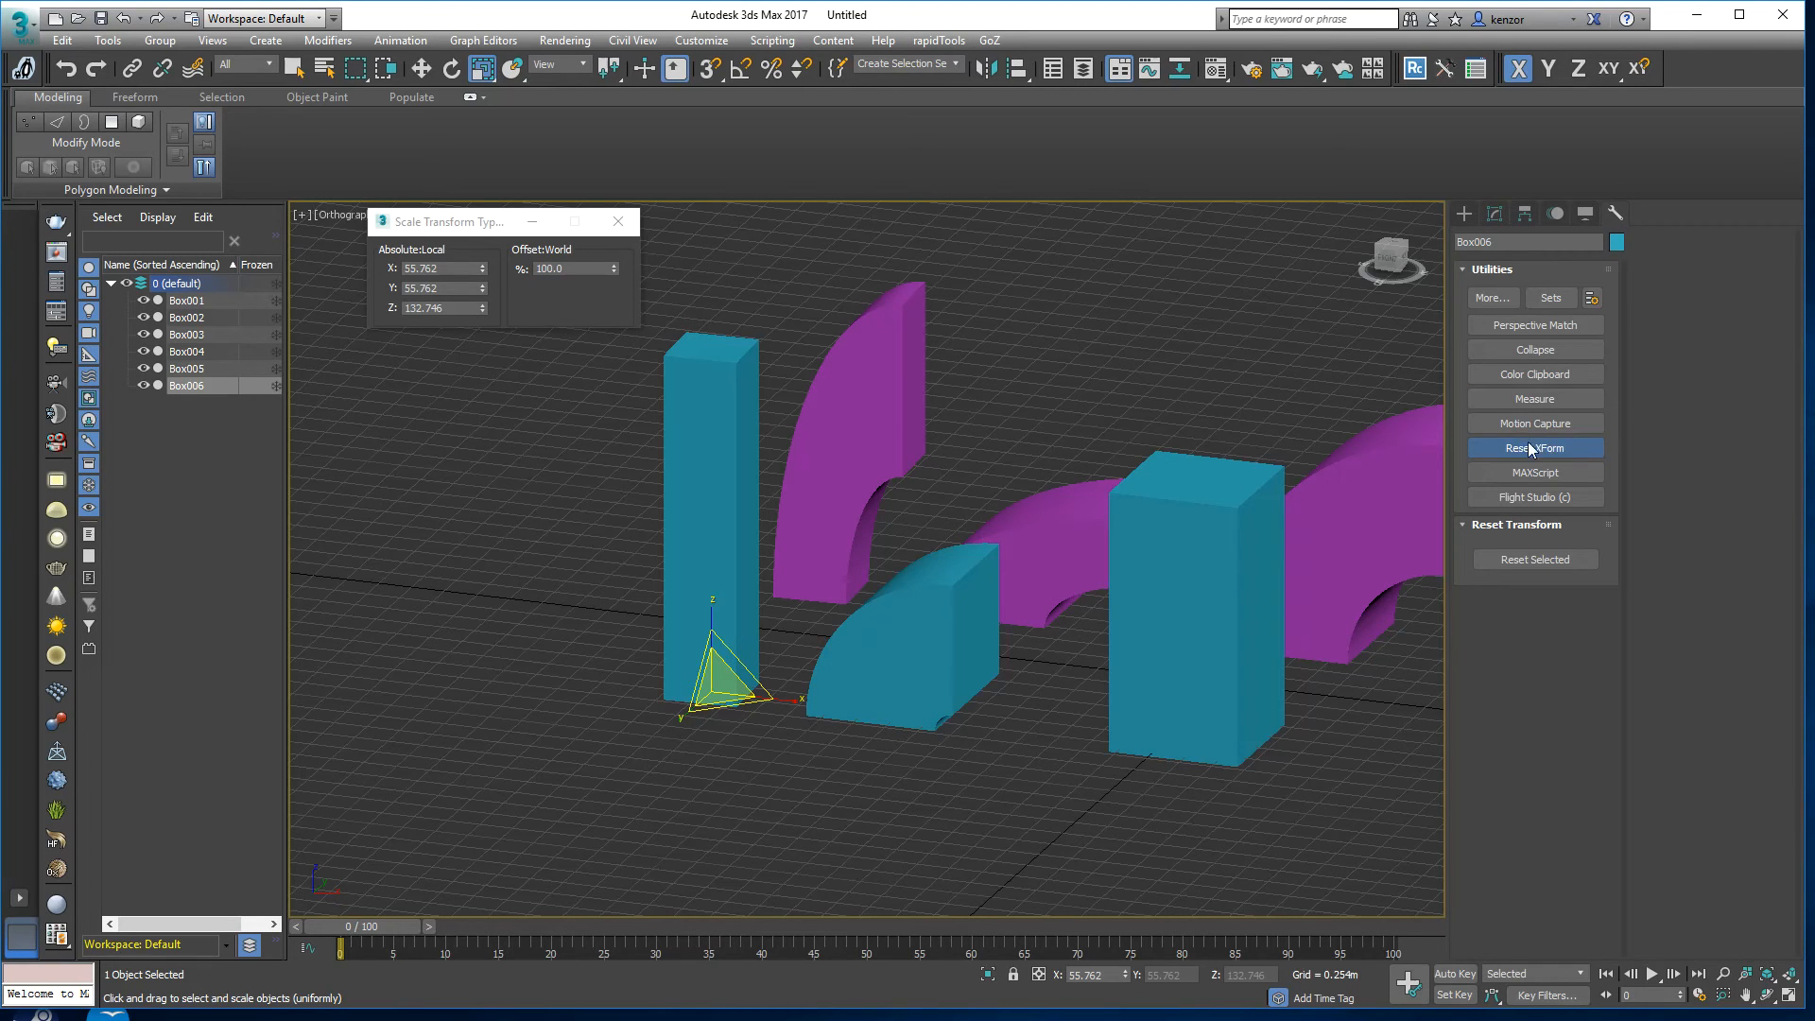
{"action": "mouse_move", "coordinate": [1591, 299]}
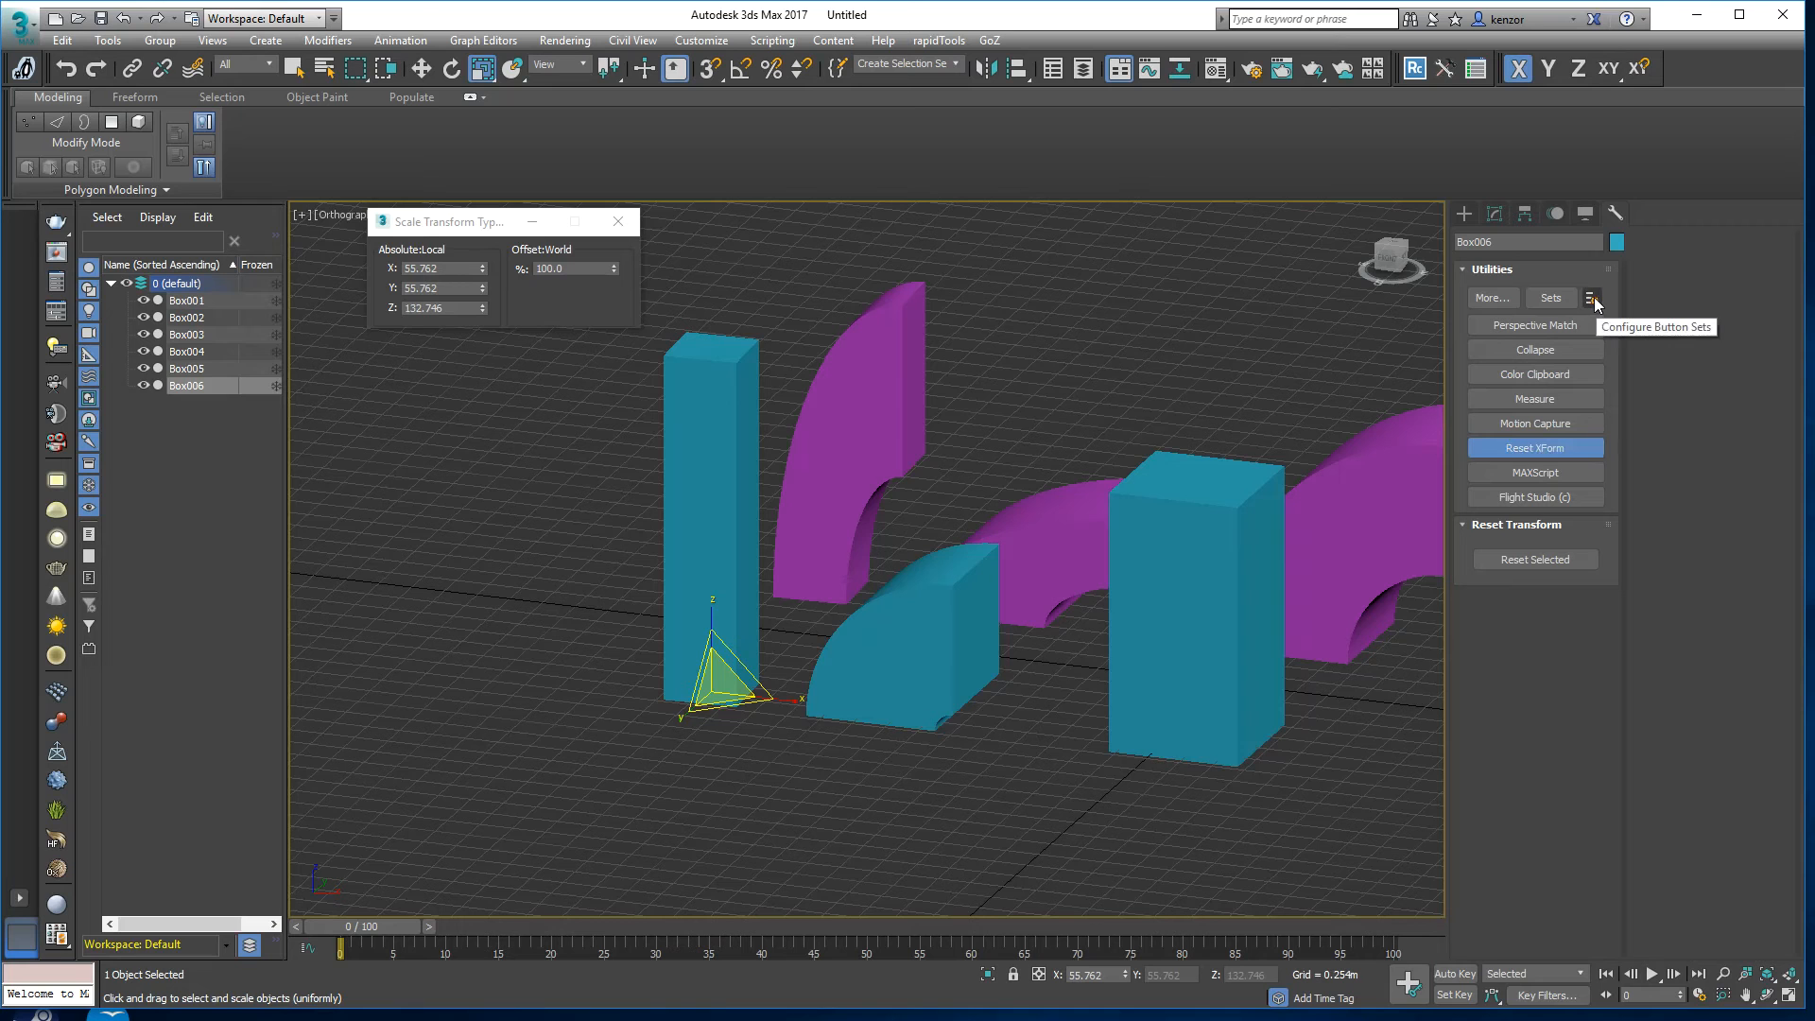
{"action": "left_click", "coordinate": [1592, 297]}
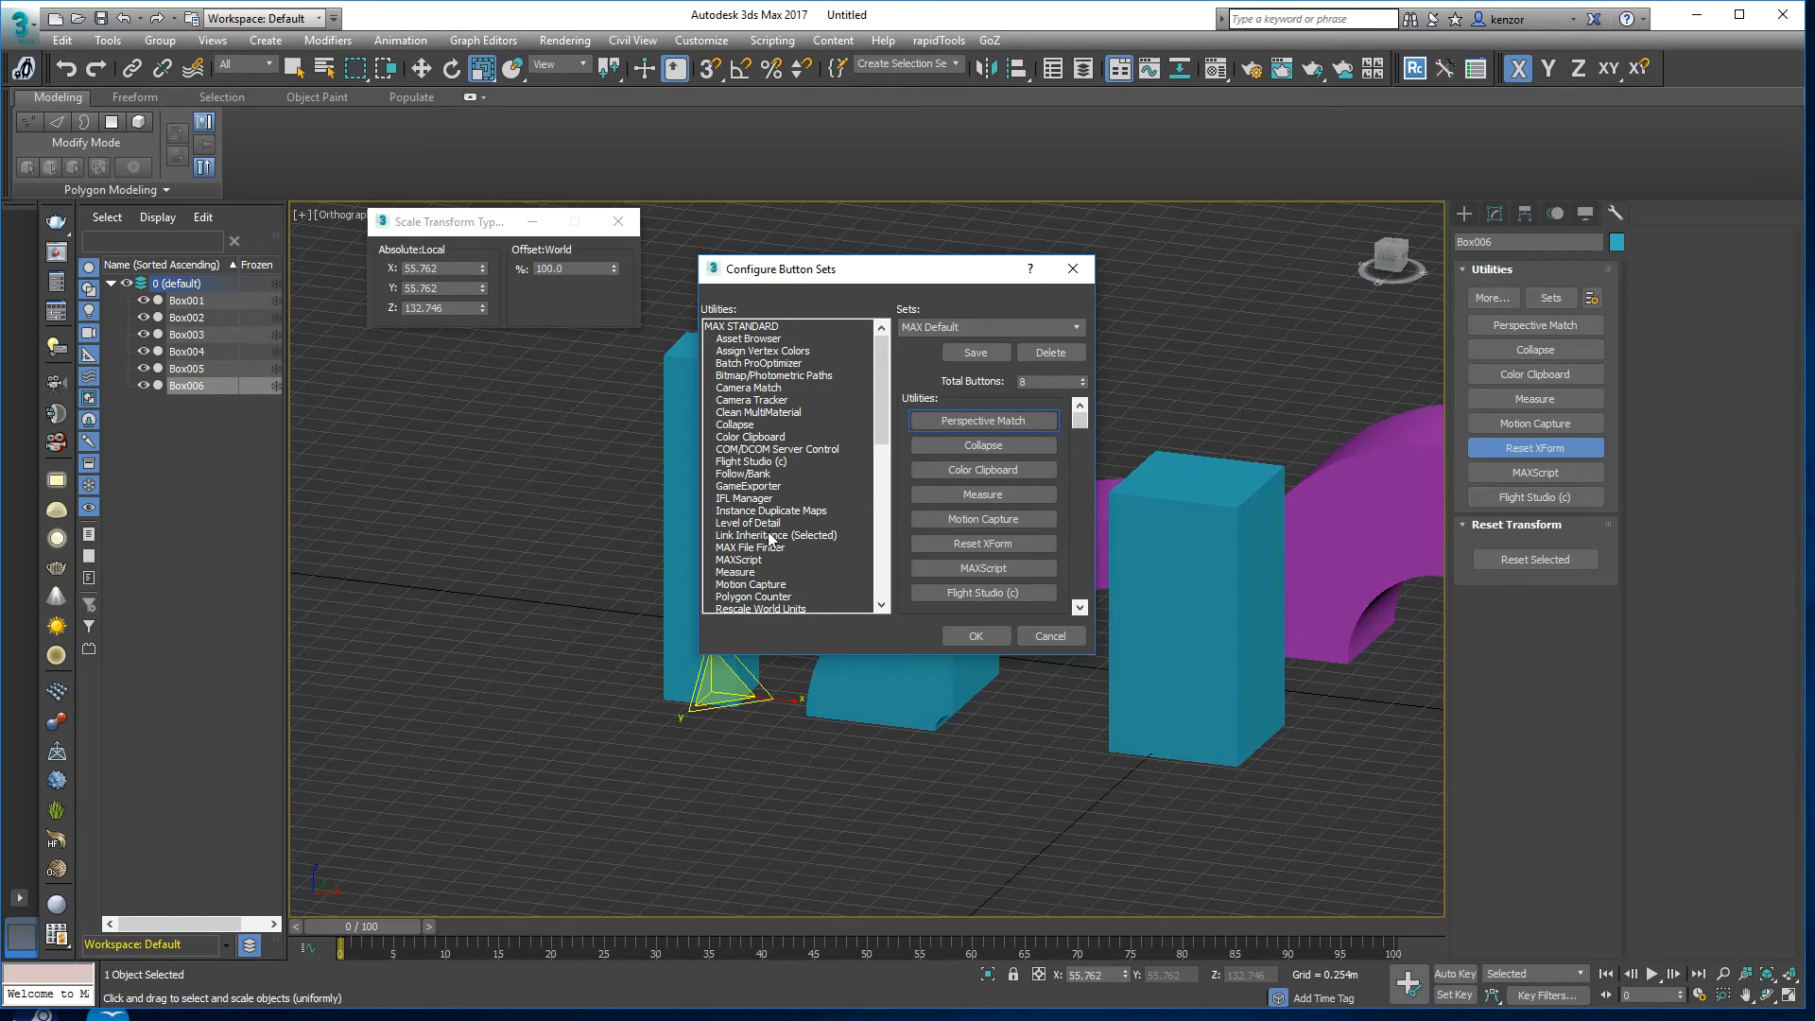
{"action": "left_click", "coordinate": [777, 535]}
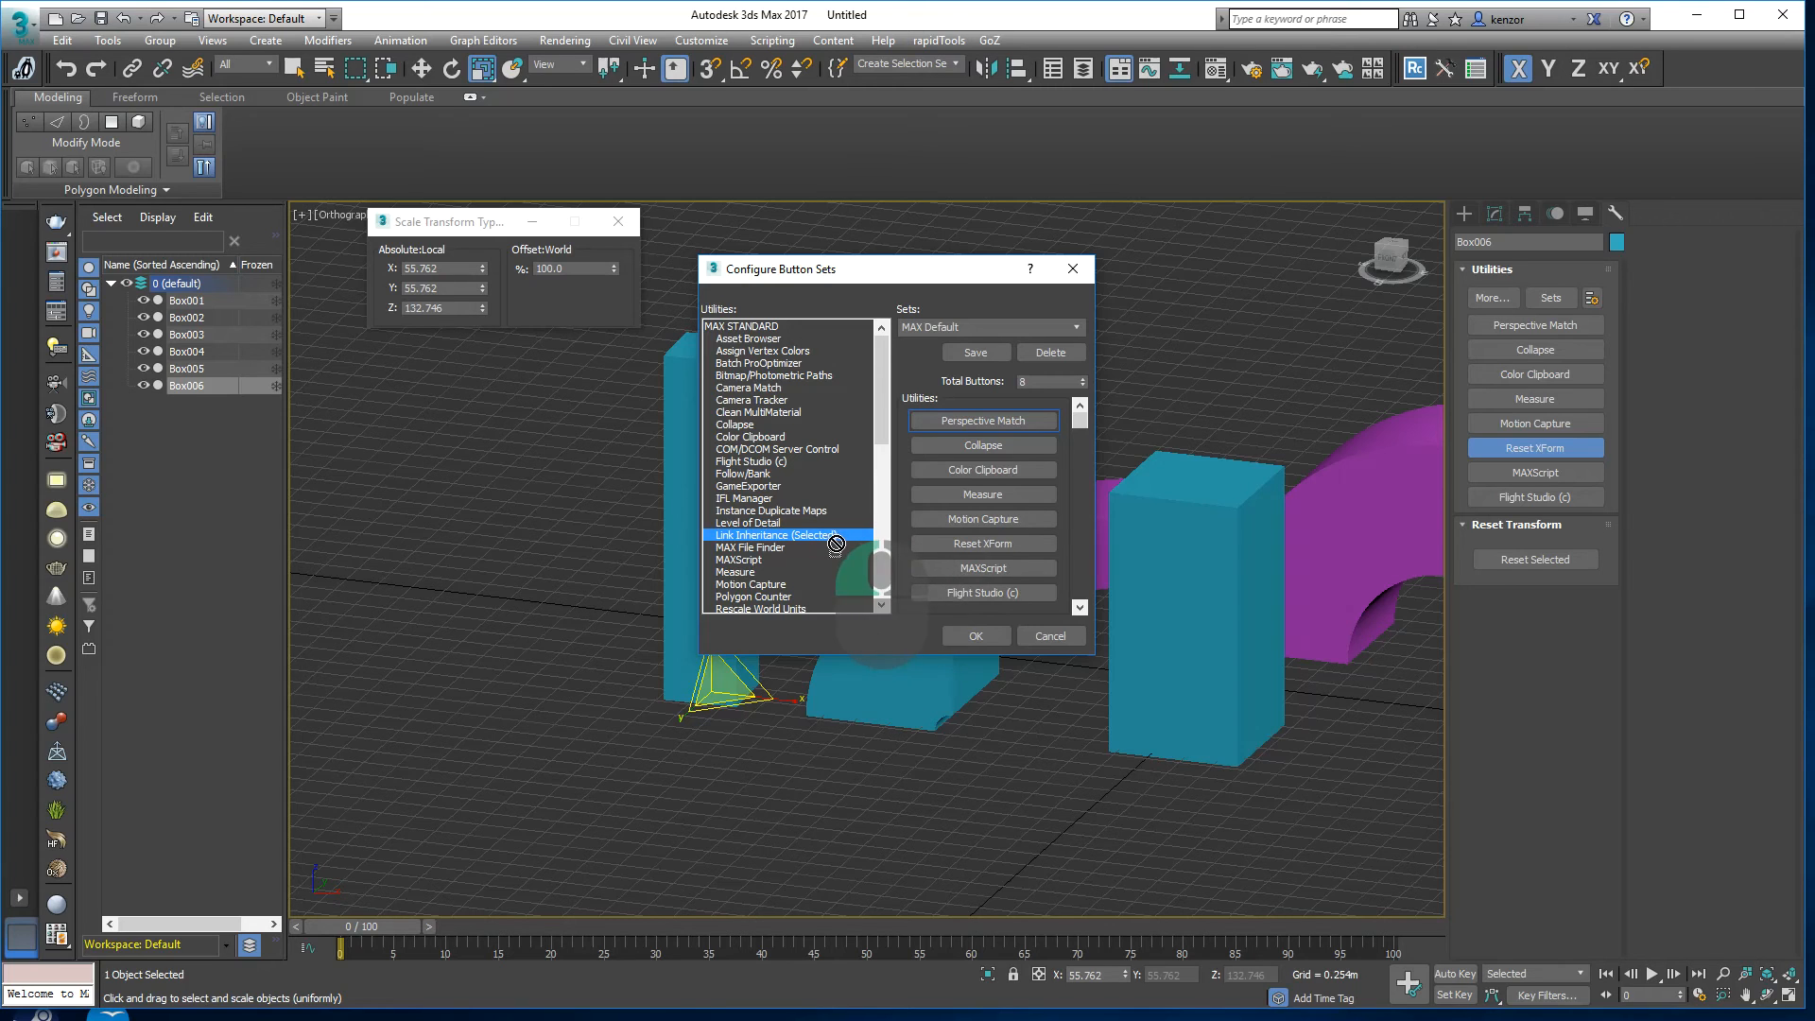
{"action": "mouse_move", "coordinate": [881, 465]}
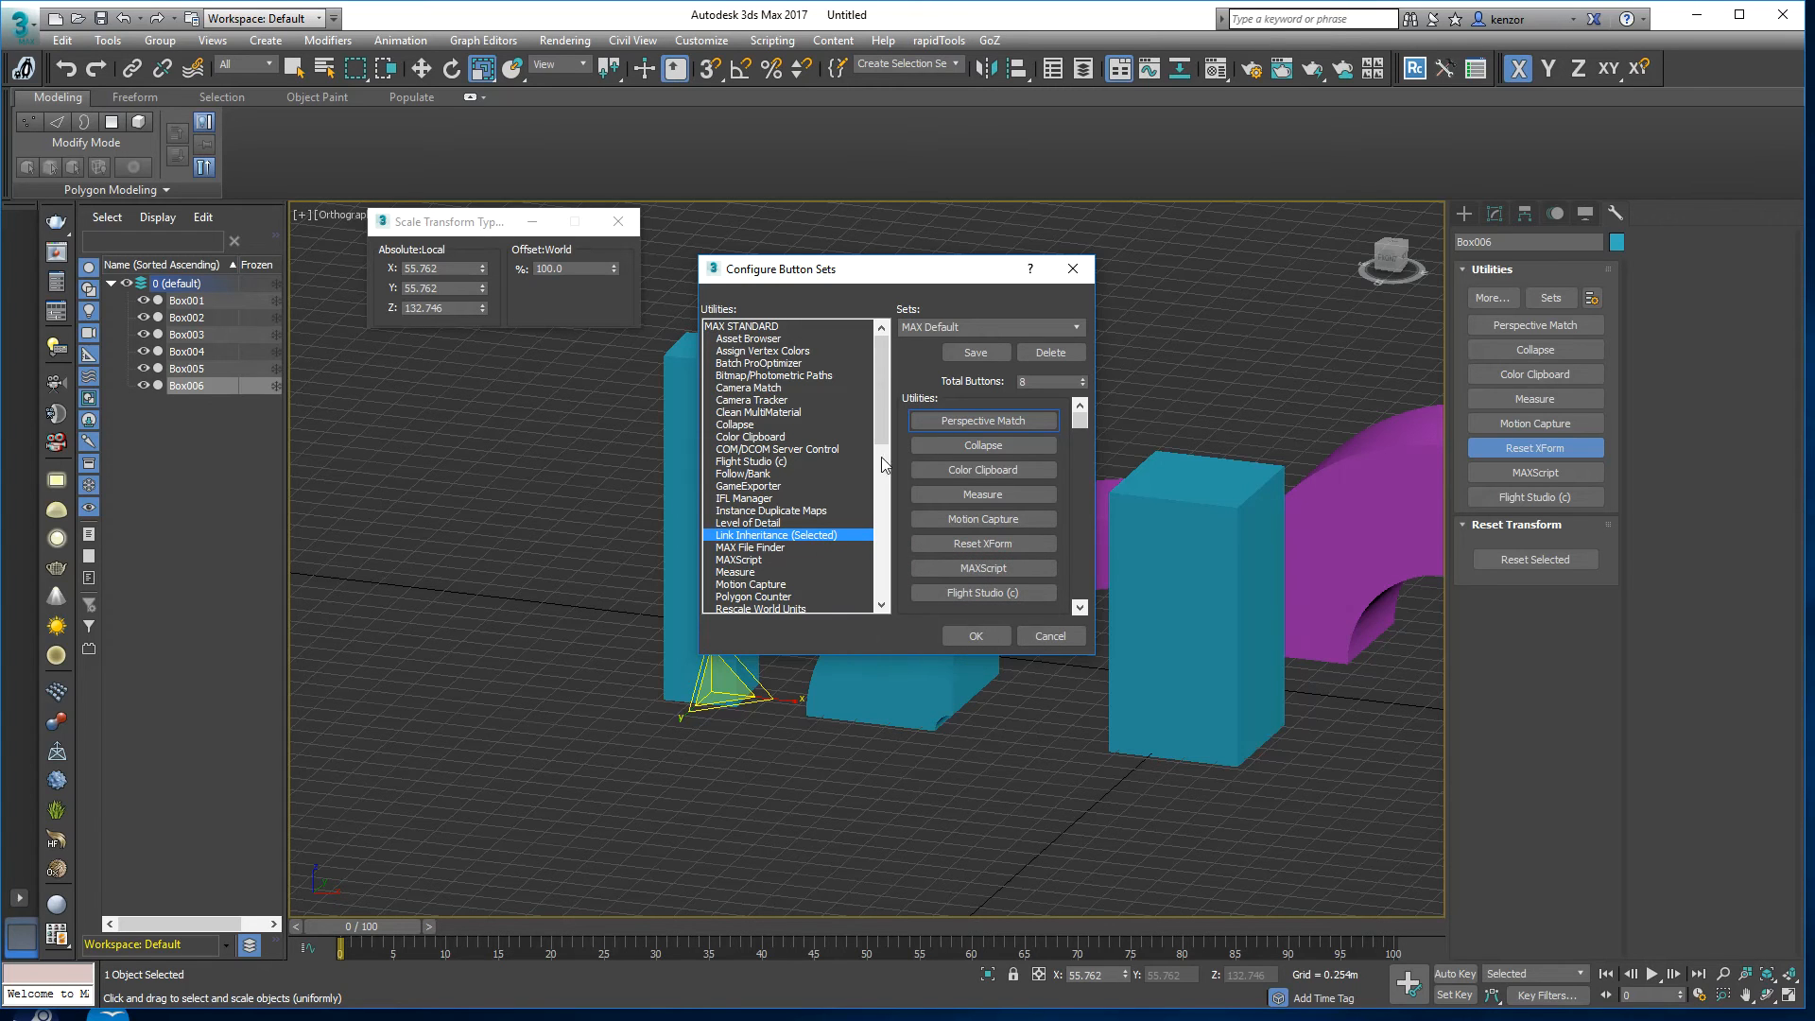
{"action": "scroll", "scroll_direction": "down", "scroll_amount": 3}
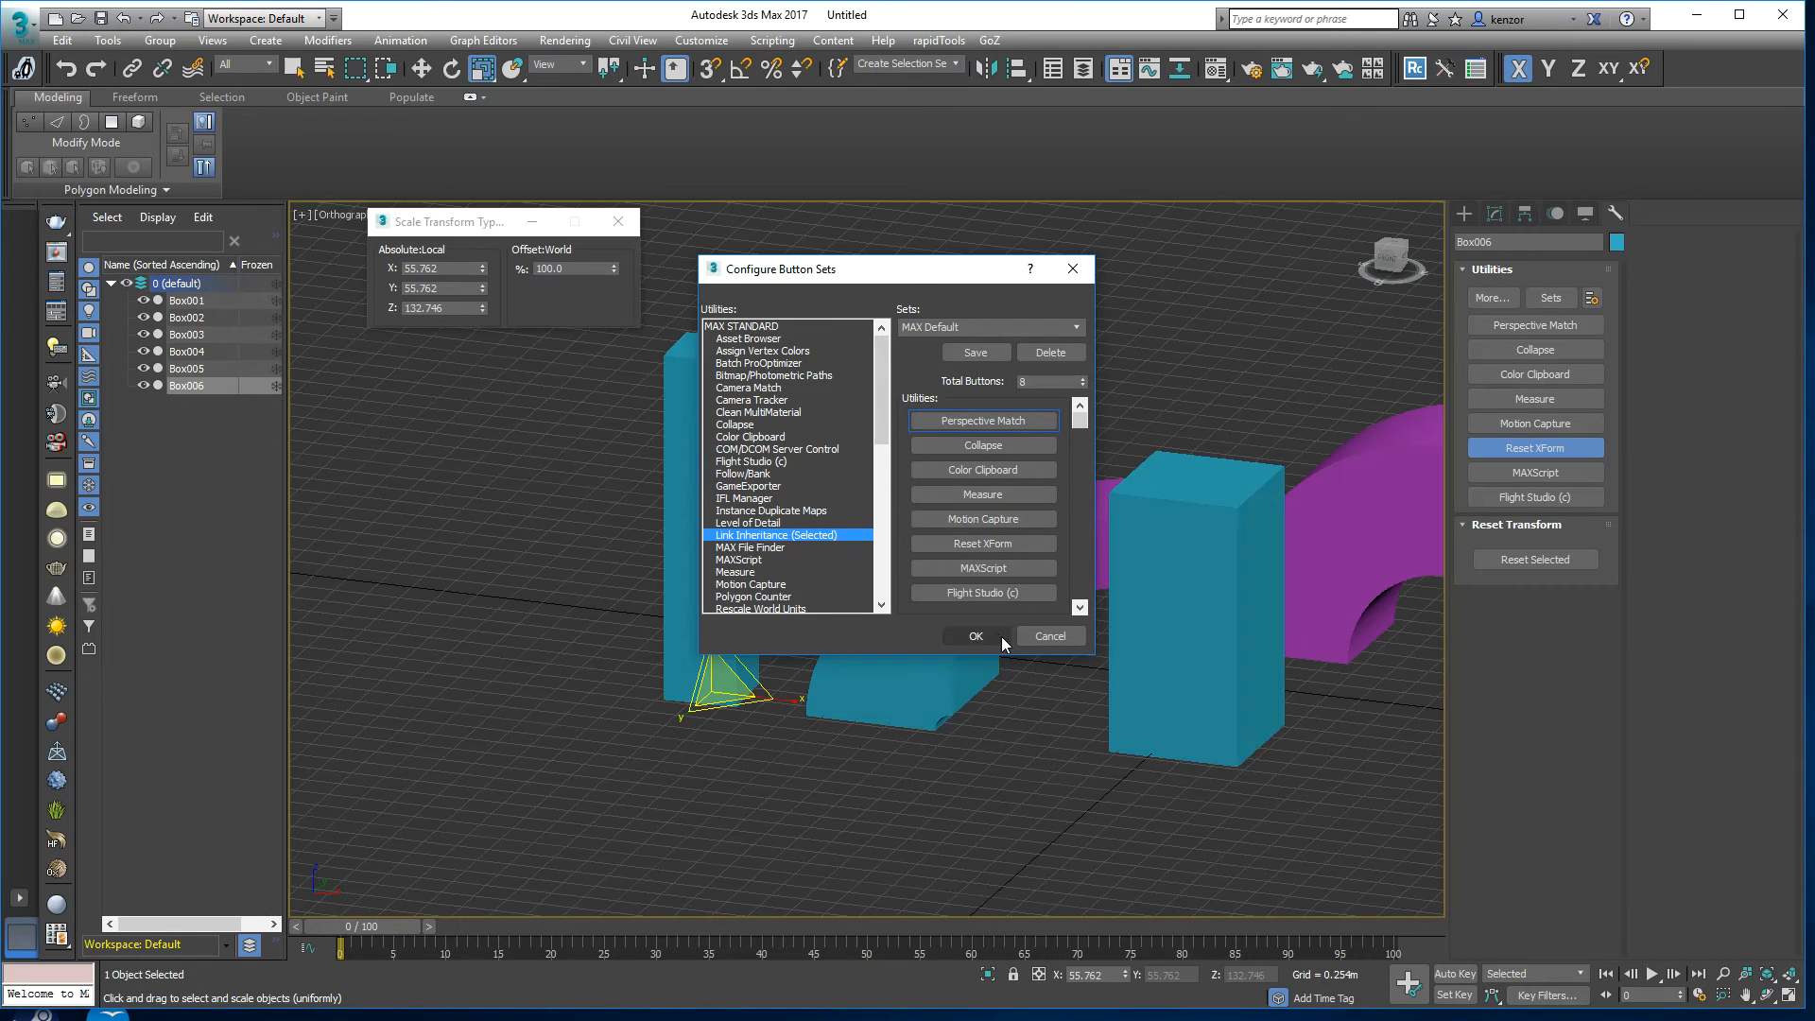
{"action": "left_click", "coordinate": [976, 635]}
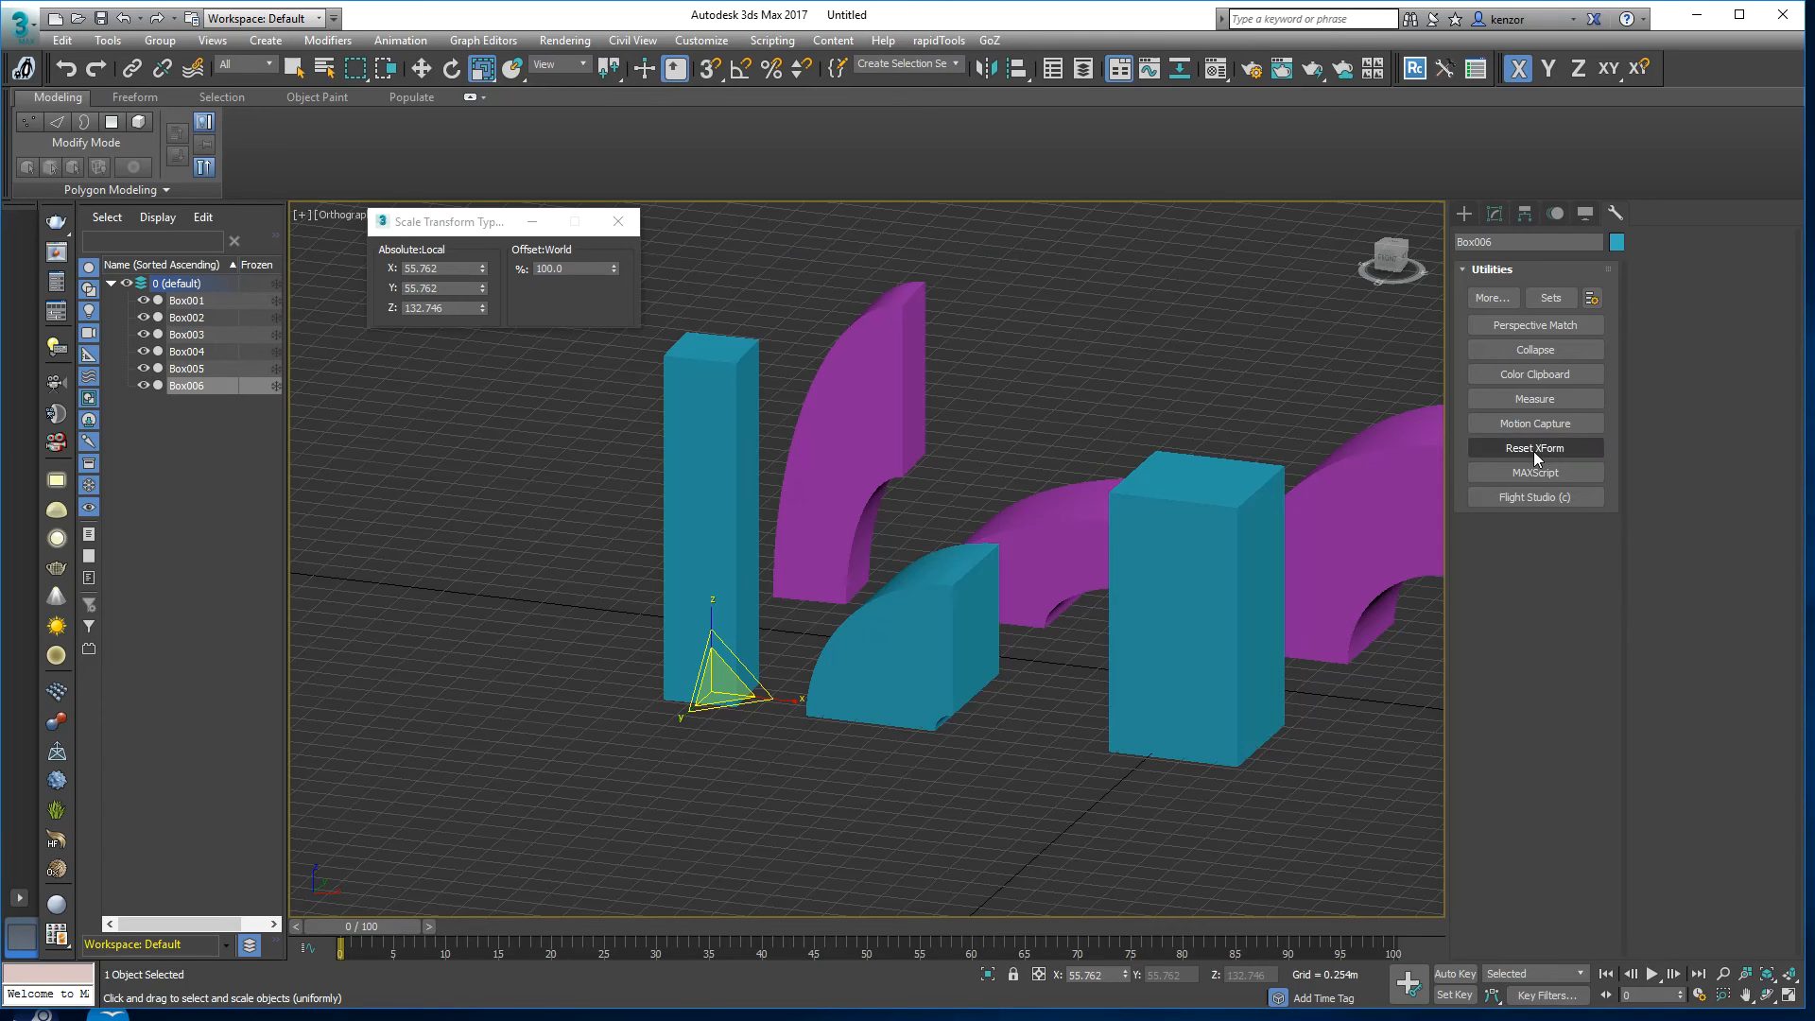
{"action": "mouse_move", "coordinate": [1533, 452]}
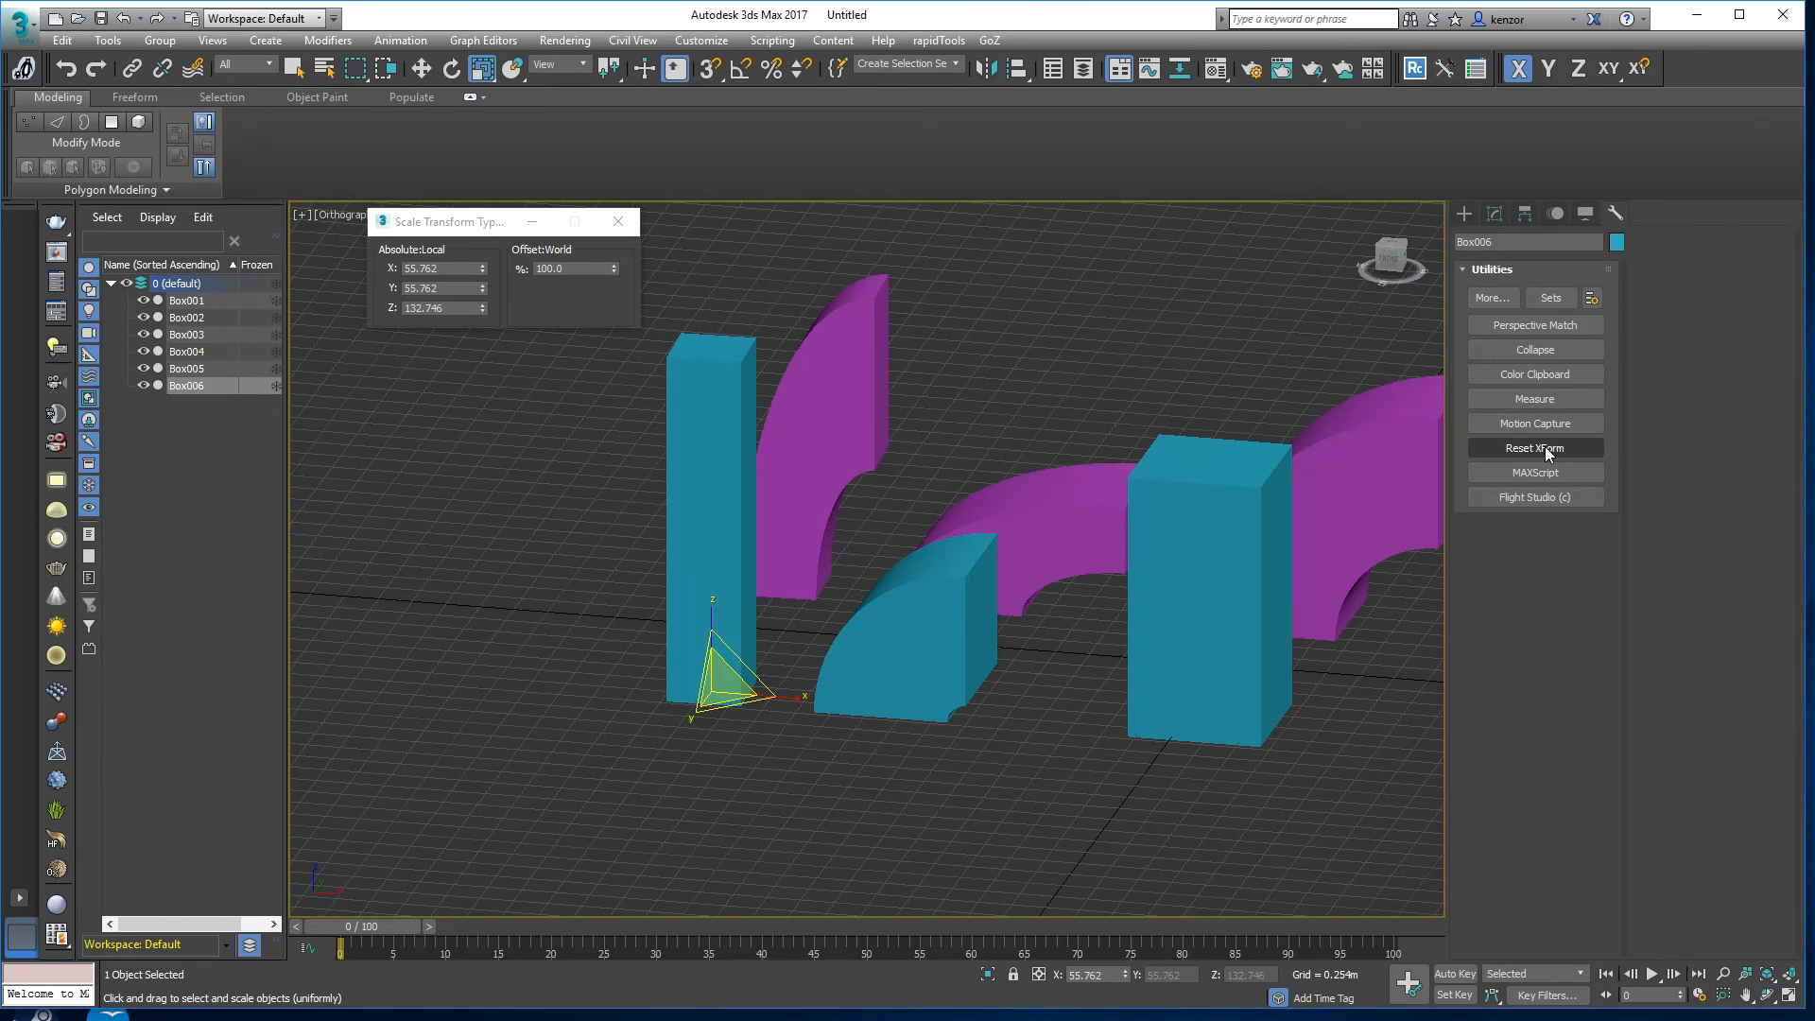
Step: With Reset XForm open, clone the tall teal Box006 as a copy Box007 beside it
{"action": "left_click", "coordinate": [1535, 448]}
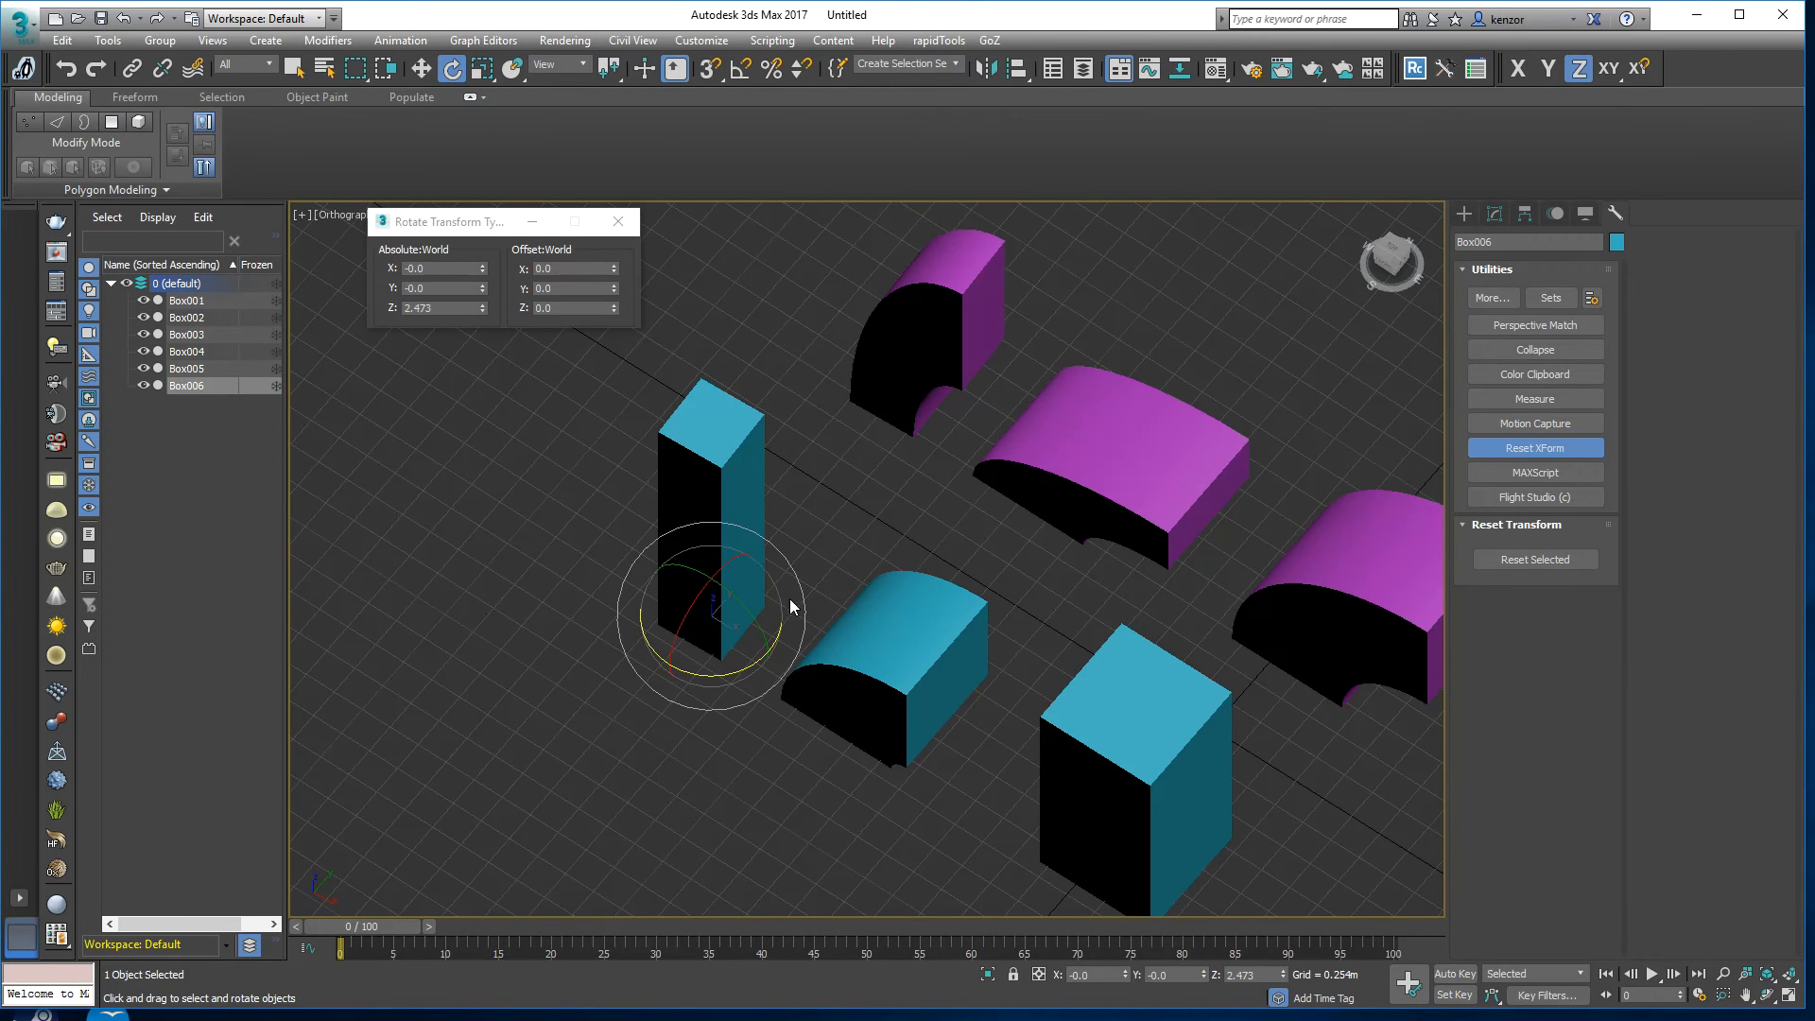
{"action": "left_click_drag", "start_coordinate": [741, 567], "coordinate": [787, 648]}
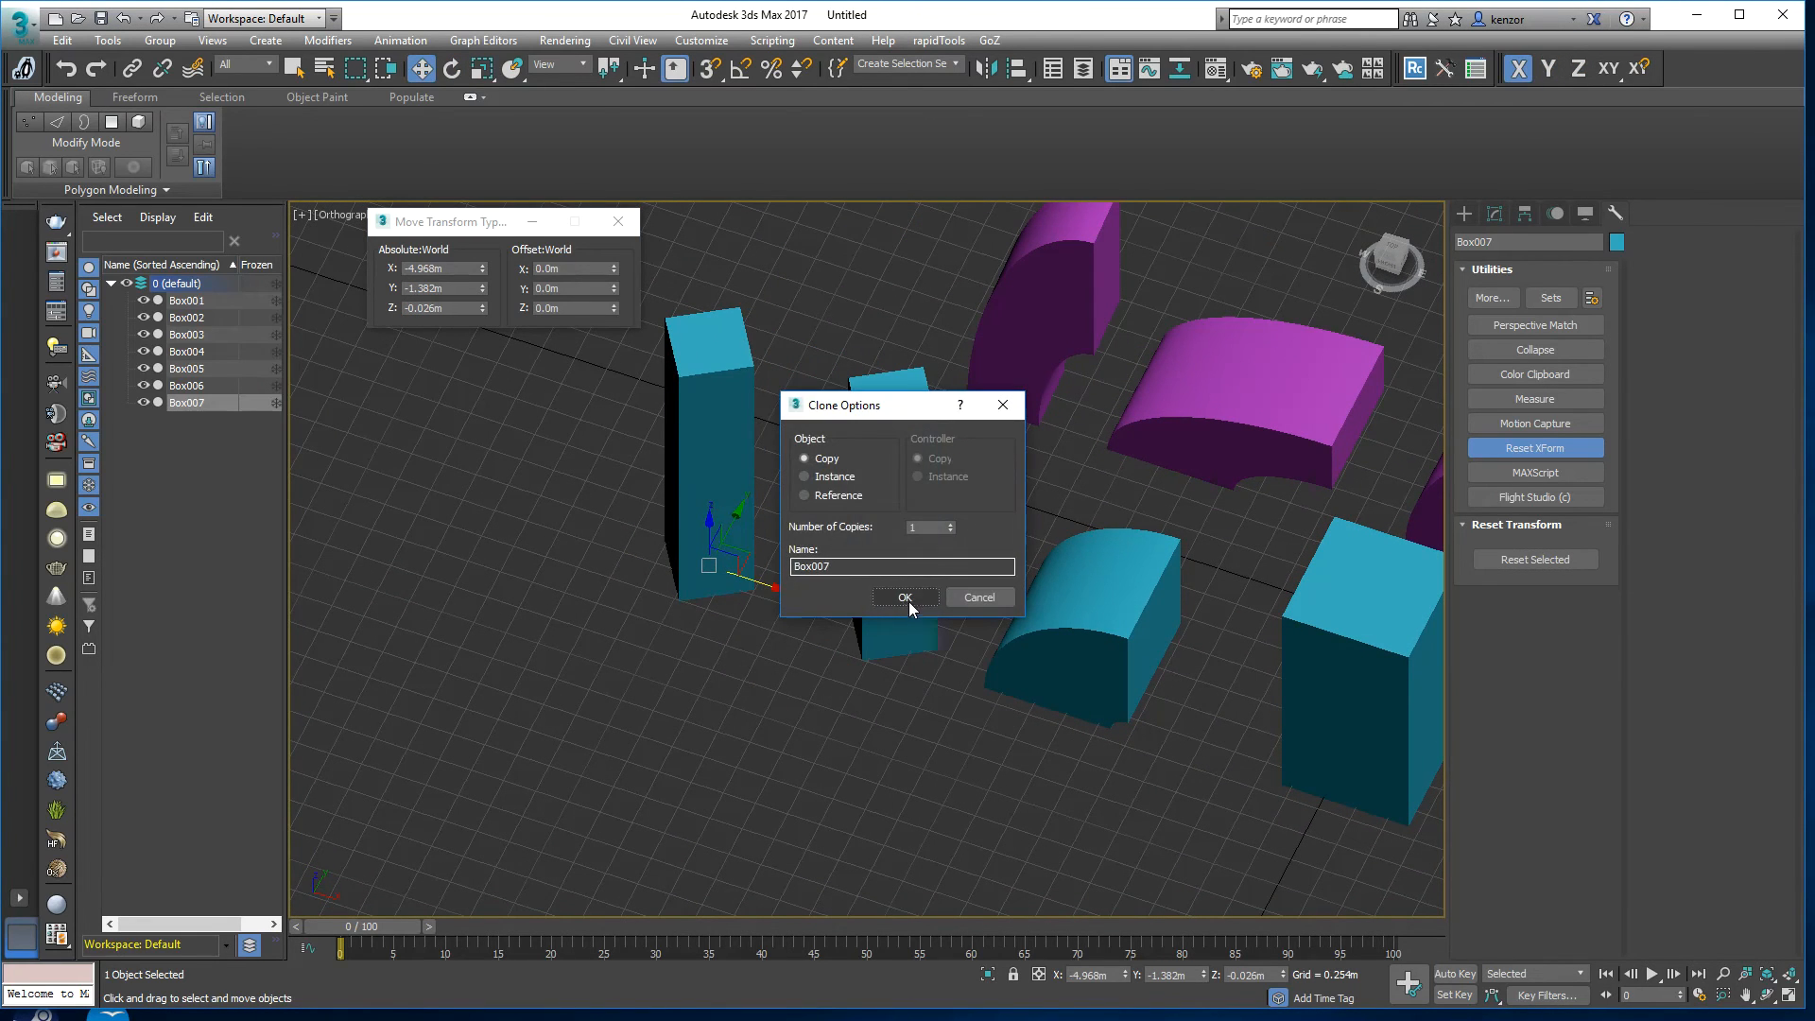
{"action": "left_click", "coordinate": [905, 595]}
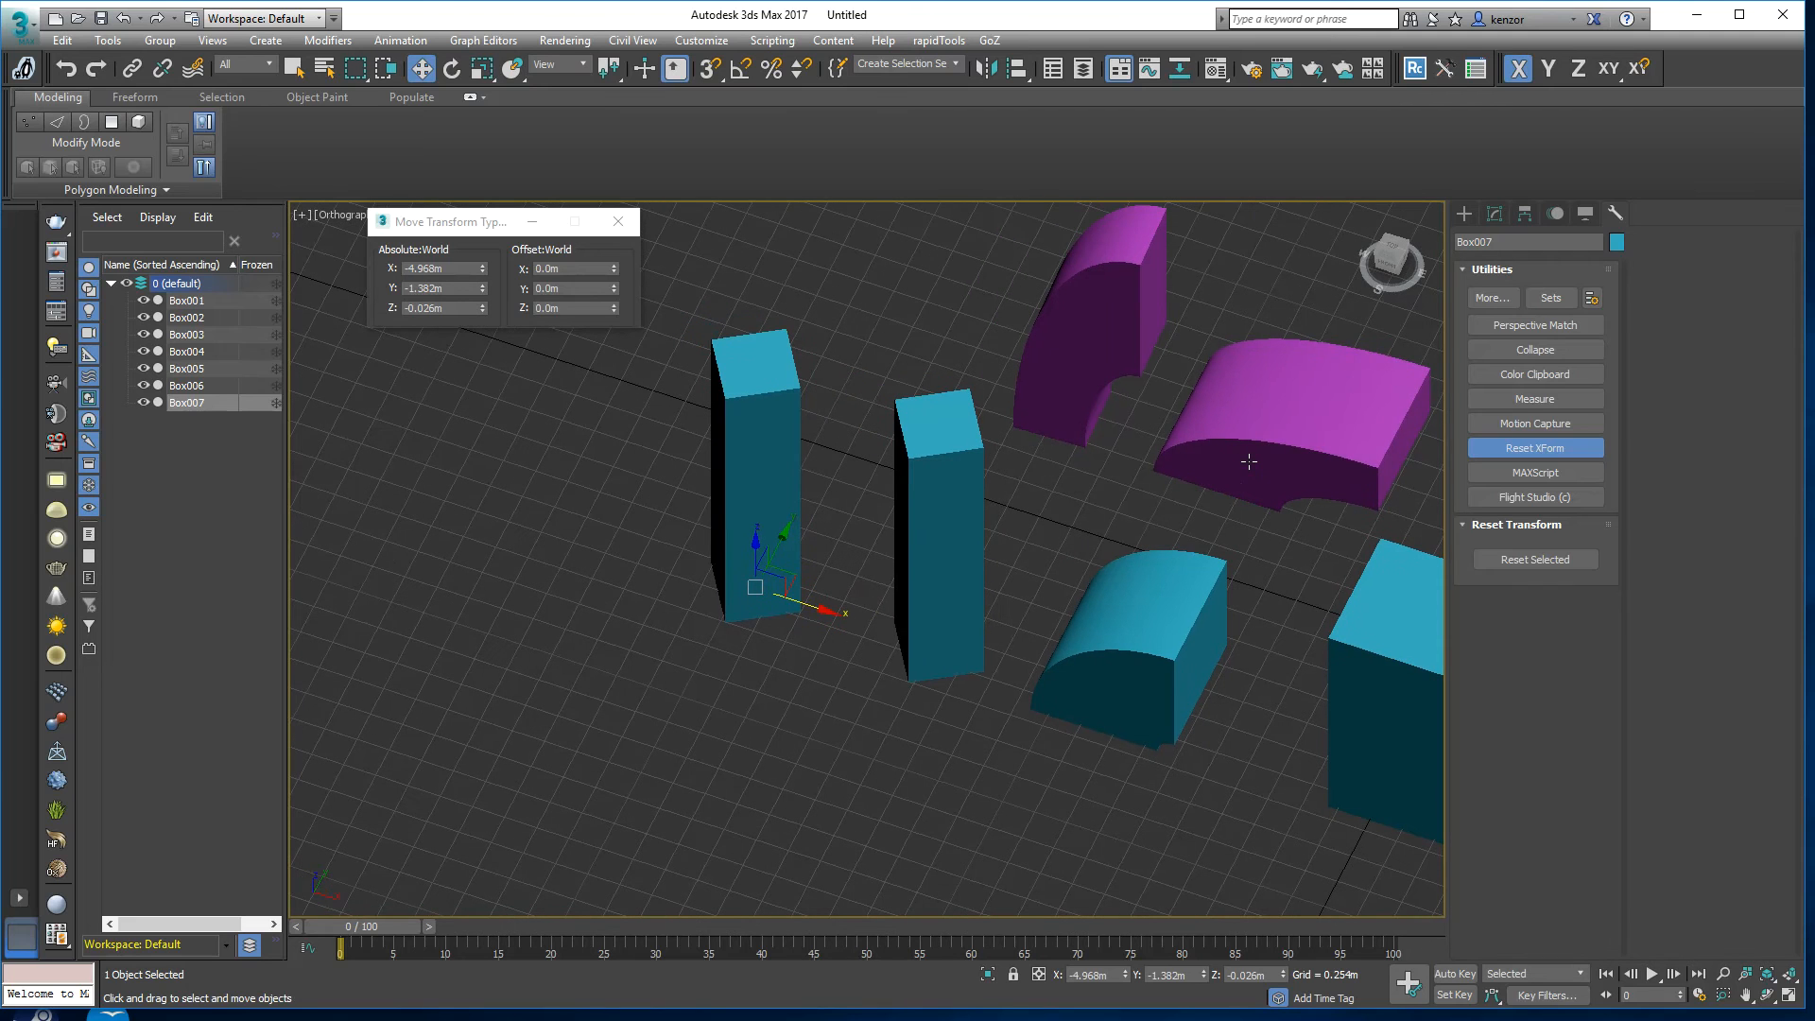
{"action": "mouse_move", "coordinate": [932, 569]}
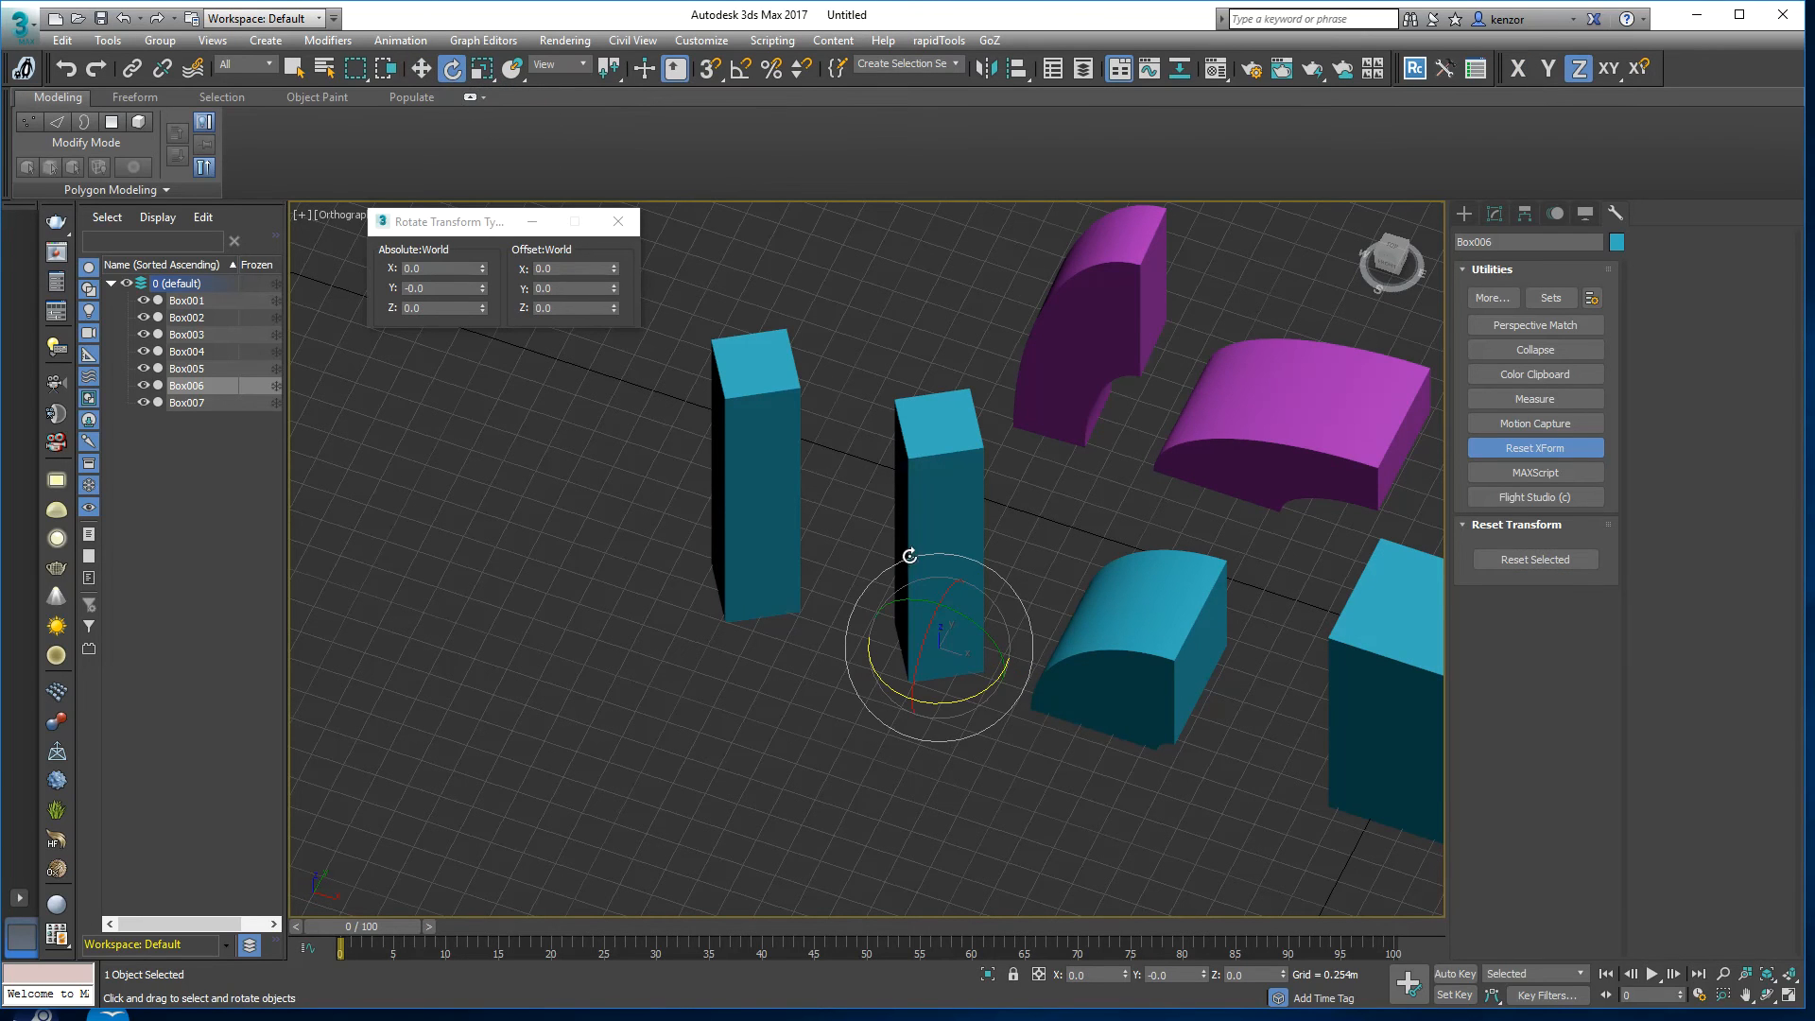
{"action": "mouse_move", "coordinate": [664, 431]}
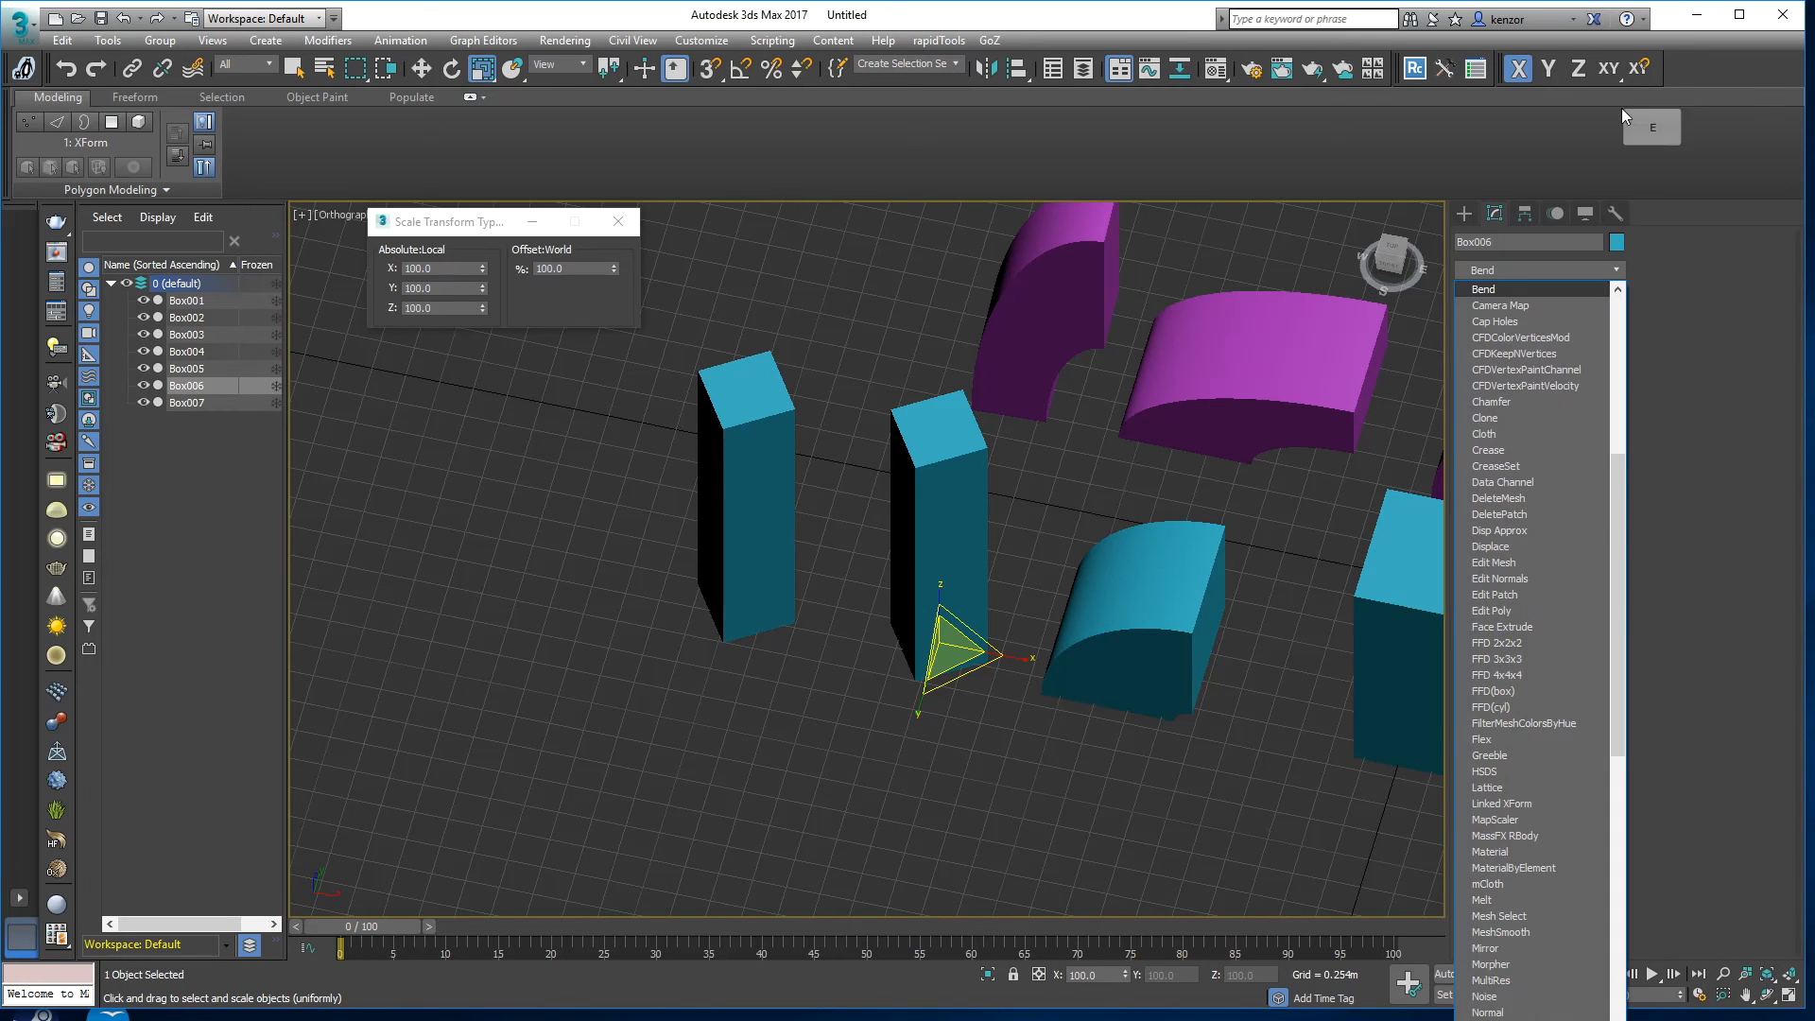
Step: Reset transforms and add Bend above XForm on Box006 and Box007 so both curve cleanly
{"action": "left_click", "coordinate": [1484, 289]}
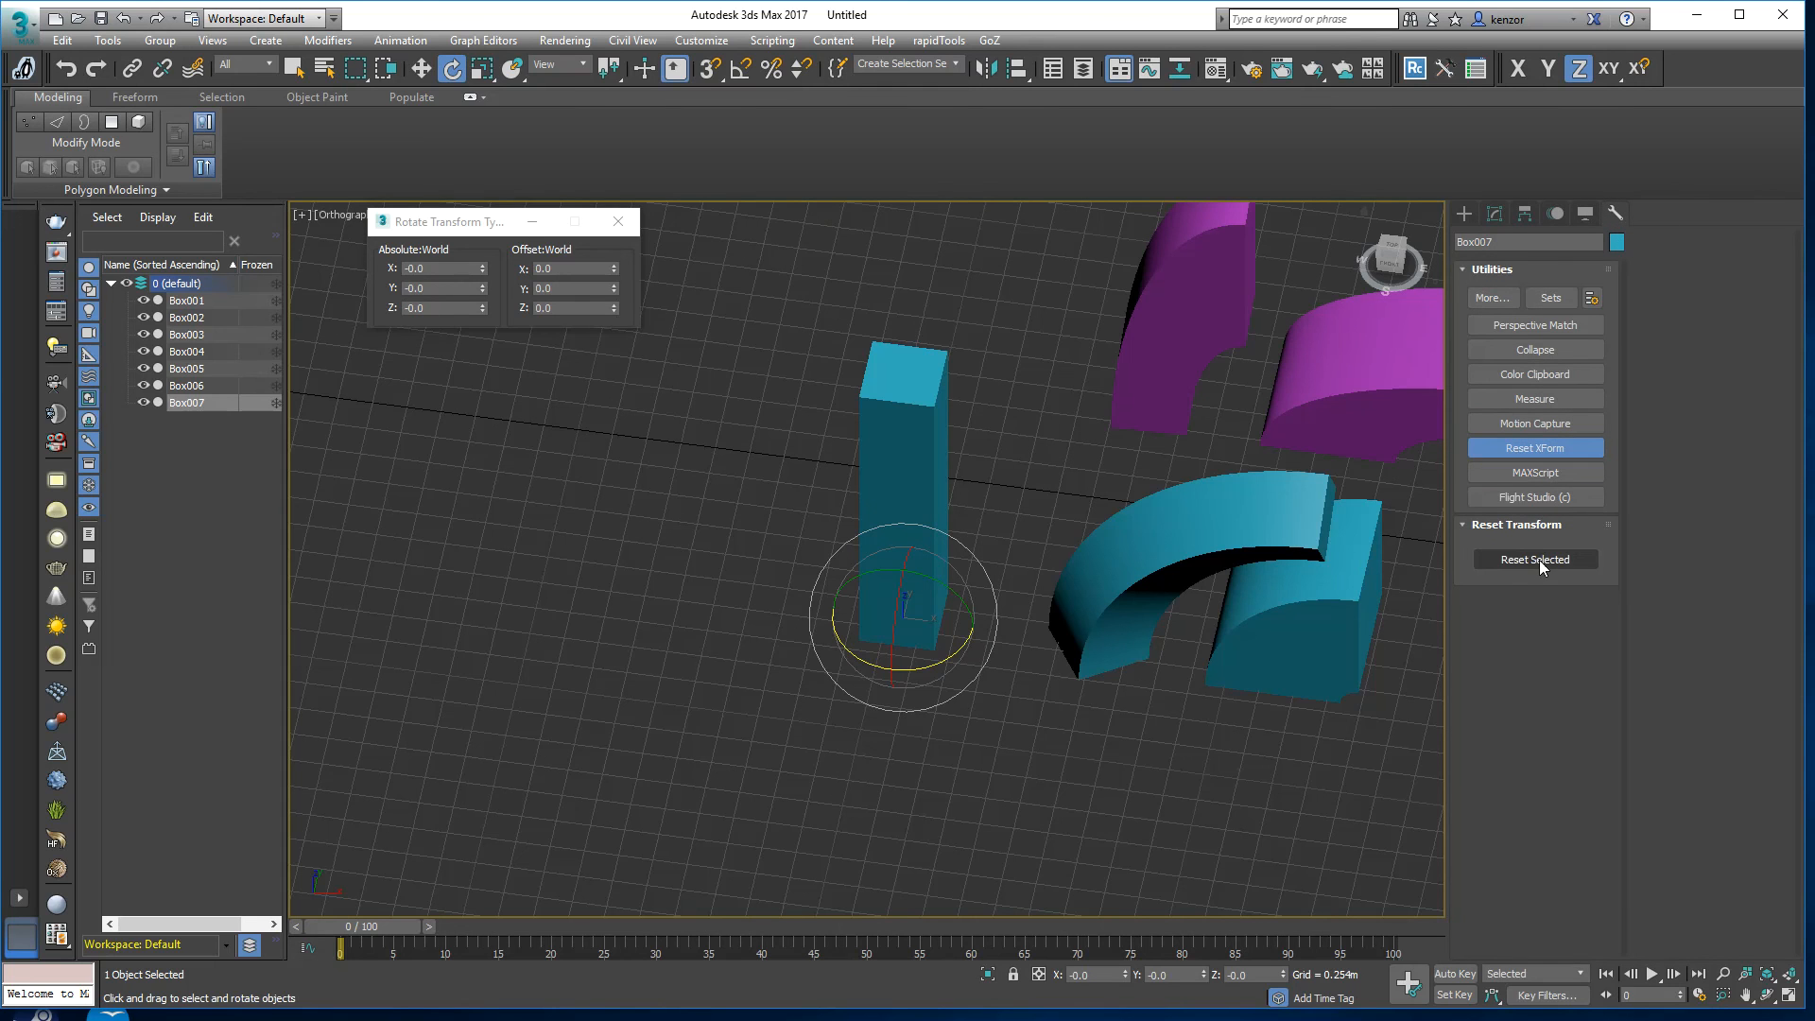
{"action": "left_click", "coordinate": [1533, 559]}
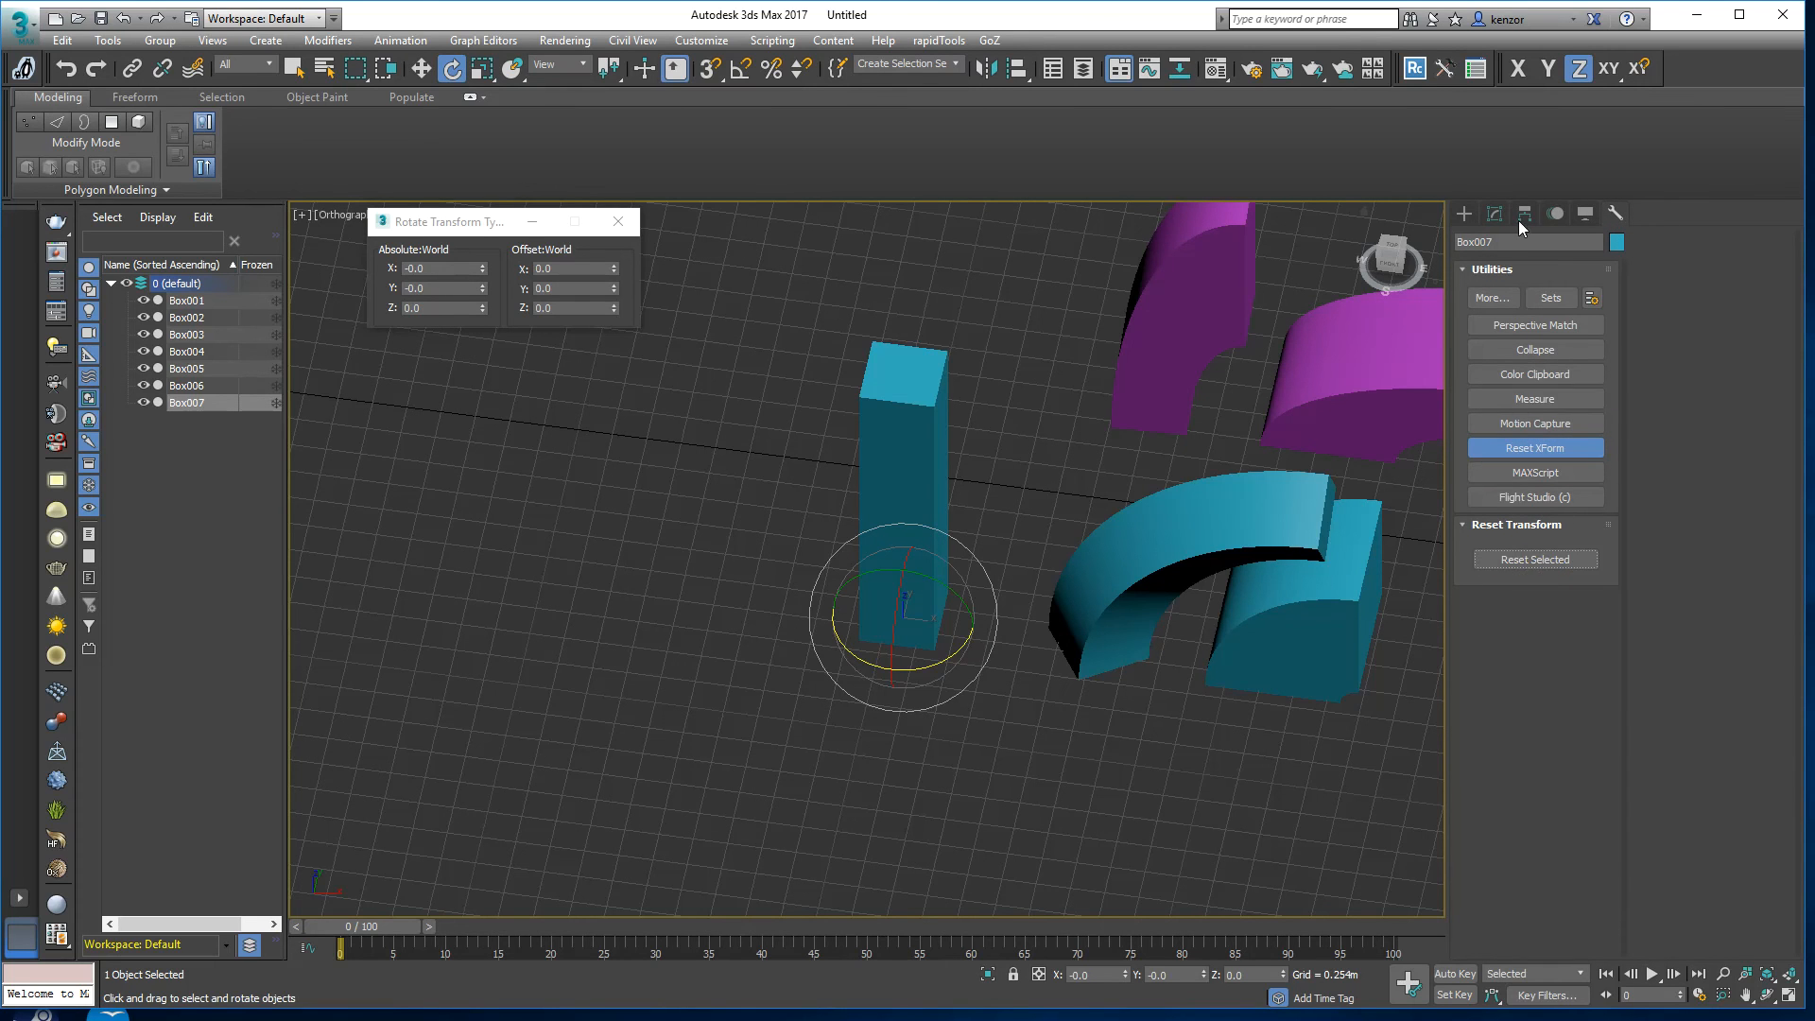
{"action": "left_click", "coordinate": [1494, 214]}
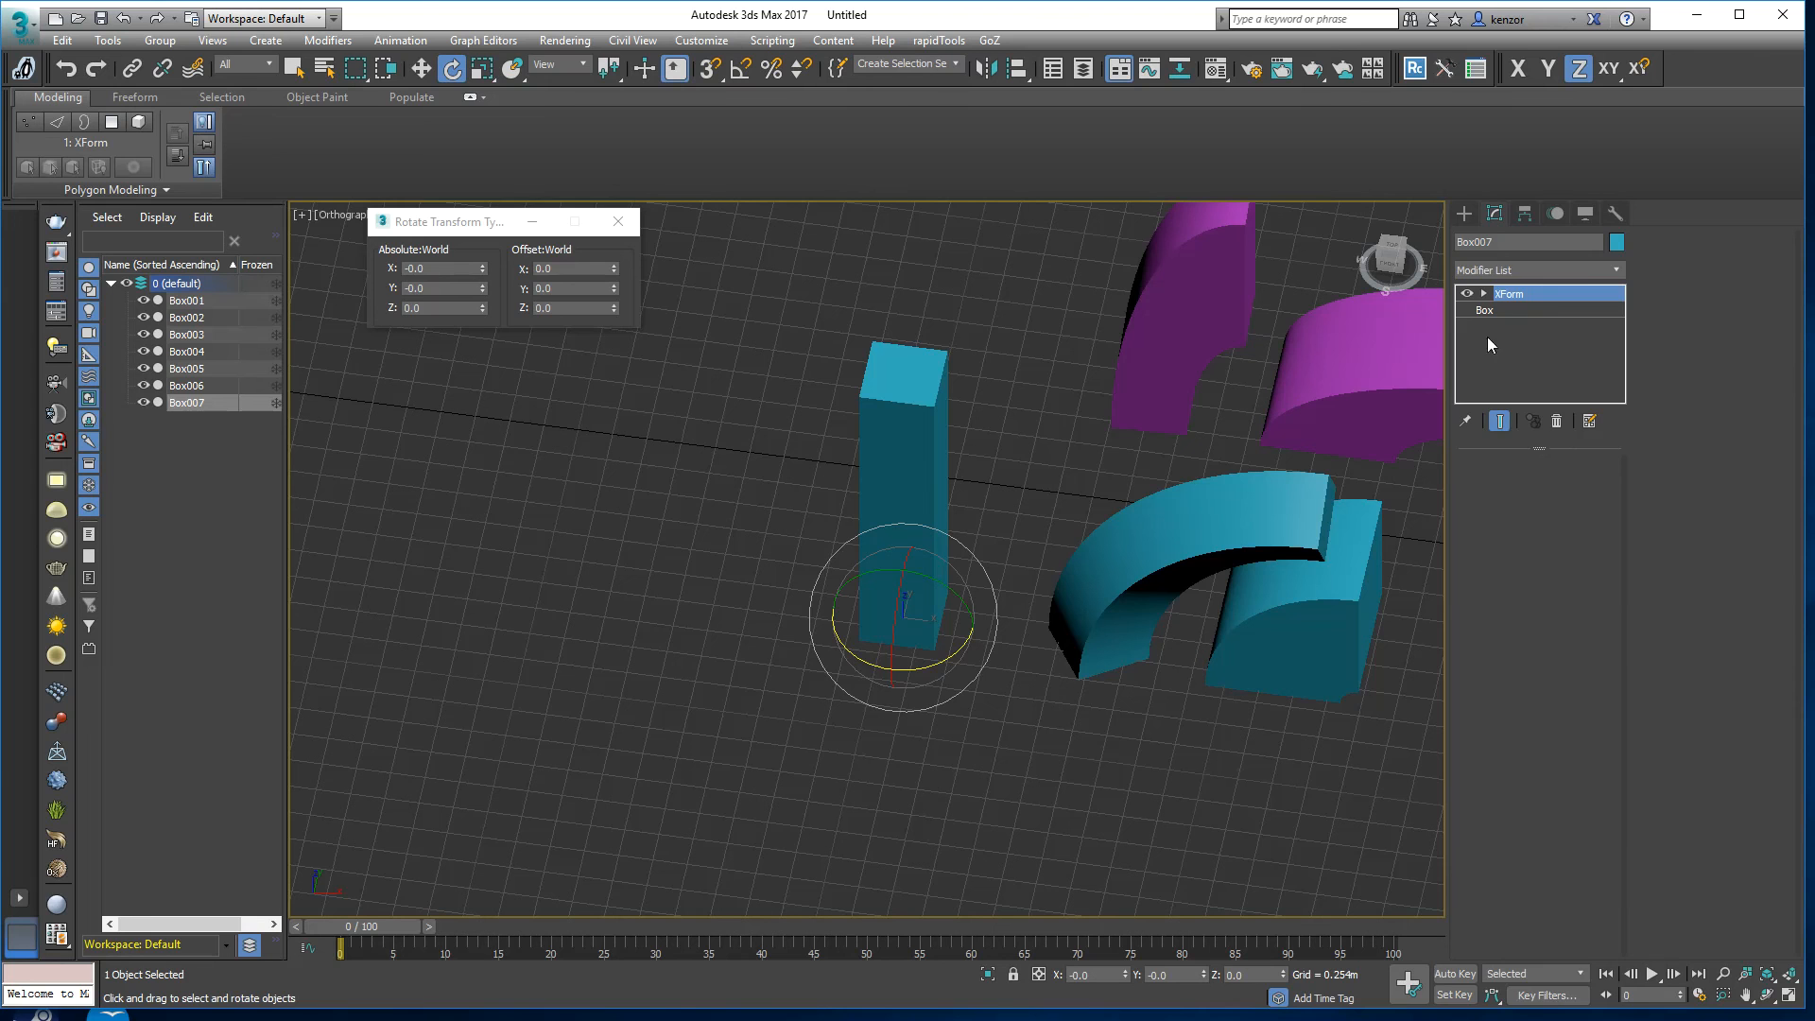
{"action": "left_click", "coordinate": [1535, 270]}
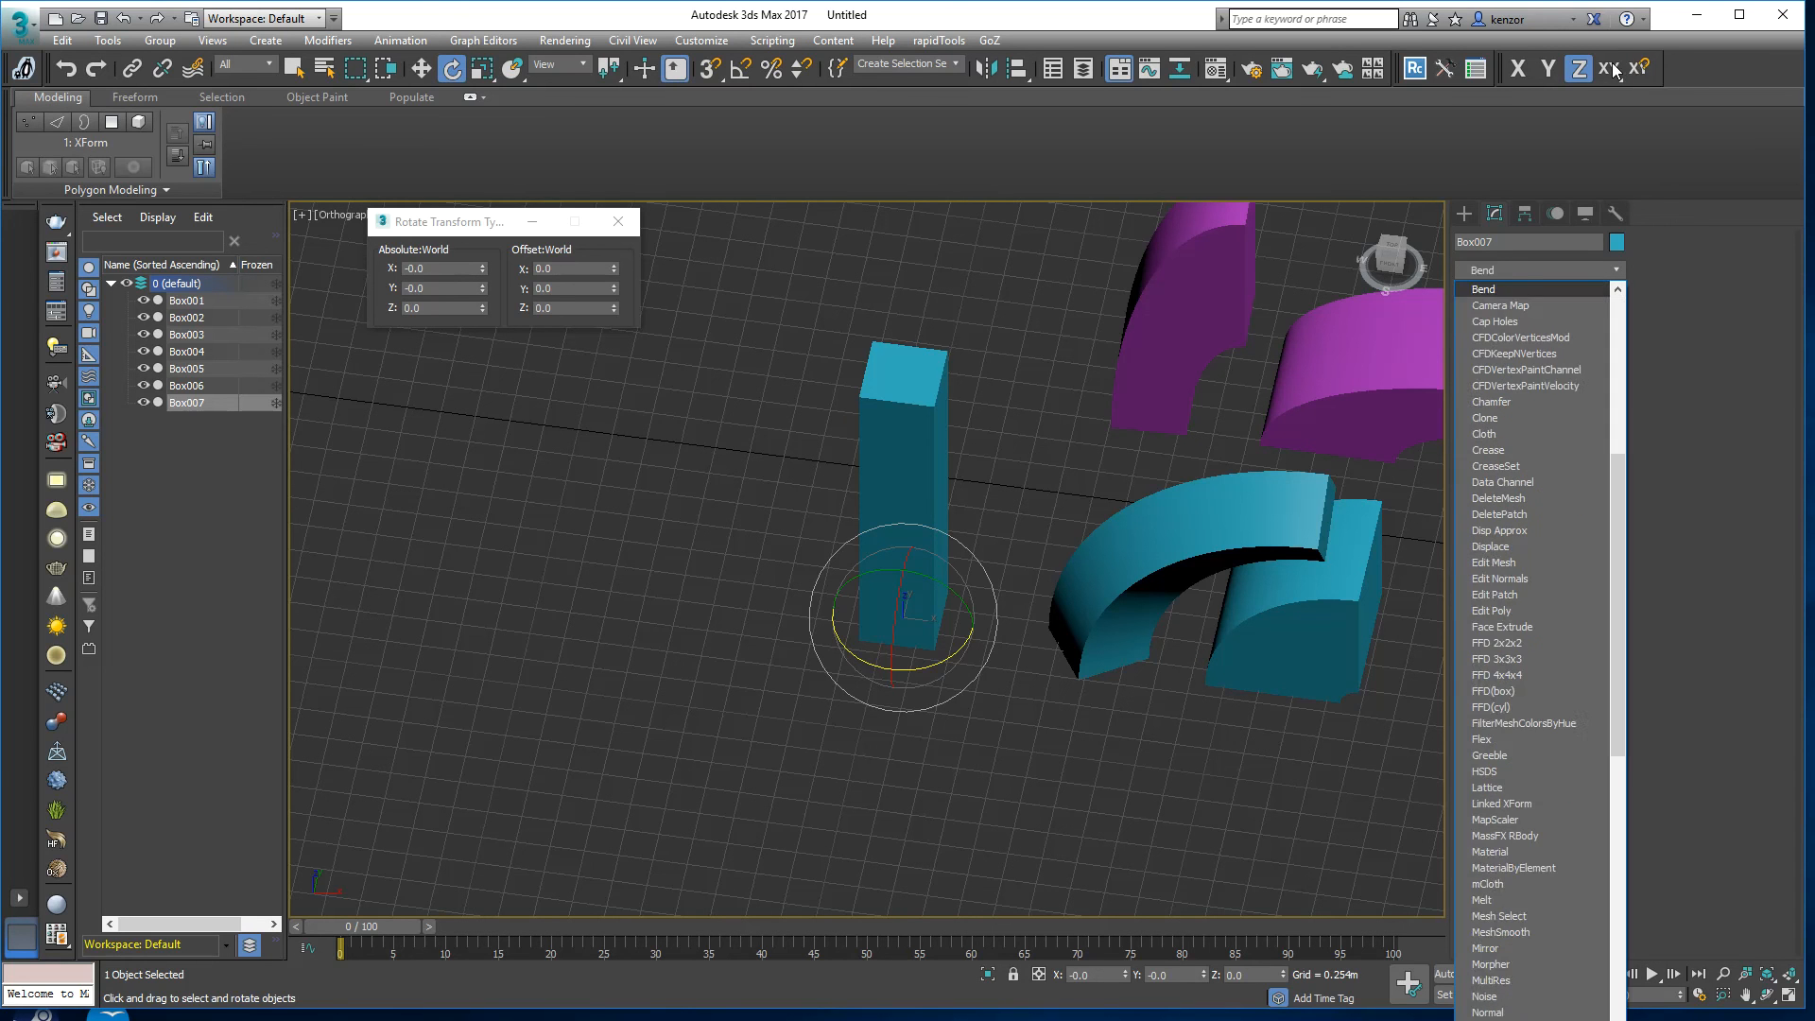
{"action": "left_click", "coordinate": [1482, 287]}
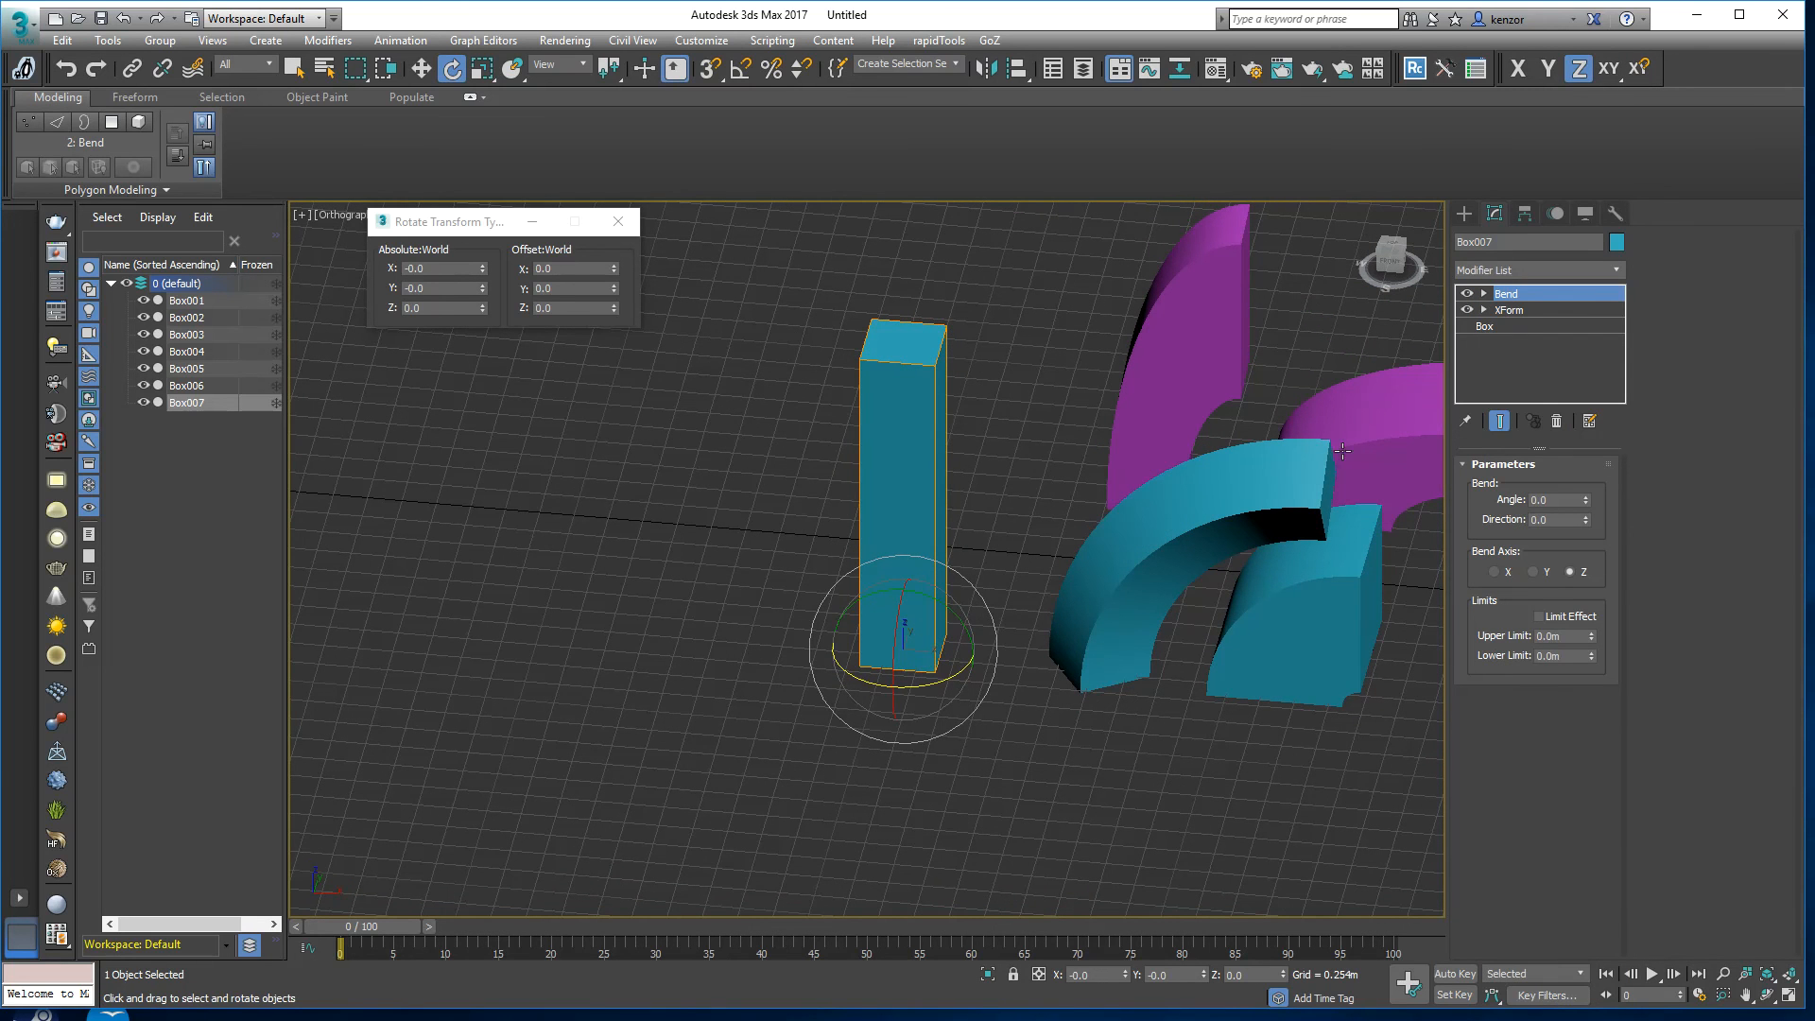
{"action": "left_click", "coordinate": [1467, 293]}
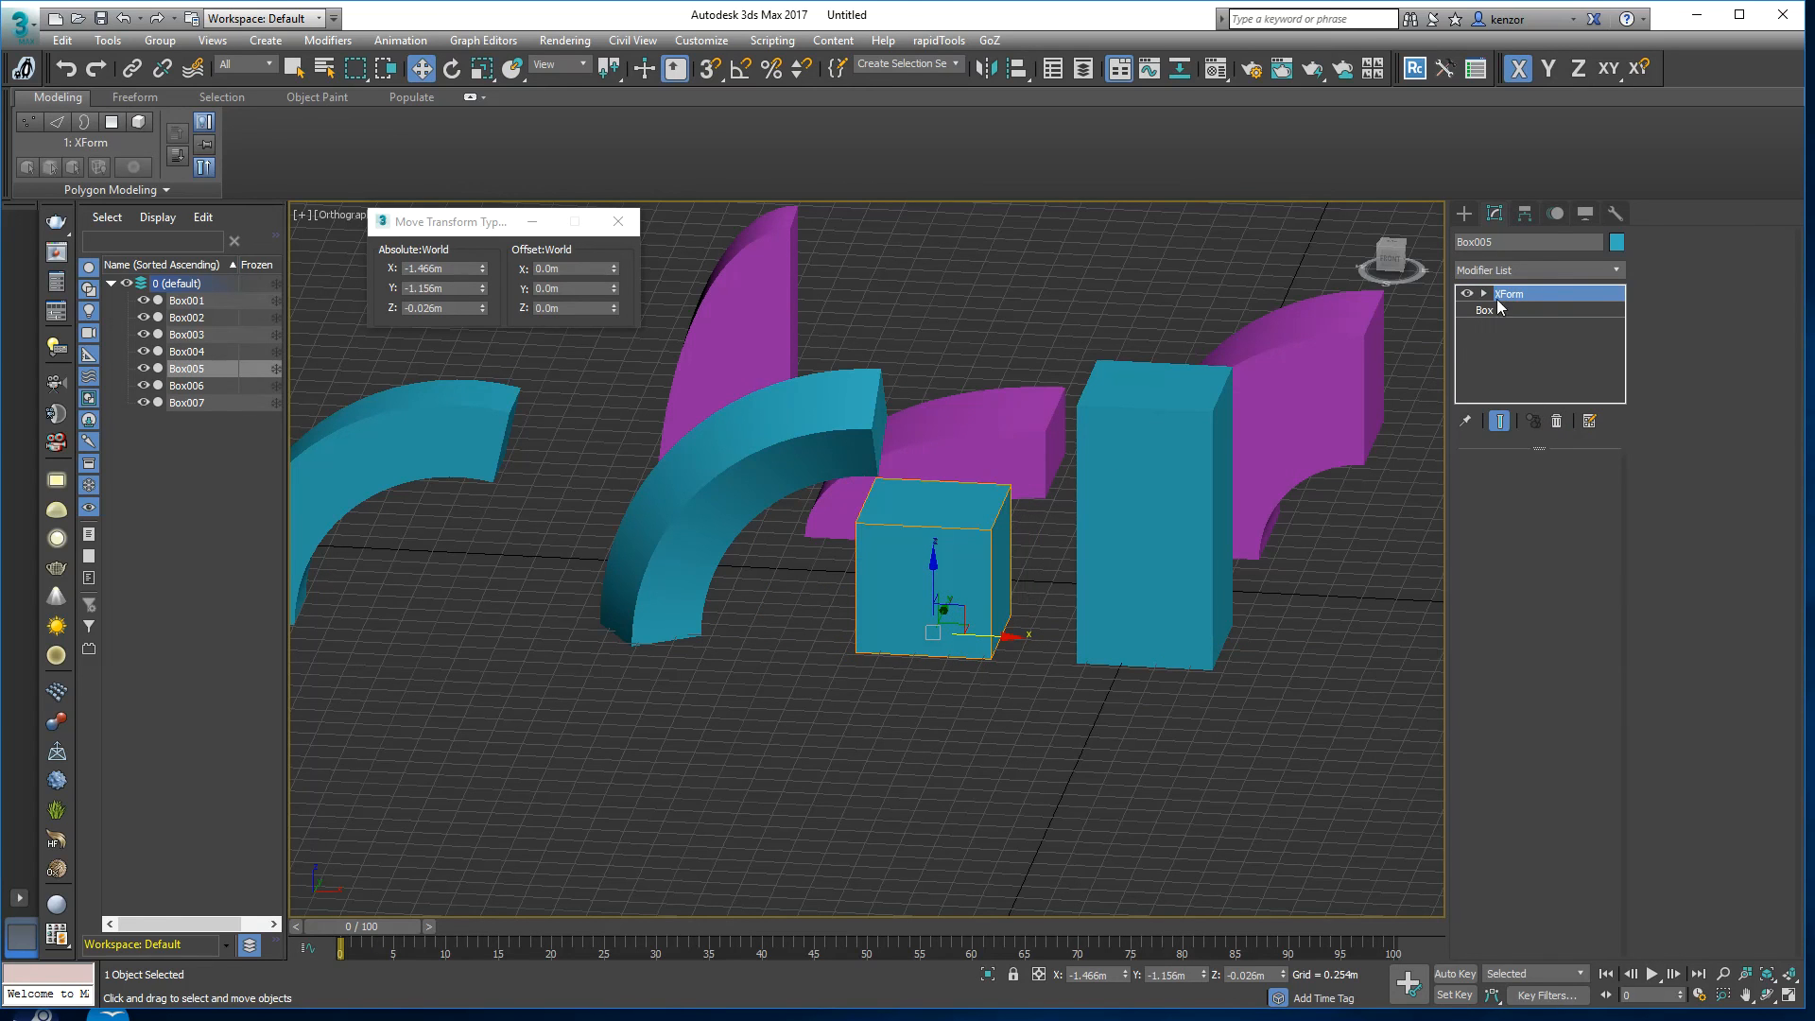
Step: Add Edit Poly to Box005 and Collapse All, confirming the warning, leaving a plain Editable Poly
{"action": "left_click", "coordinate": [1483, 293]}
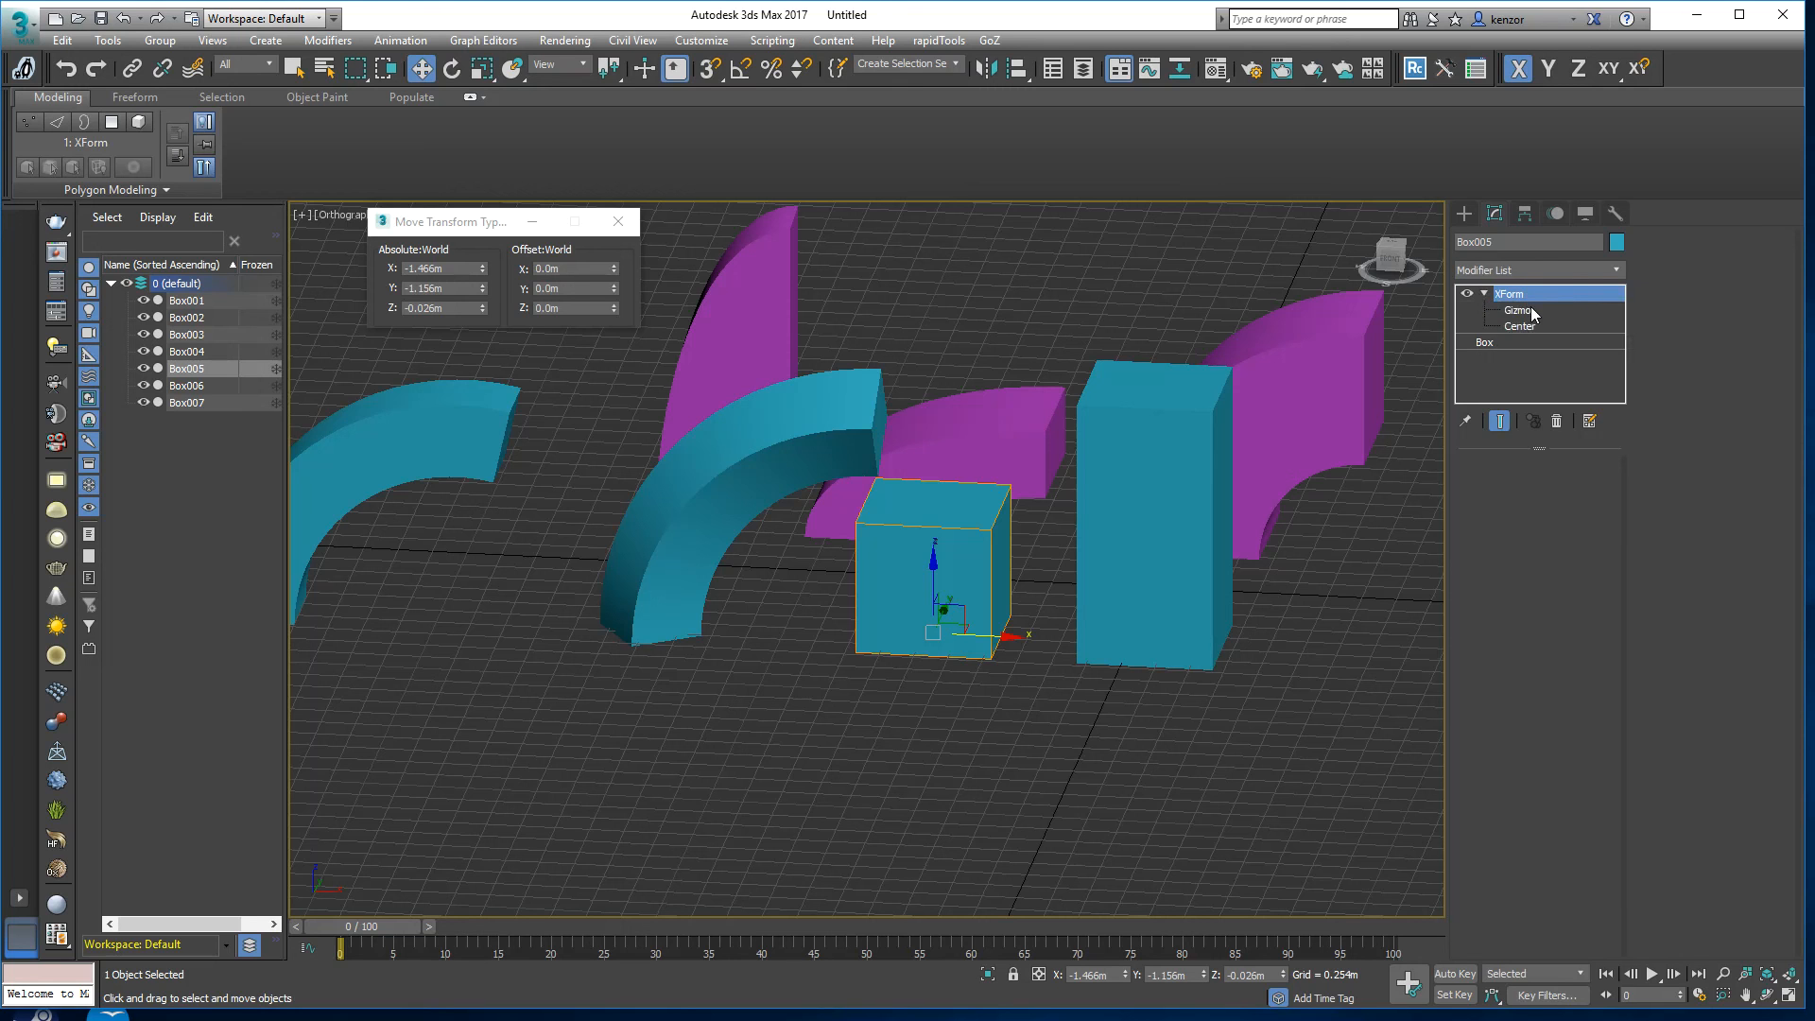
{"action": "left_click", "coordinate": [1617, 270]}
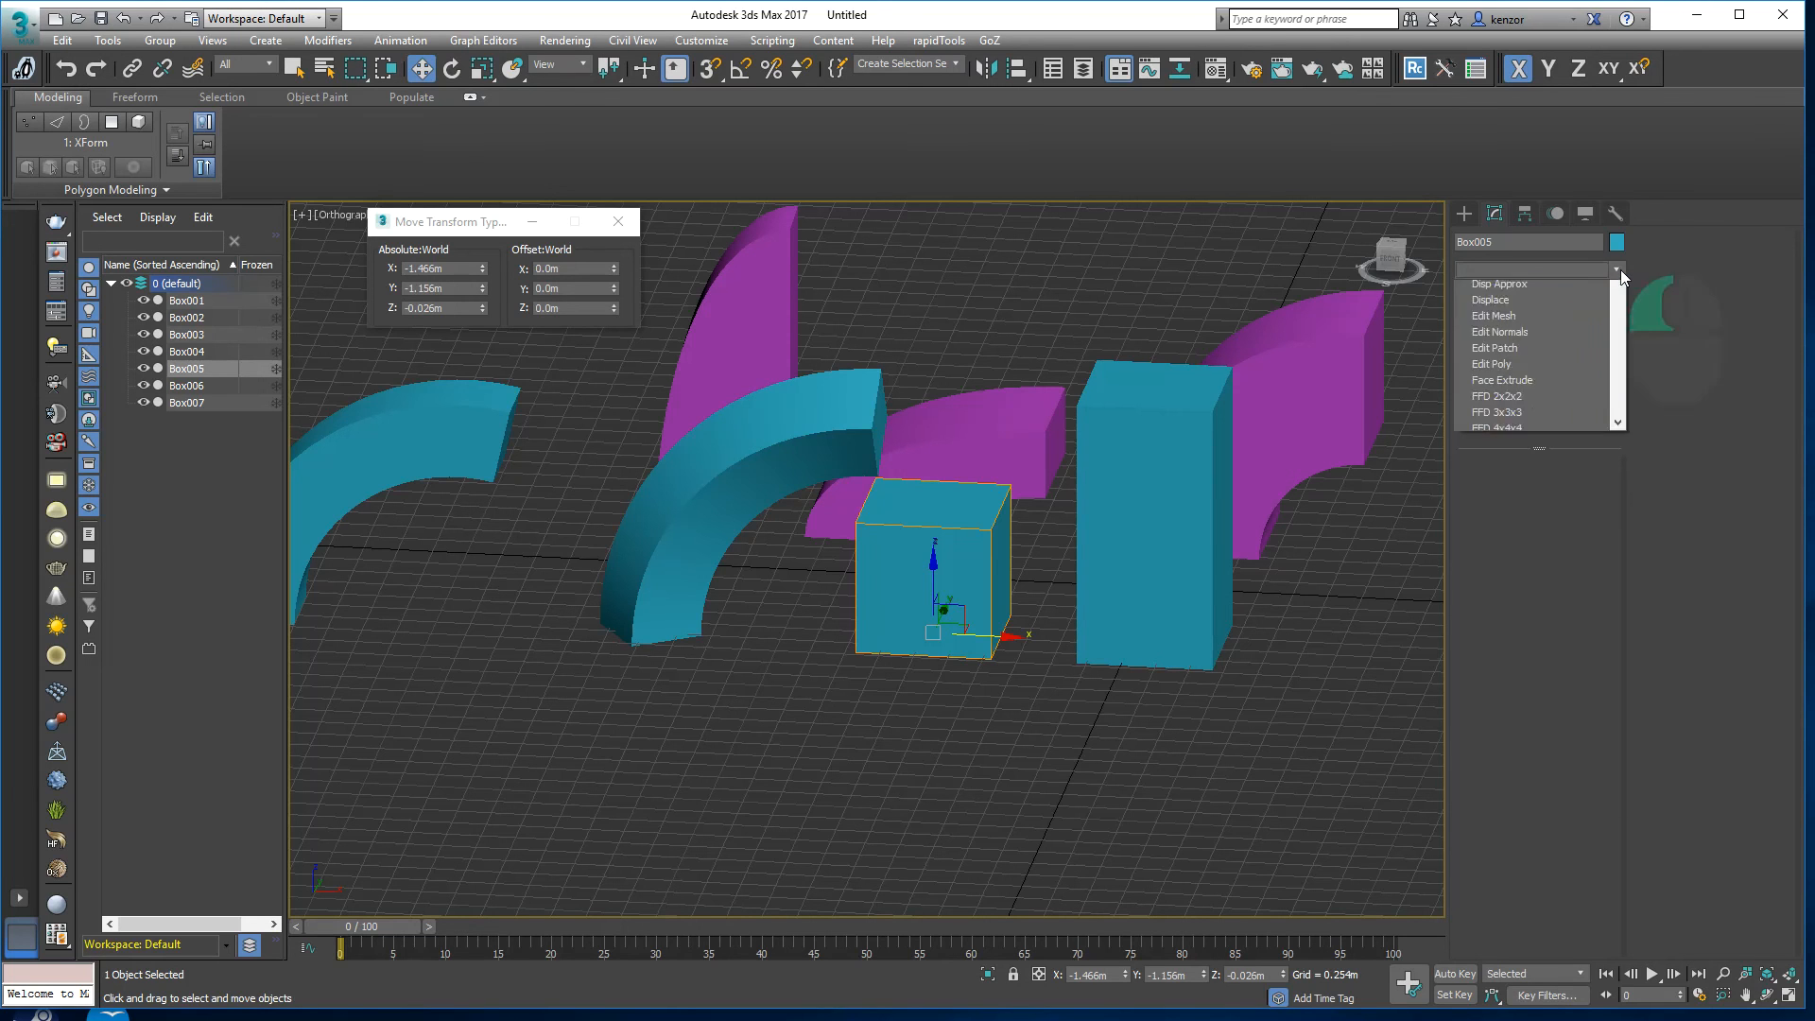
{"action": "left_click", "coordinate": [1616, 271]}
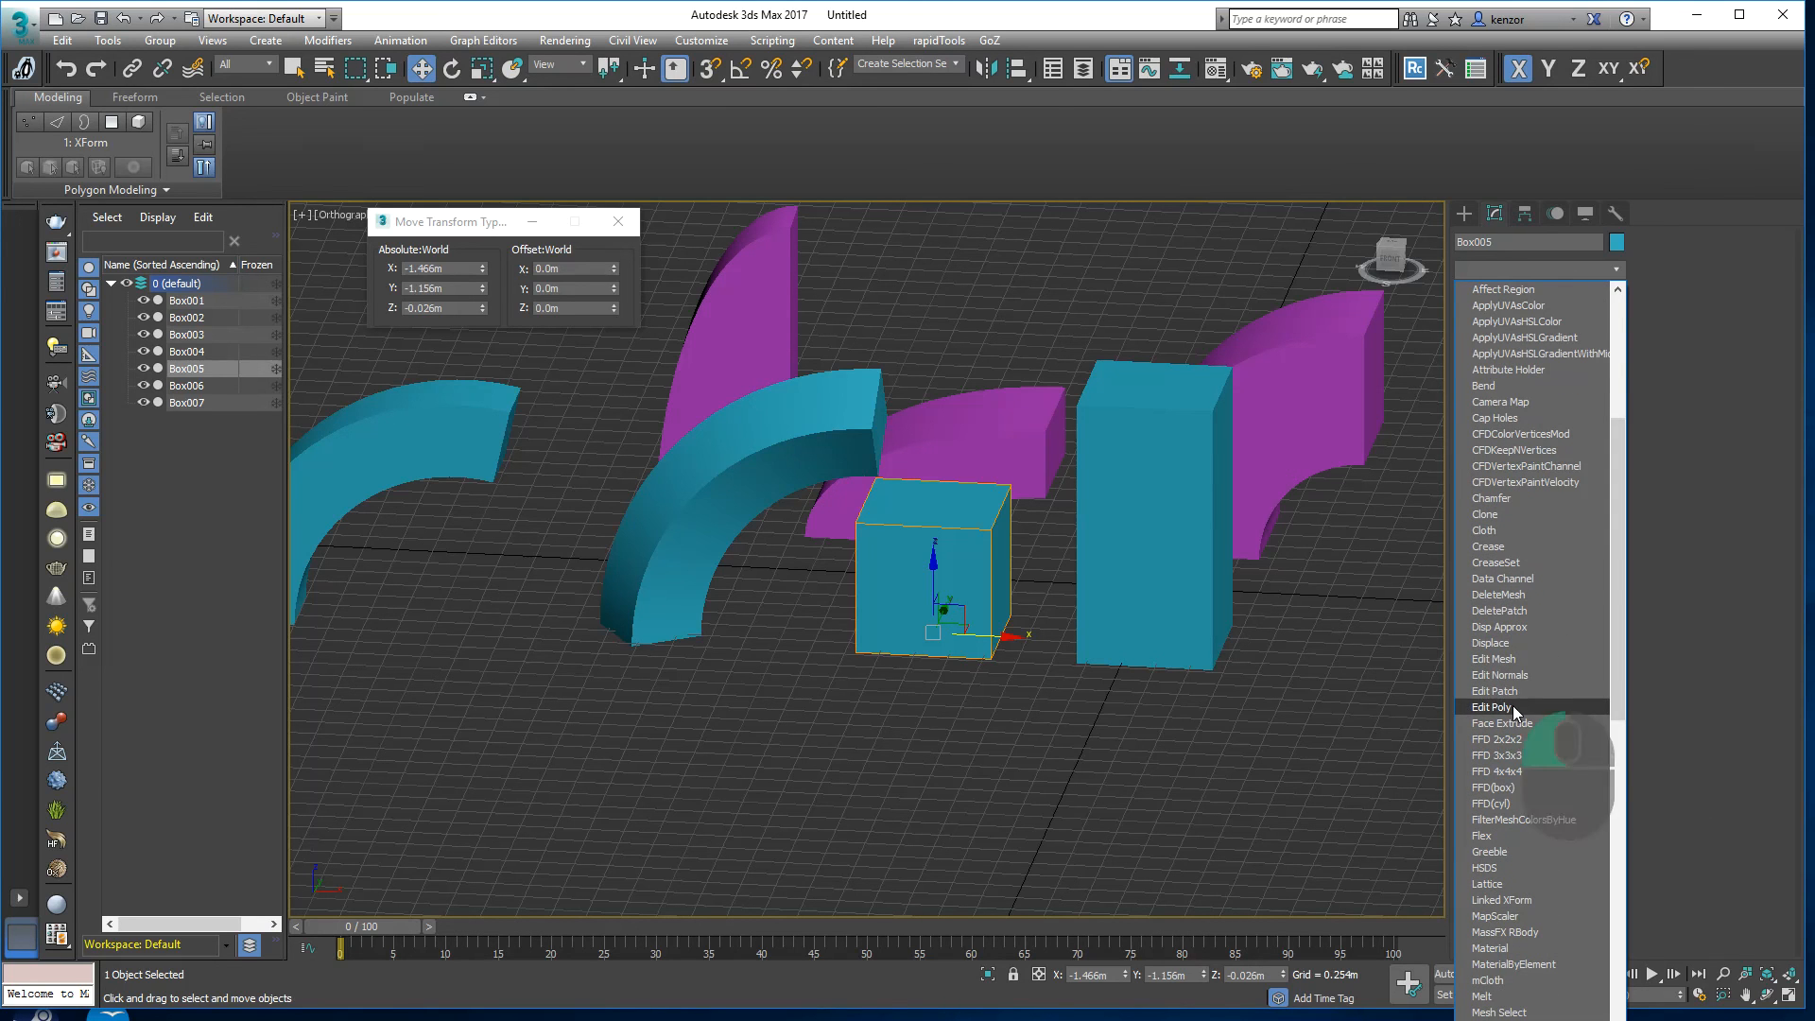
{"action": "left_click", "coordinate": [1494, 707]}
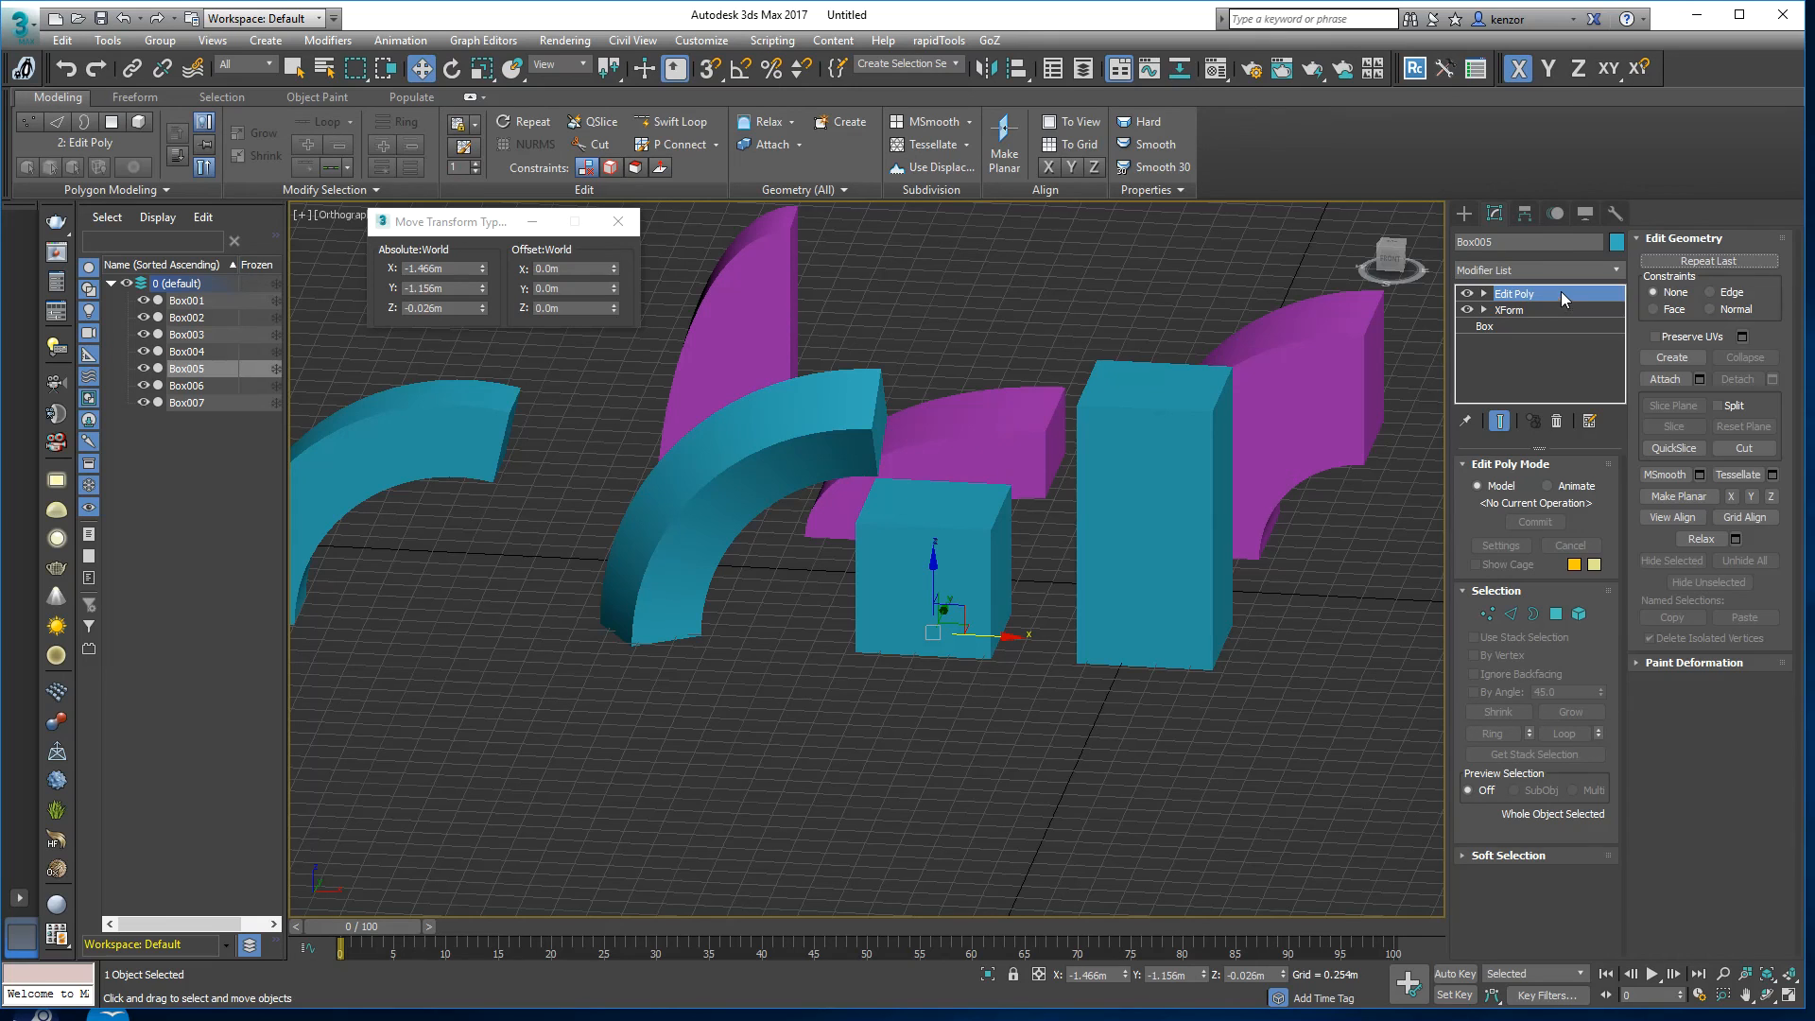
{"action": "right_click", "coordinate": [1514, 293]}
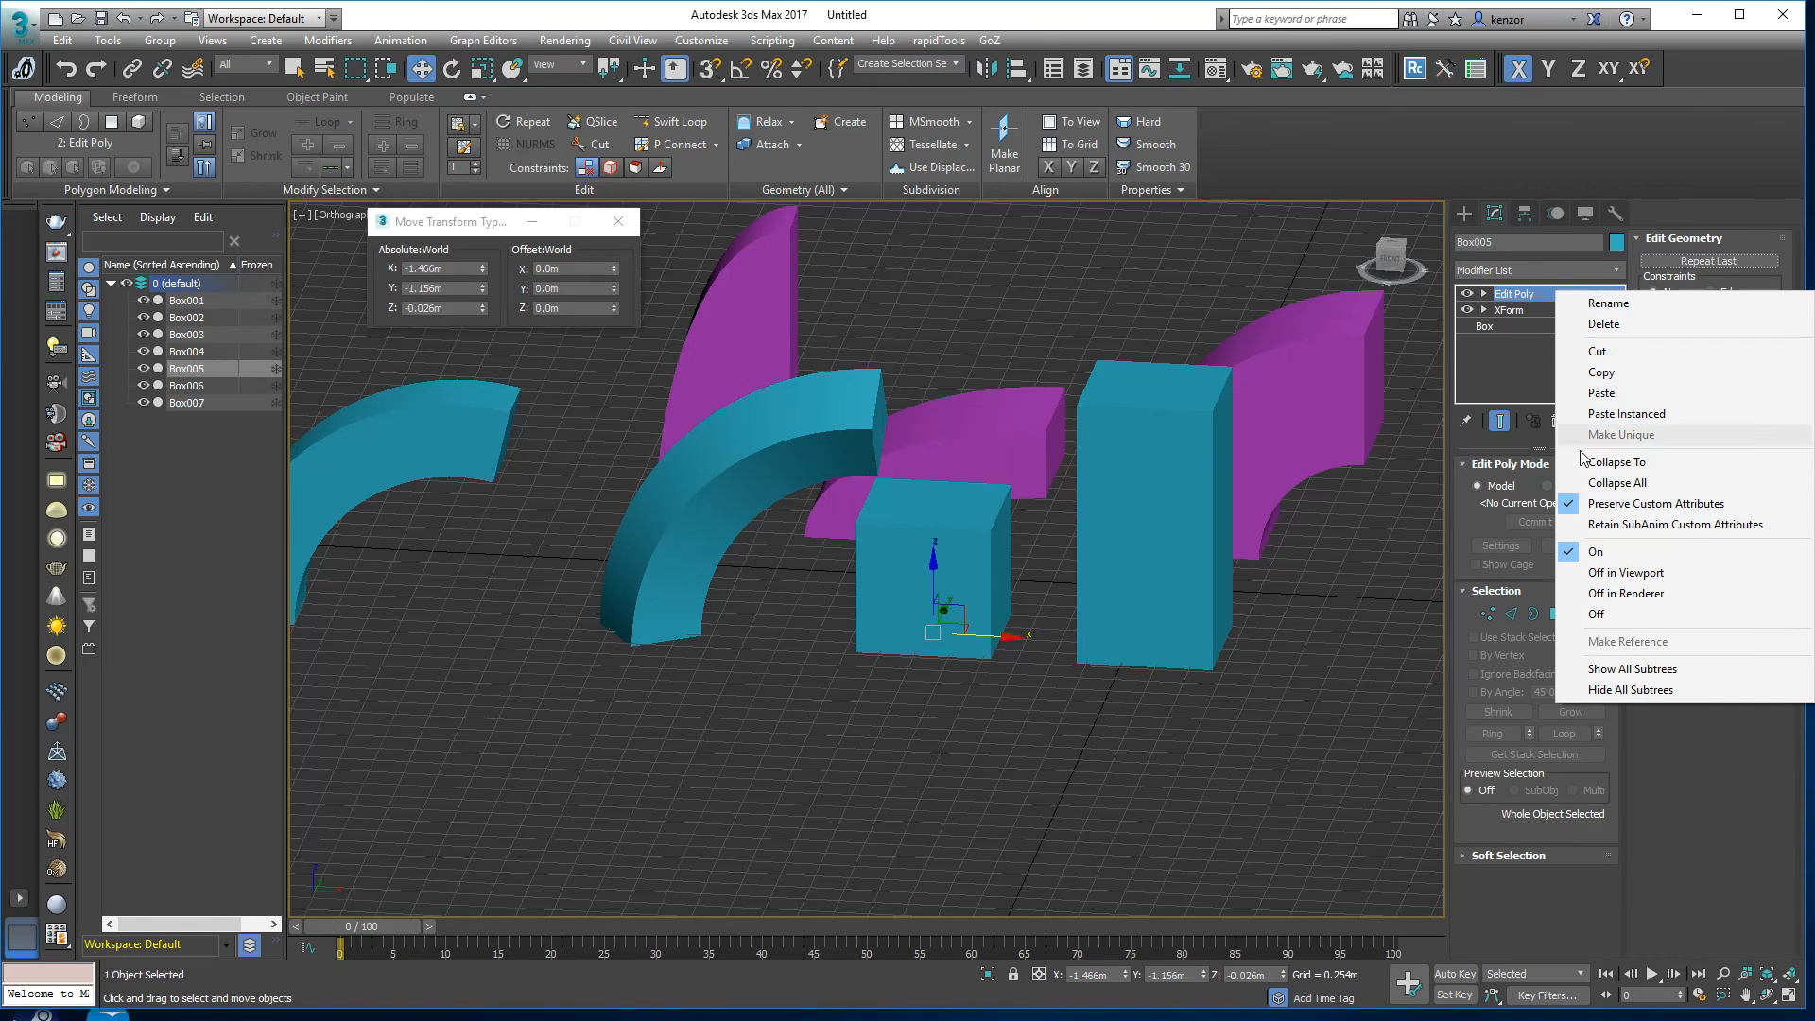
{"action": "left_click", "coordinate": [1620, 482]}
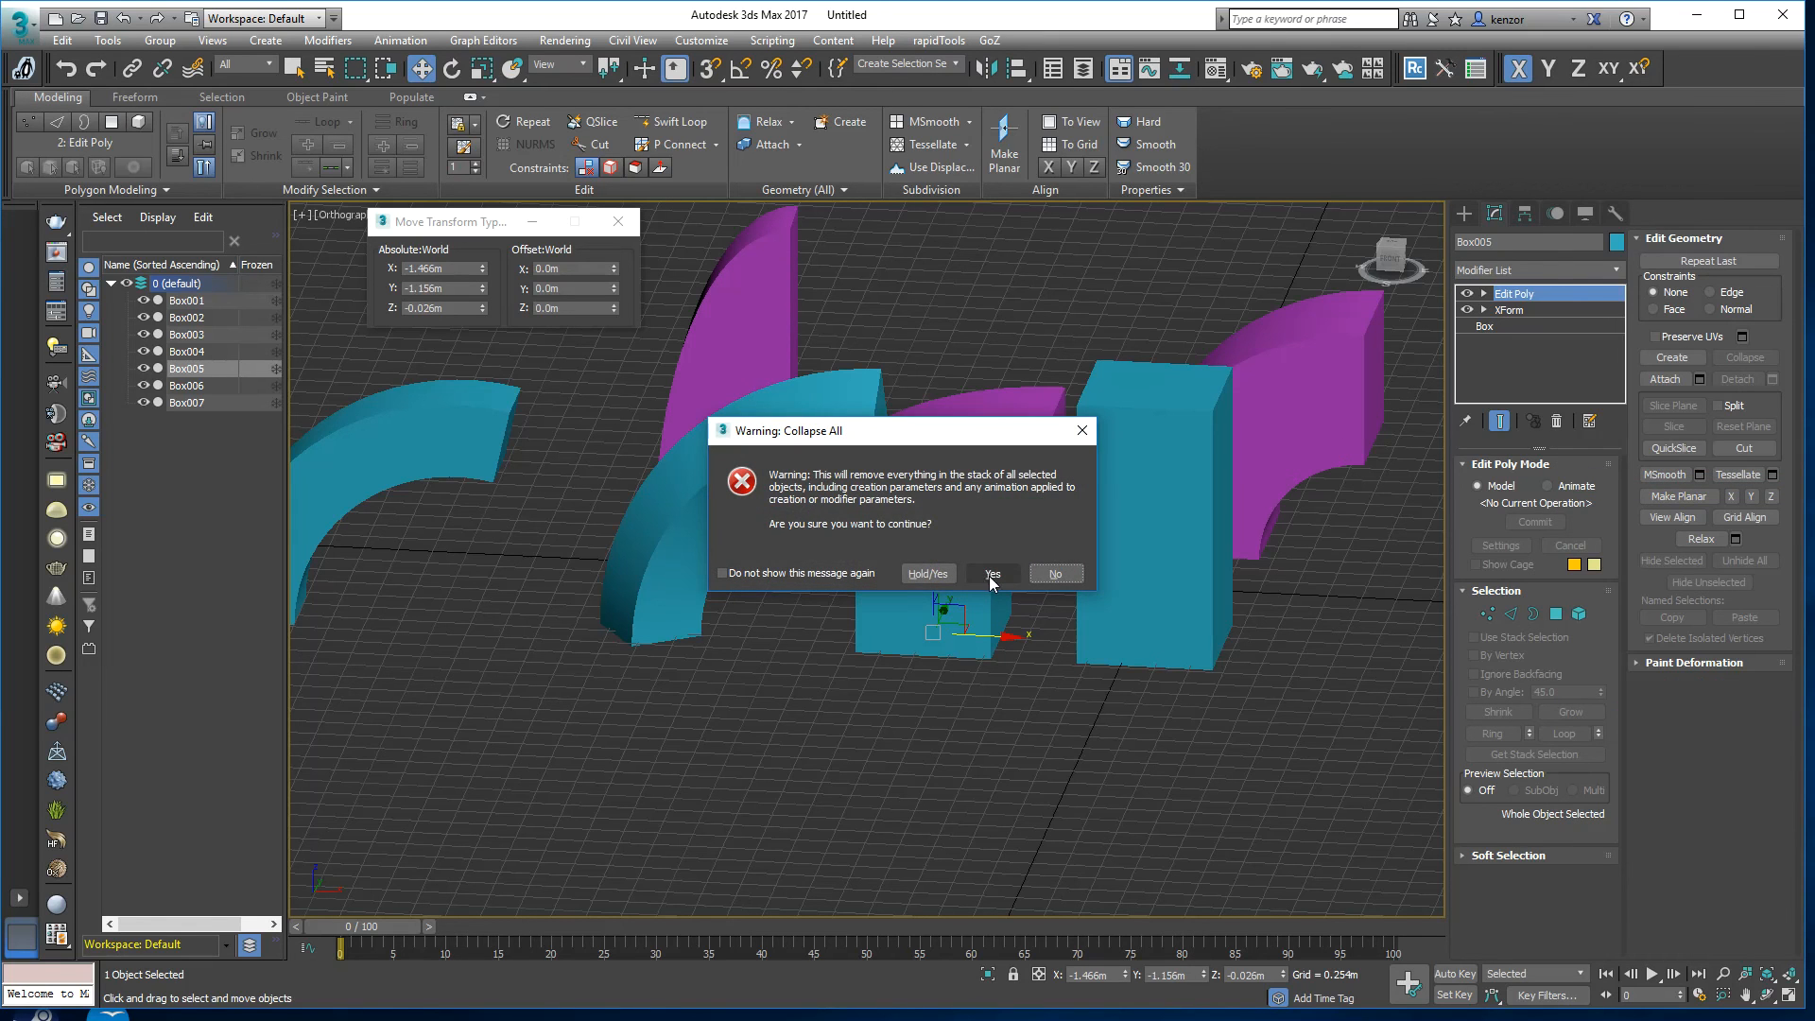
{"action": "left_click", "coordinate": [990, 573]}
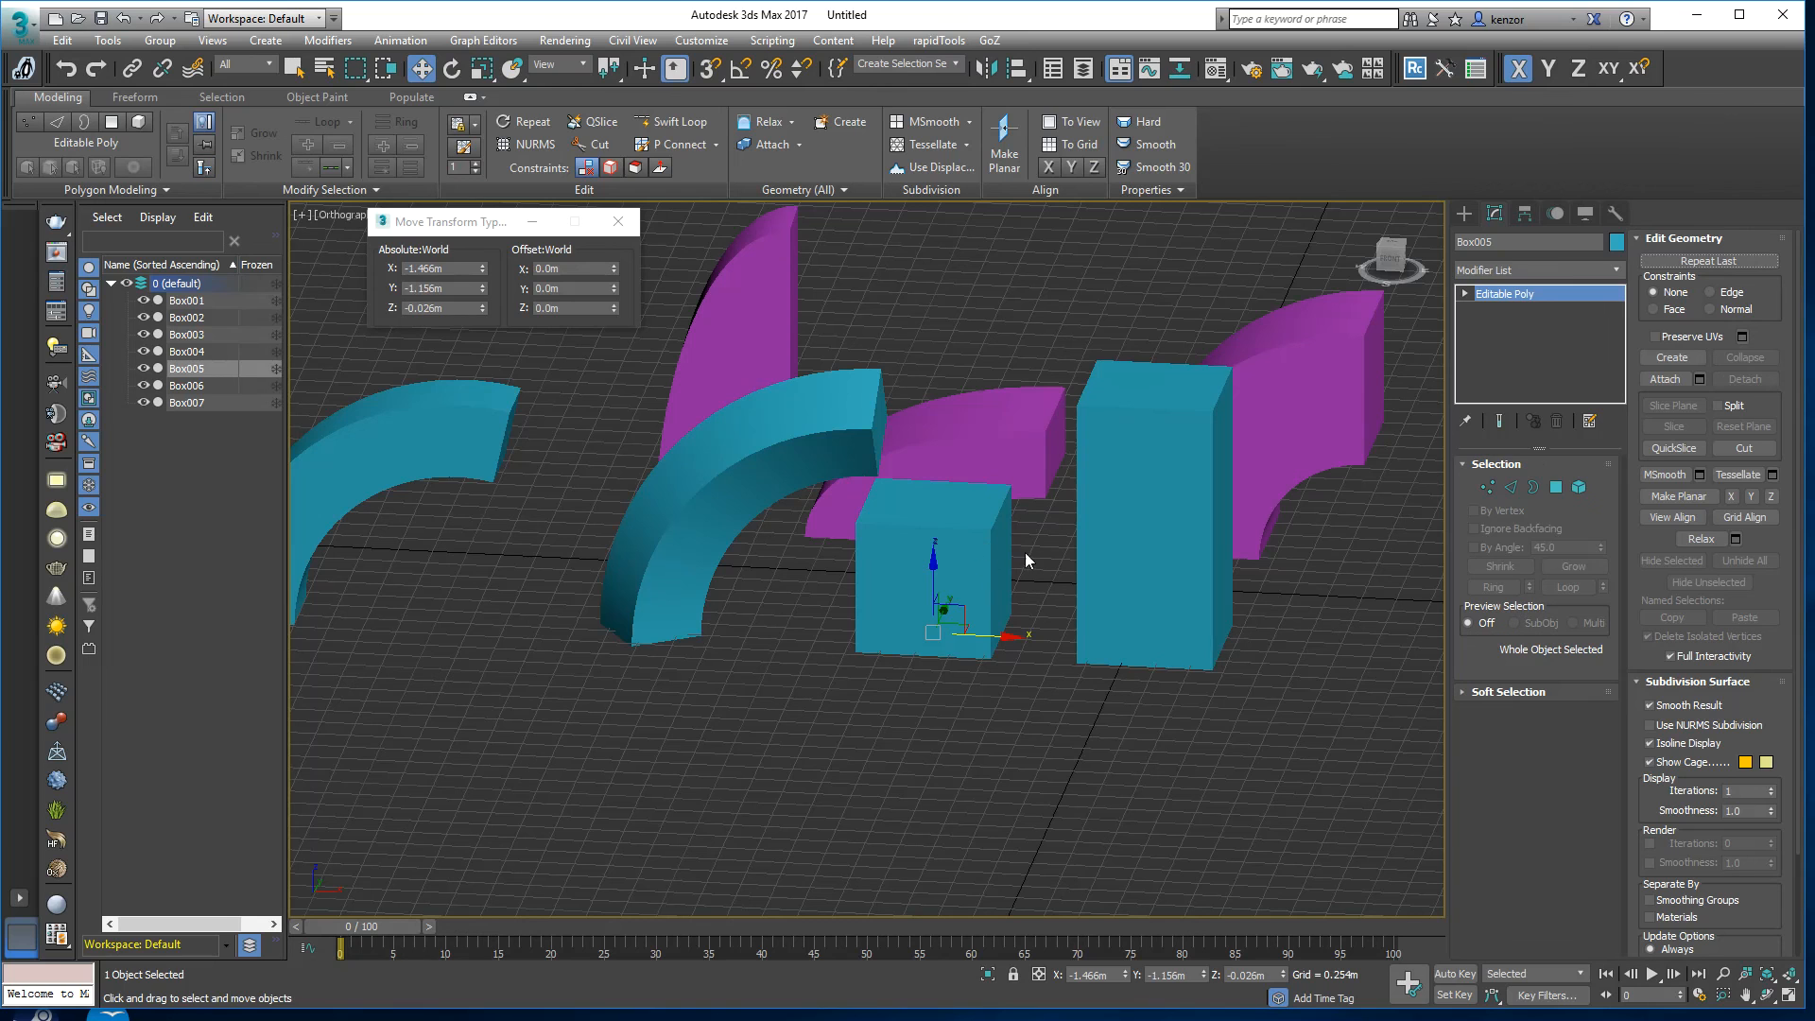
{"action": "mouse_move", "coordinate": [993, 635]}
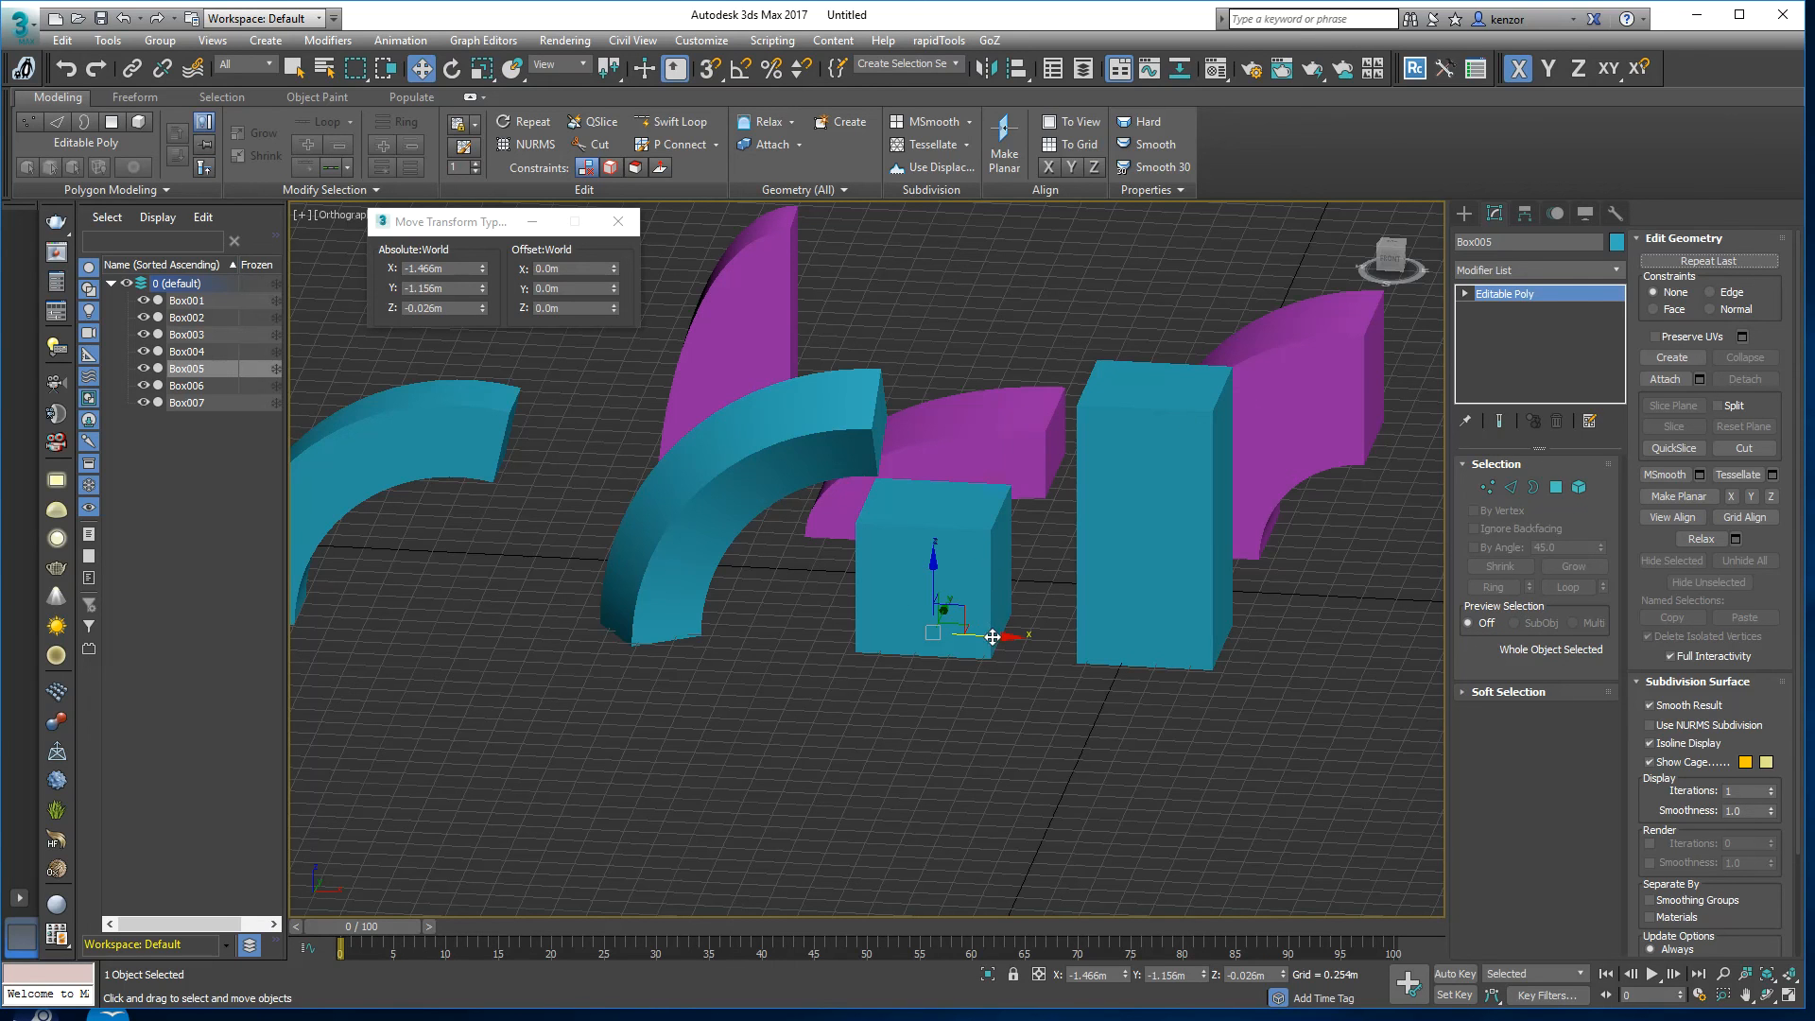